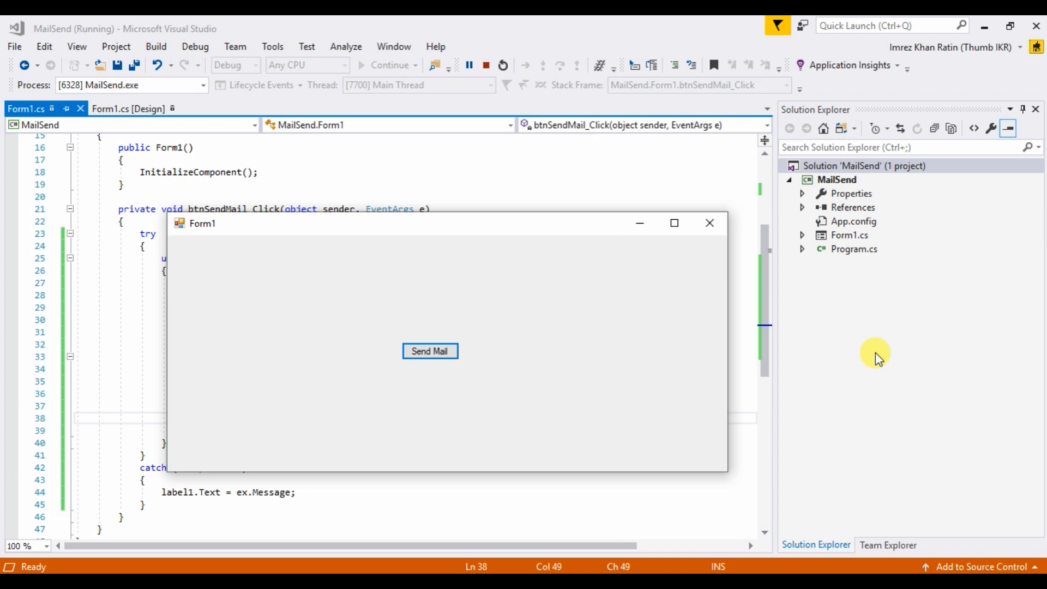
mouse_move(465, 410)
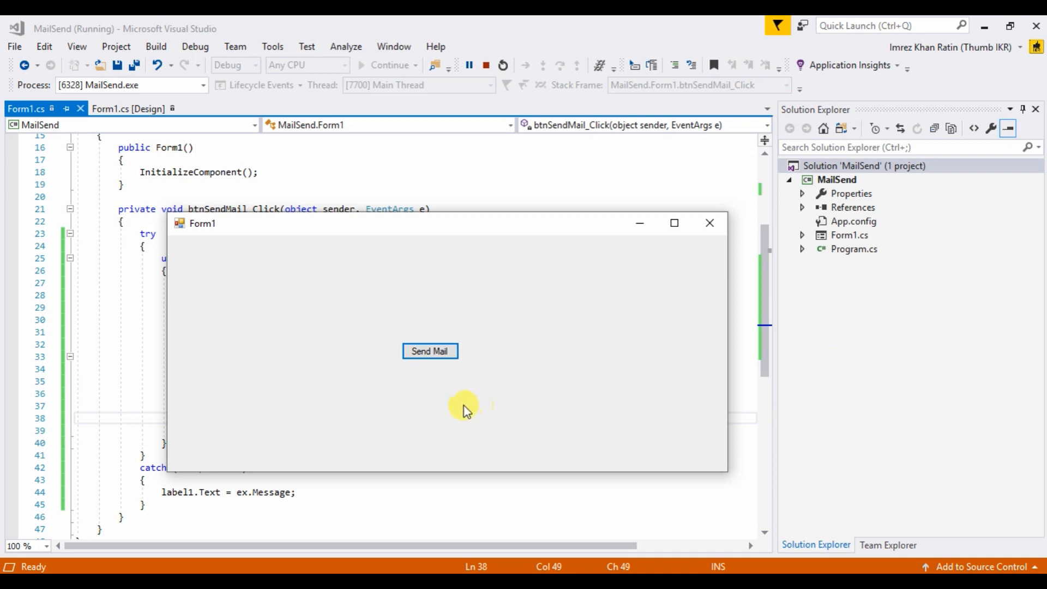
mouse_move(424, 426)
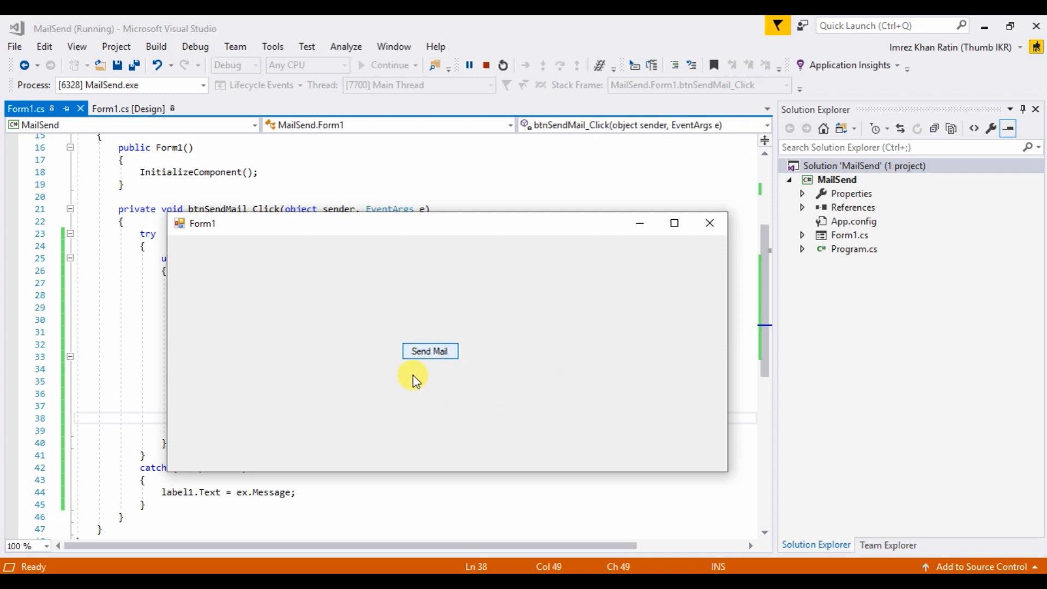
Send the test email from the running form so the label reads Mail Sent
click(430, 350)
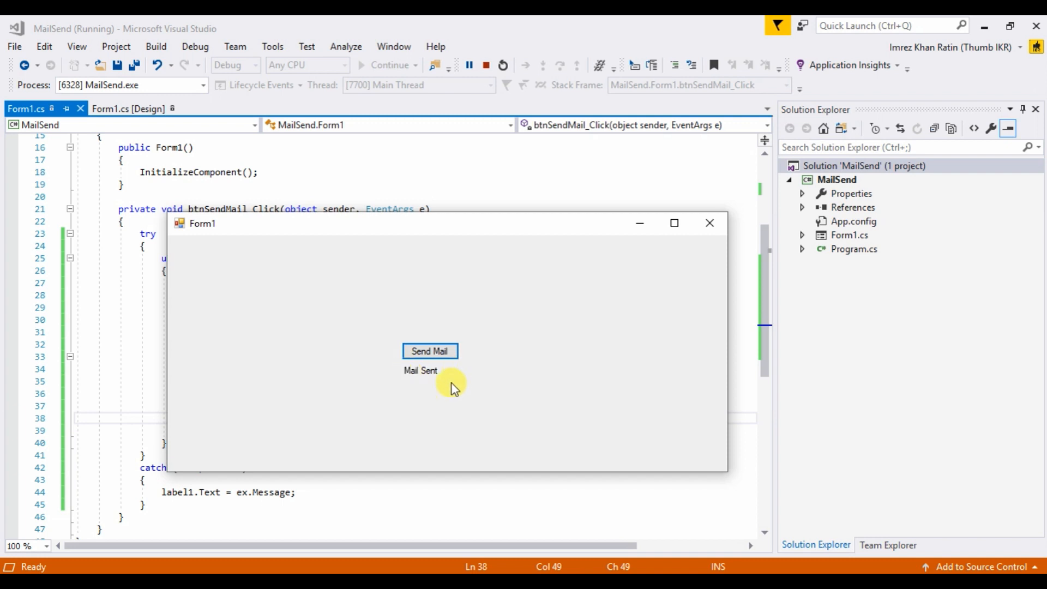
mouse_move(277, 465)
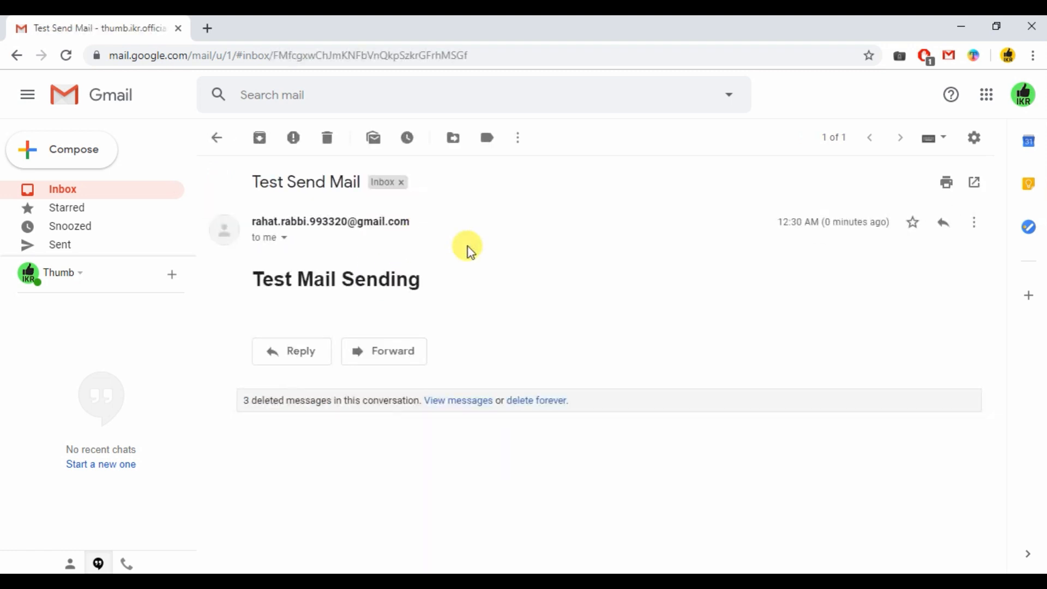
mouse_move(271, 267)
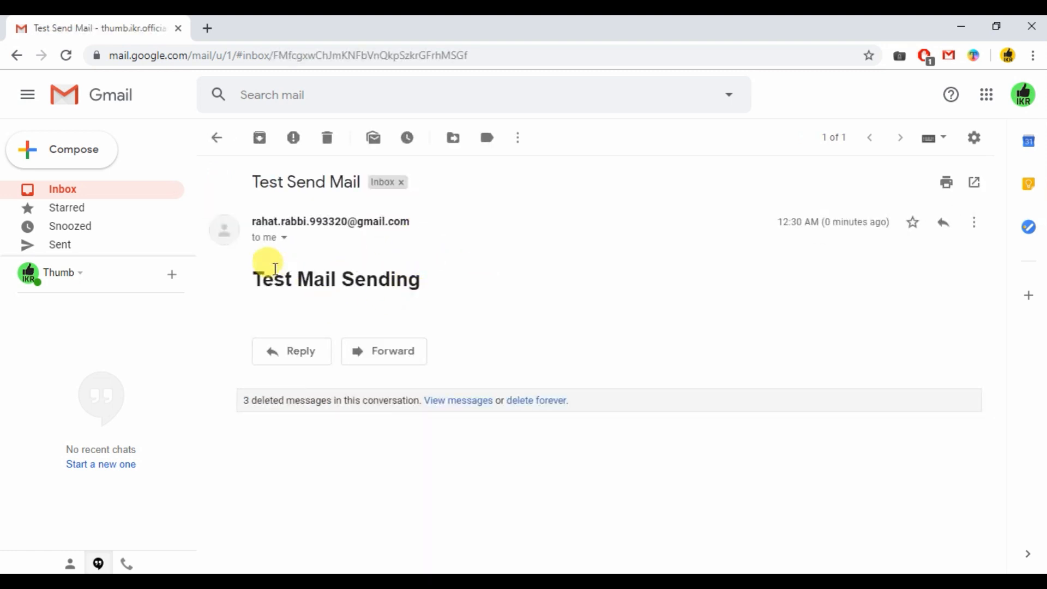
click(269, 237)
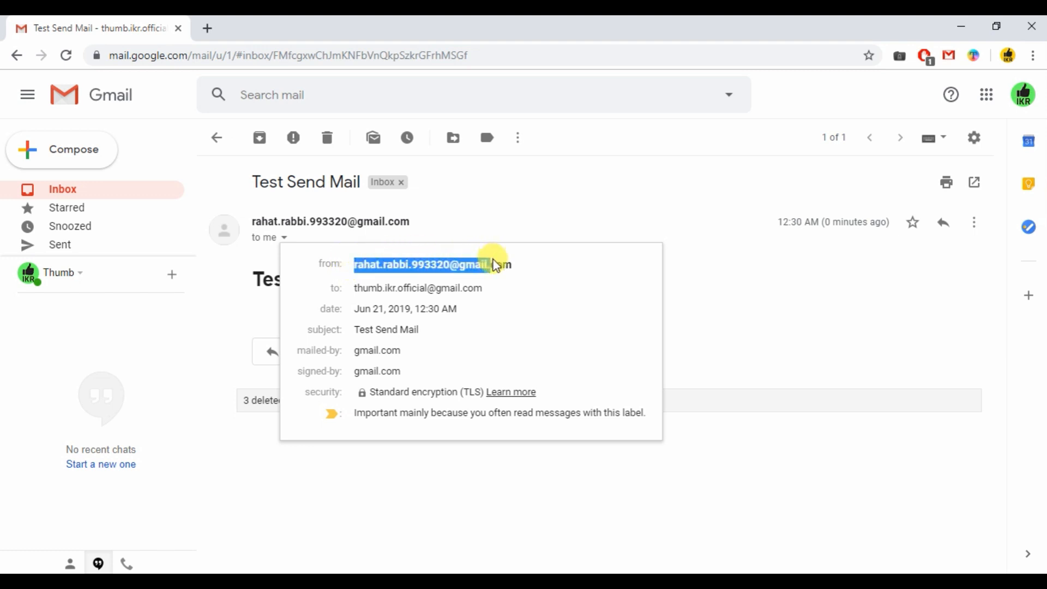
double_click(418, 287)
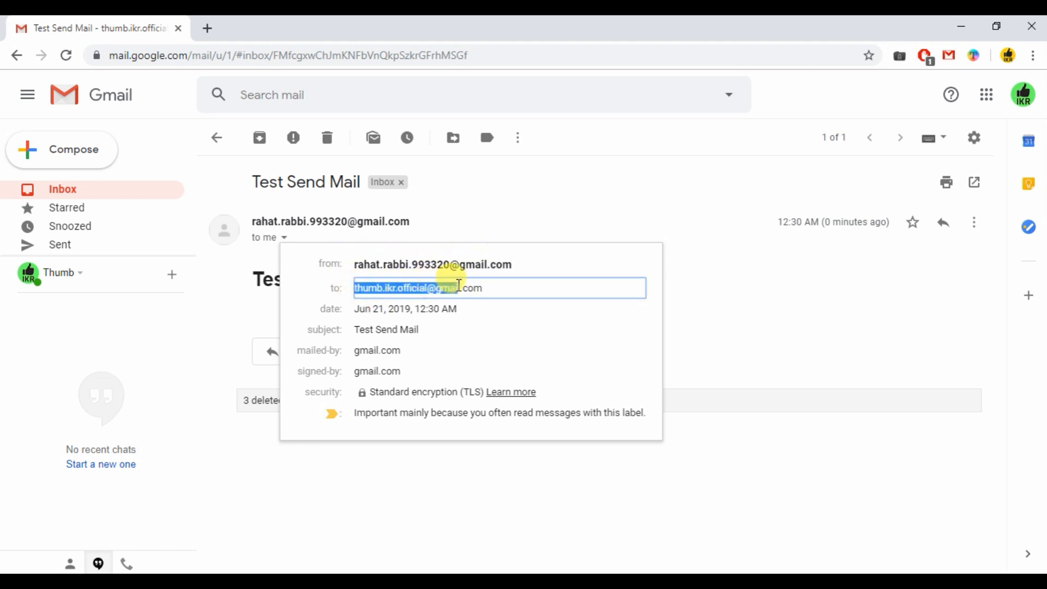
mouse_move(665, 206)
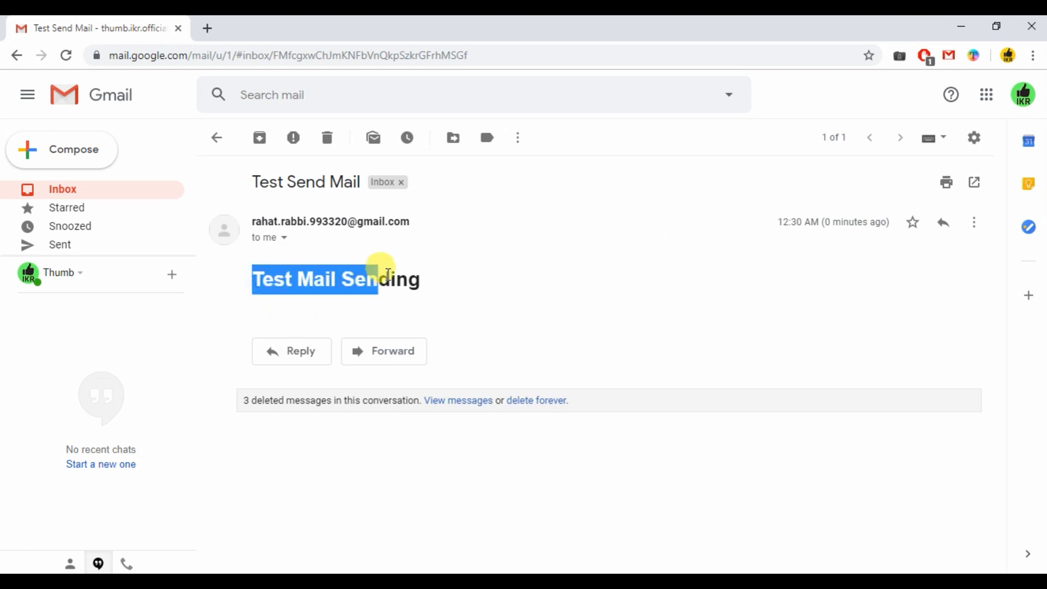
click(398, 308)
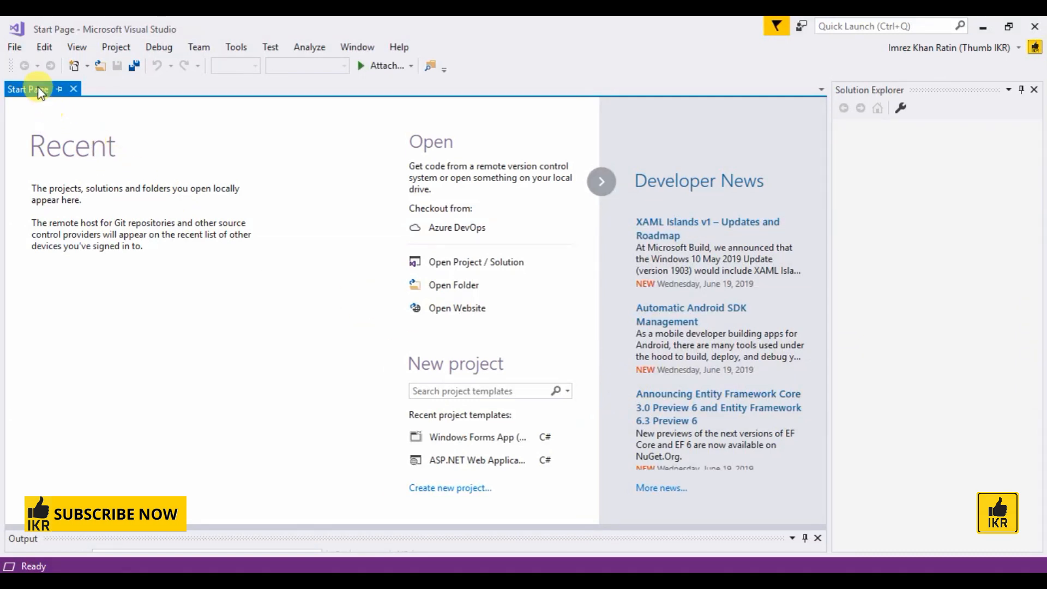
Create a Windows Forms App (.NET Framework) project named SendingMail via File > New > Project
click(13, 46)
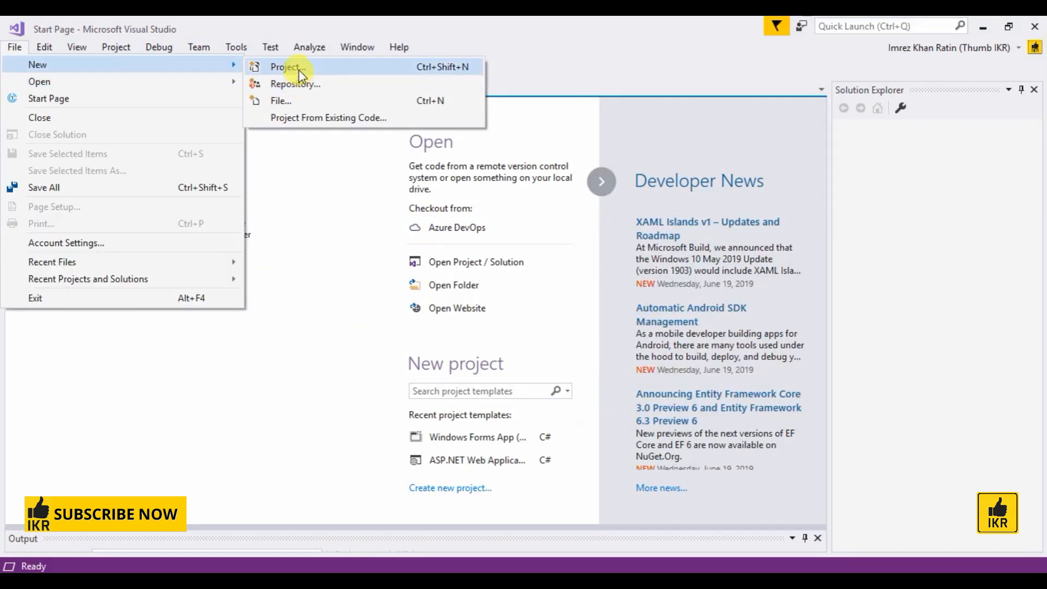
click(286, 67)
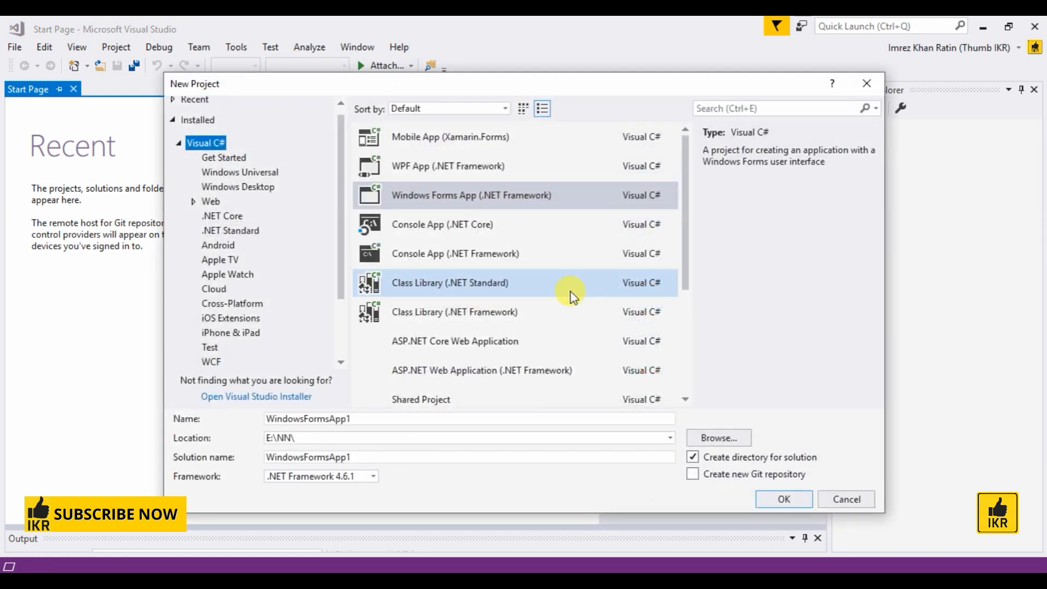
click(471, 195)
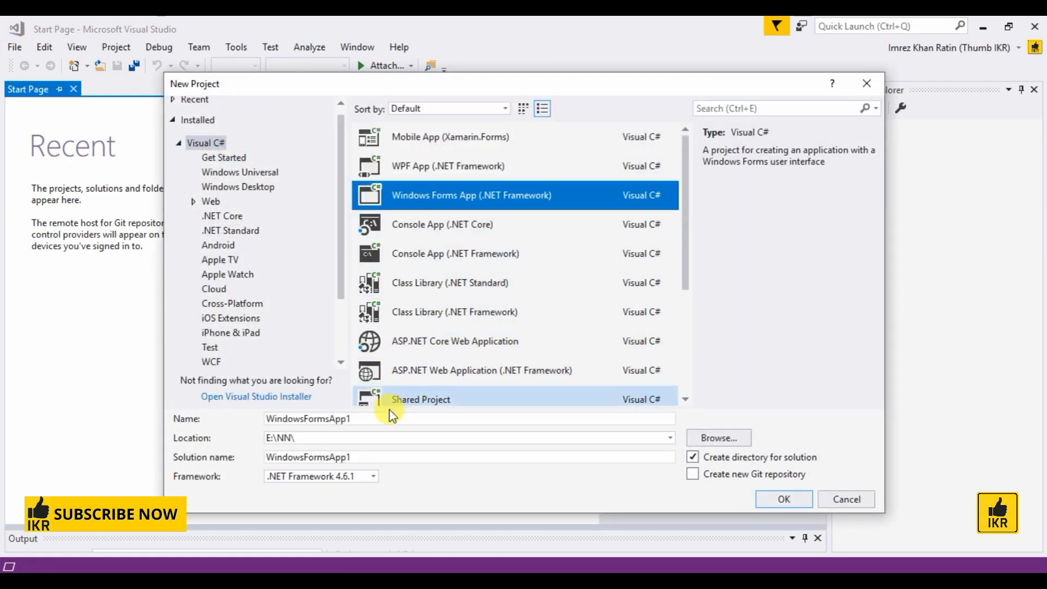
click(468, 418)
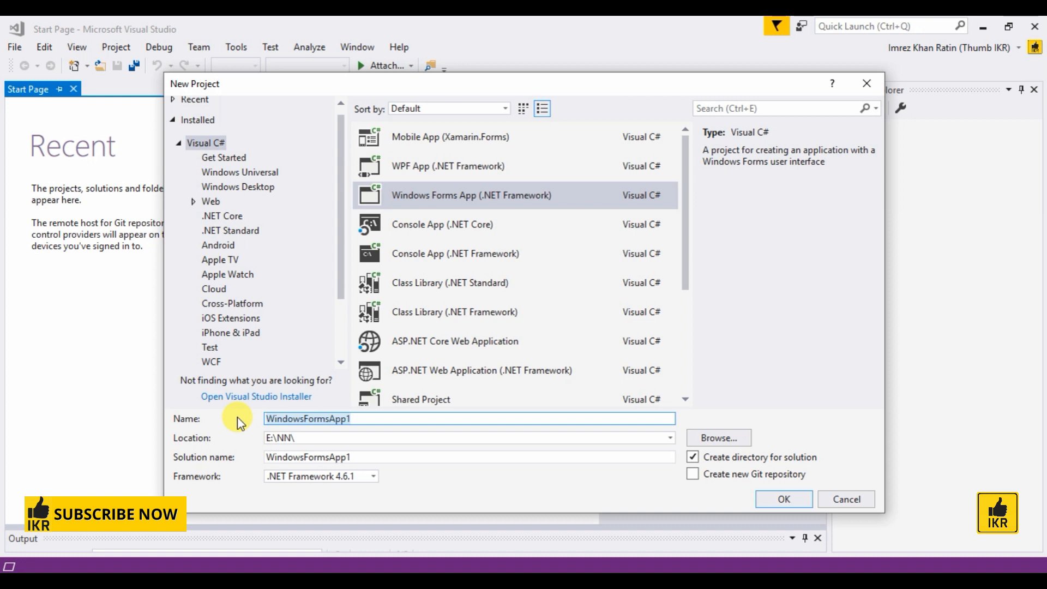
text(SendingMail)
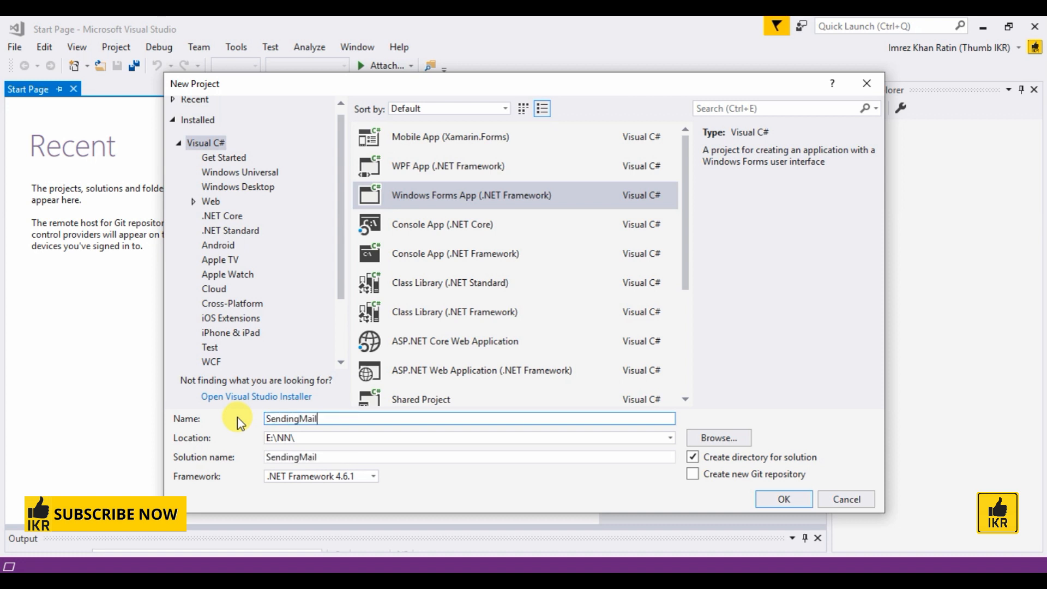
mouse_move(783, 499)
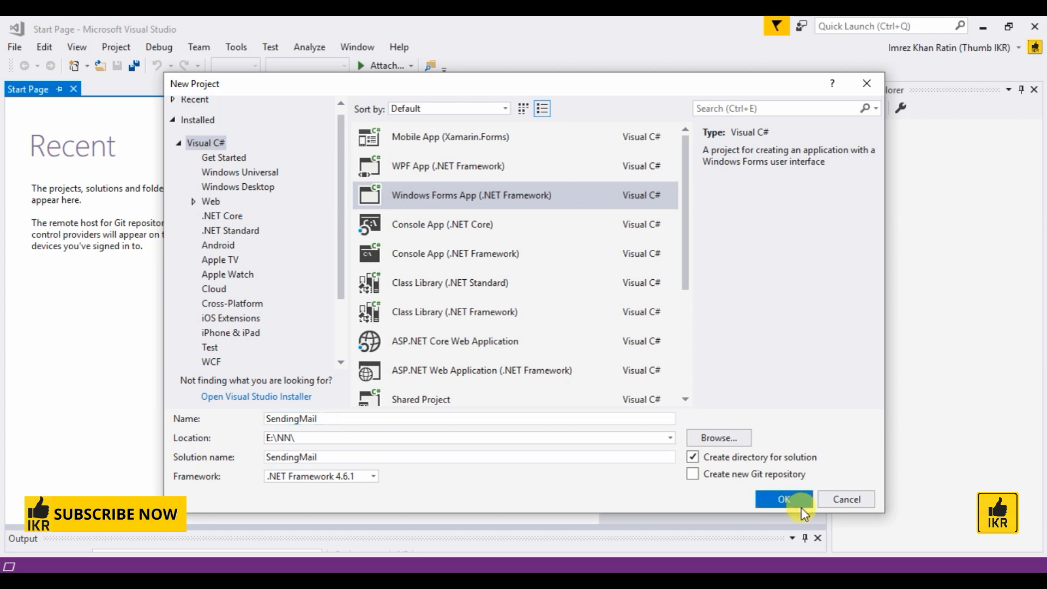
click(783, 499)
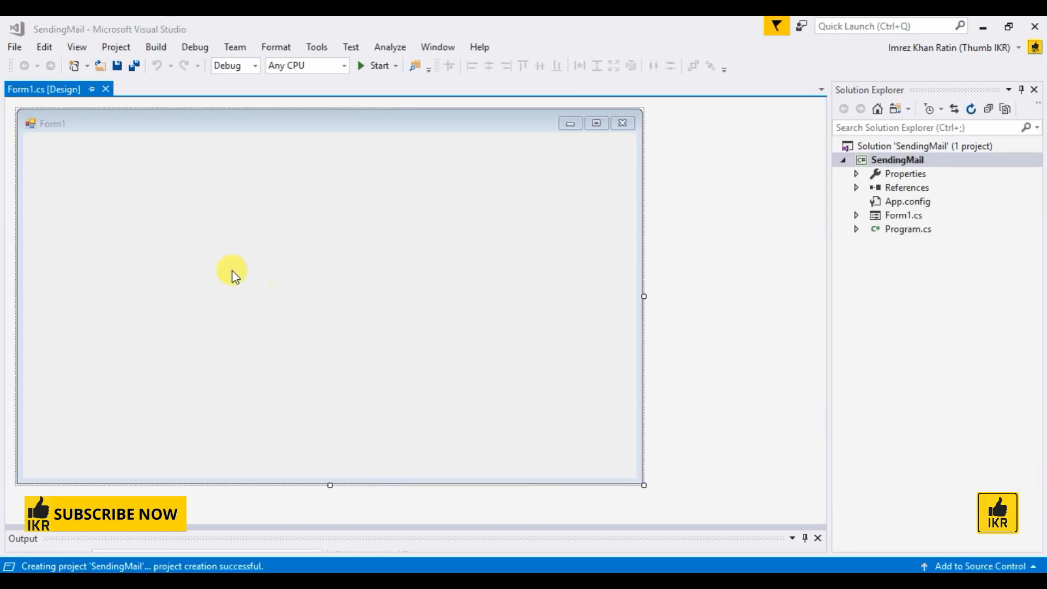
mouse_move(76, 47)
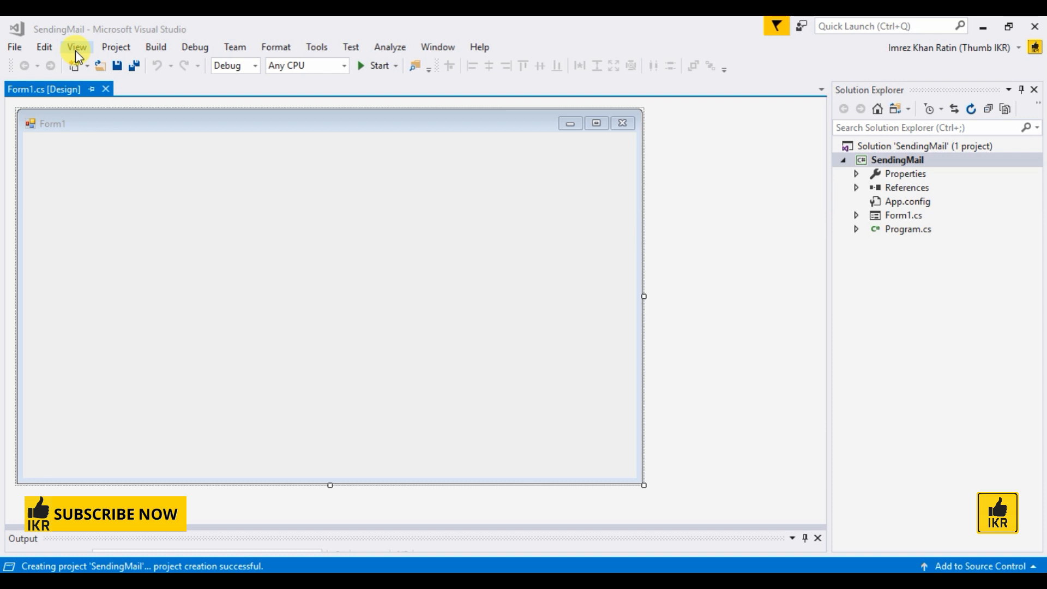
Show the Toolbox, expand All Windows Forms and add a Button to Form1
click(75, 47)
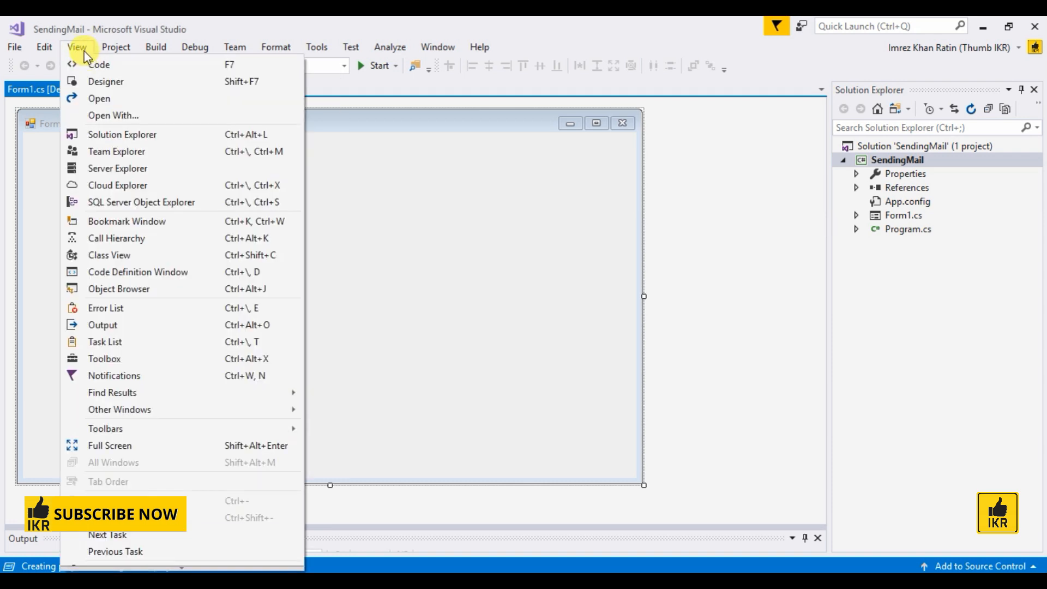
mouse_move(118, 297)
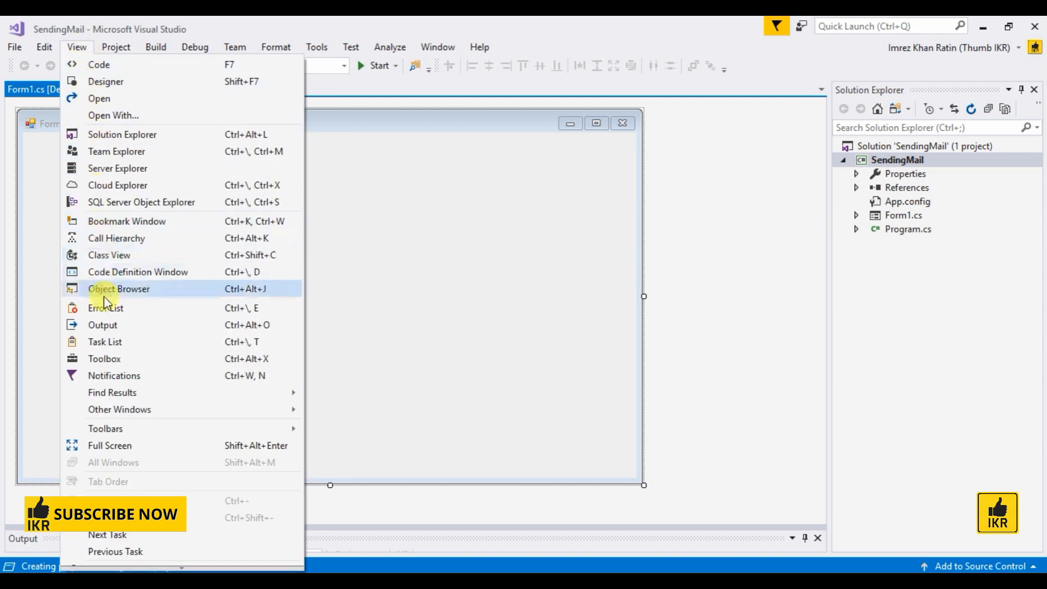
click(105, 359)
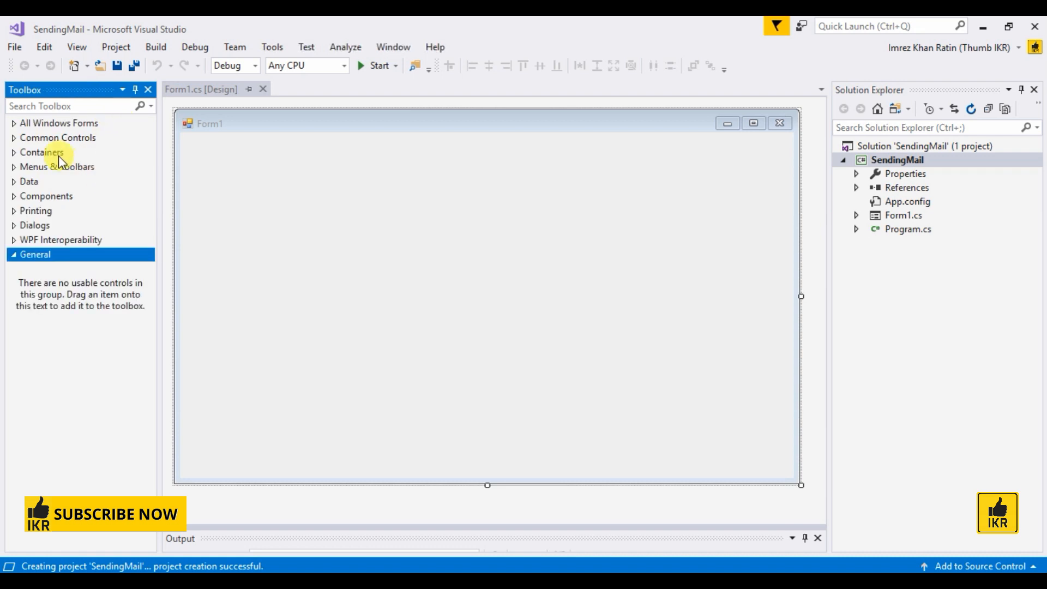
click(59, 123)
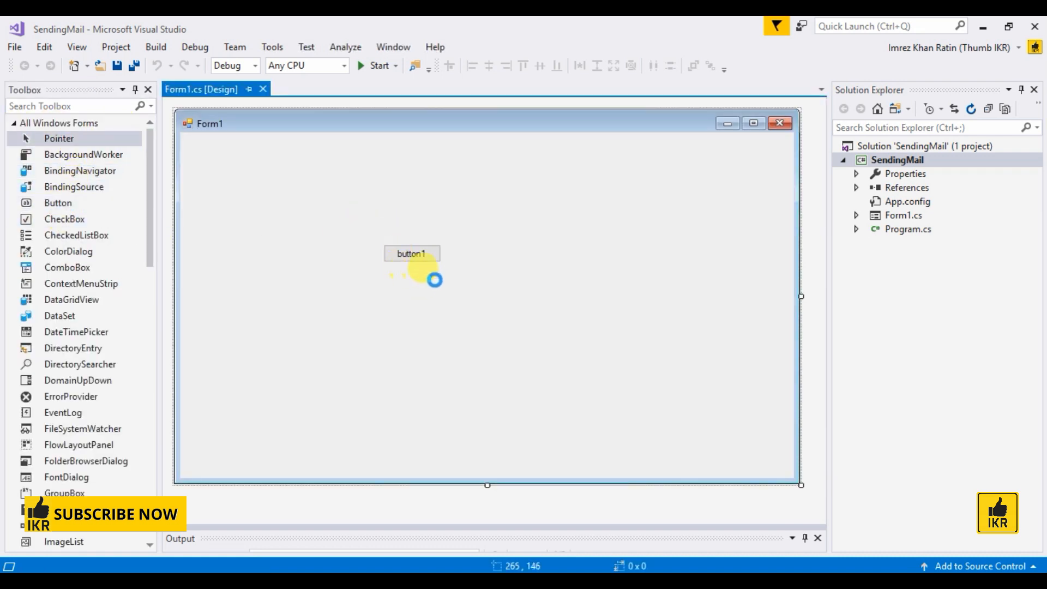
click(411, 253)
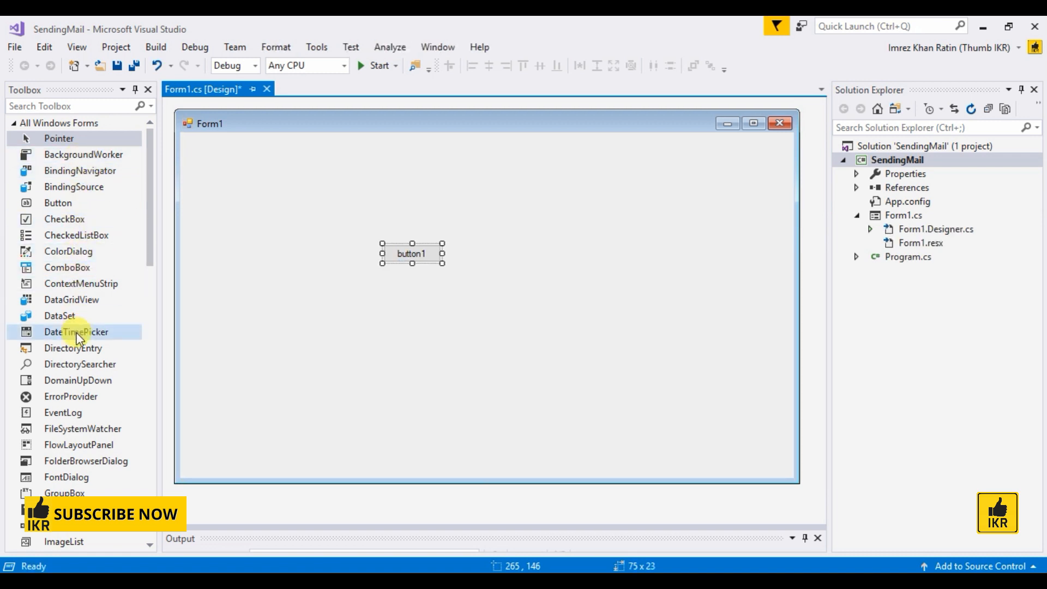
scroll(down, 3)
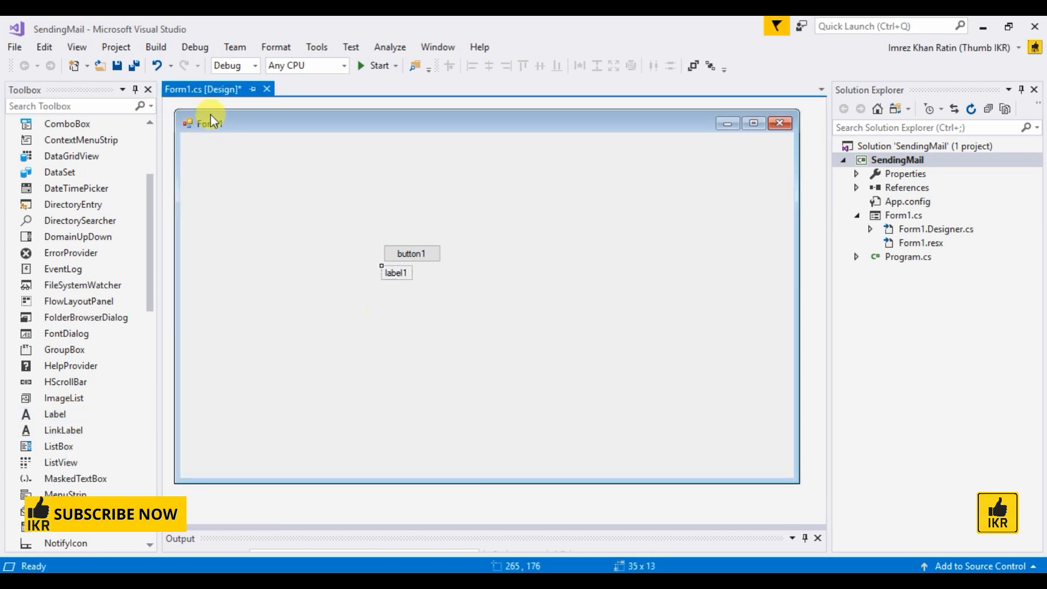
Give button1 the text Send Mail and the name btnSendMail in its properties
right_click(254, 253)
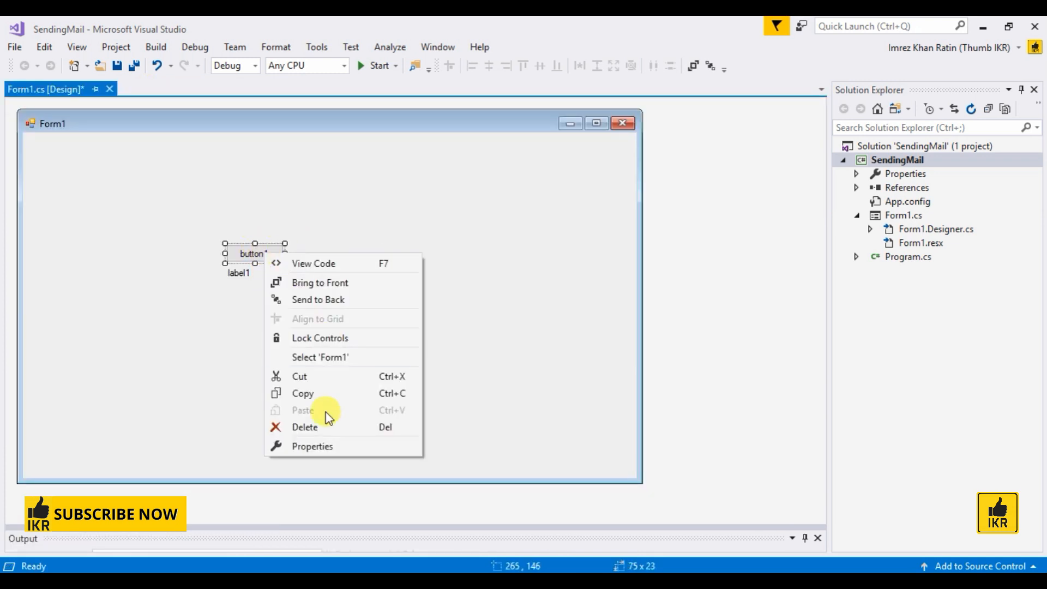
click(312, 446)
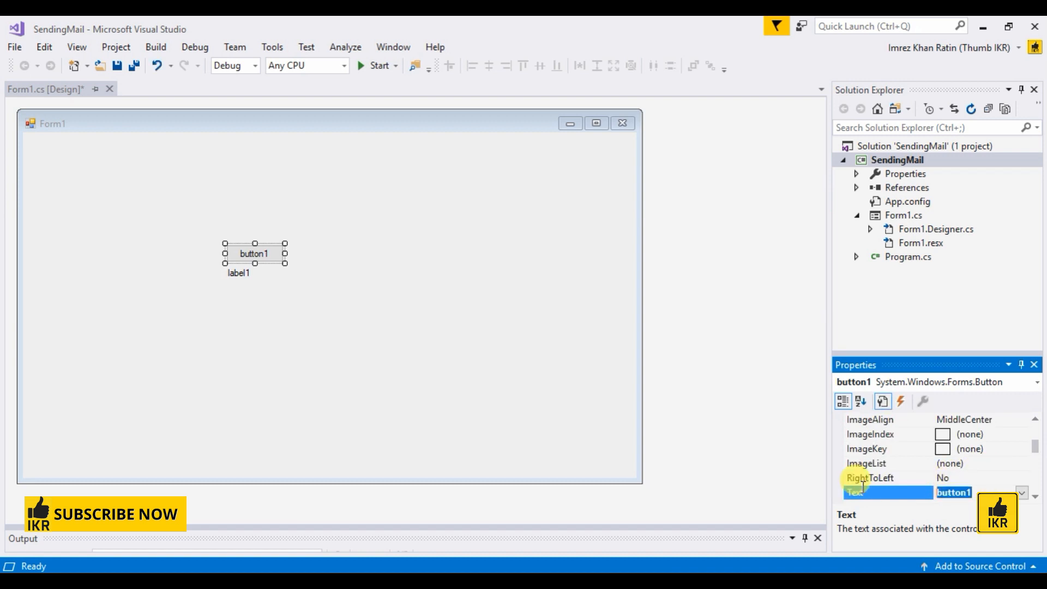
text(Send)
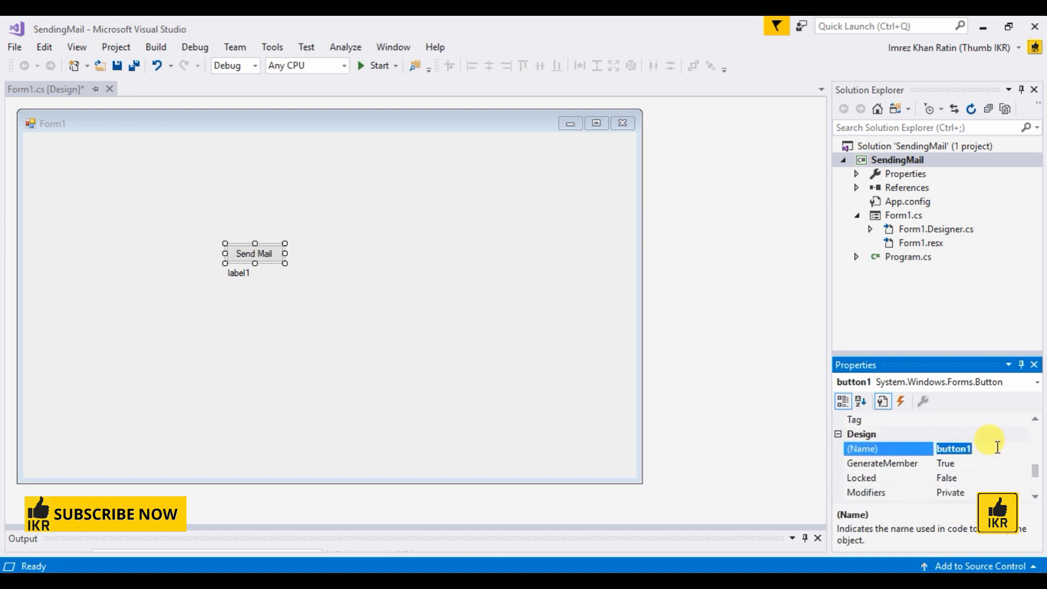
text(btnSend Mail)
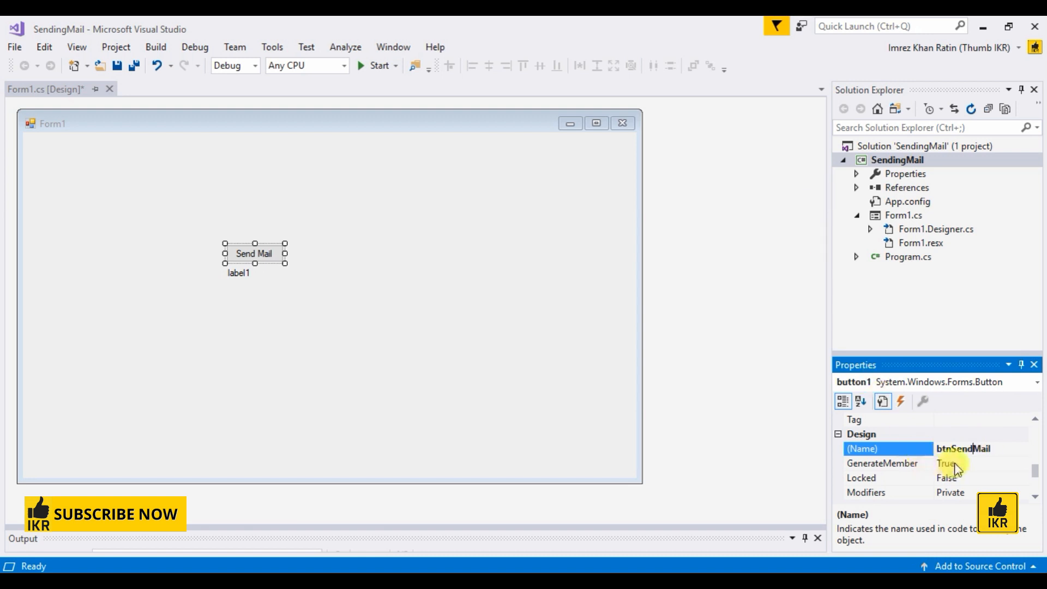
Delete the leftover label1 from the form, leaving only the Send Mail button selected
click(882, 462)
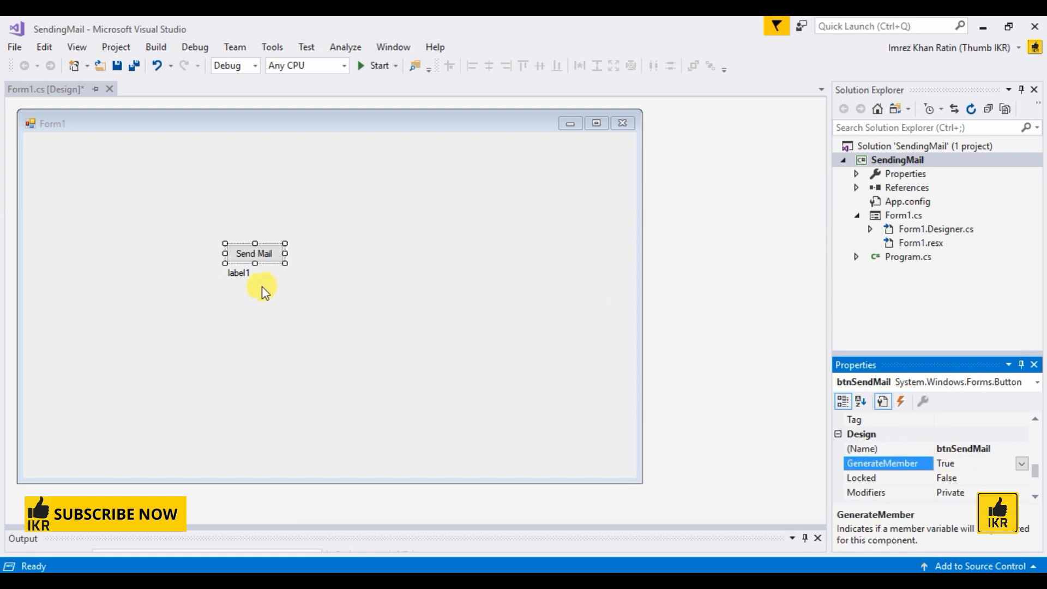
right_click(239, 272)
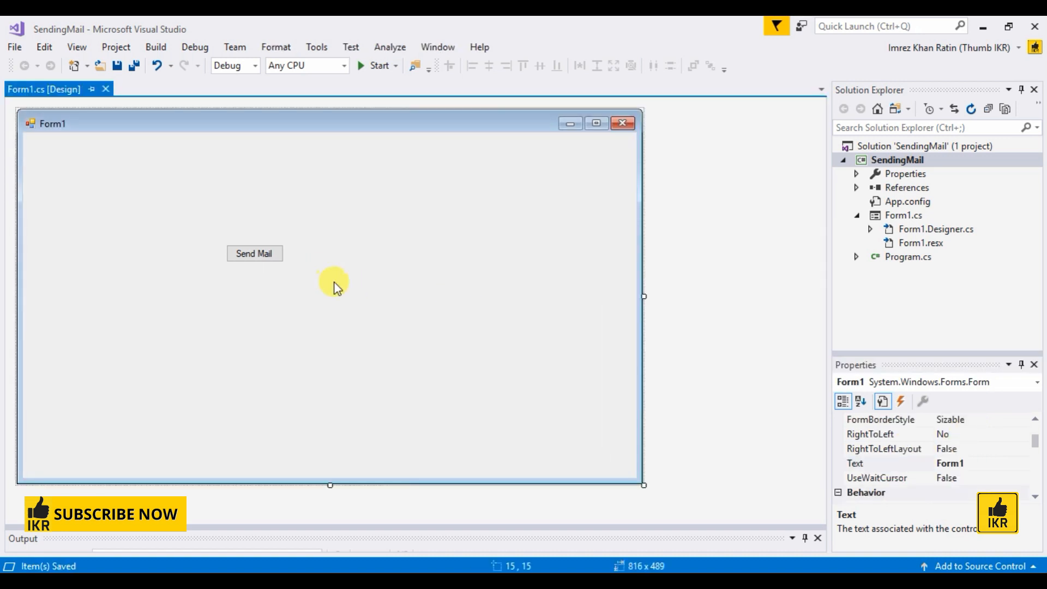
click(254, 253)
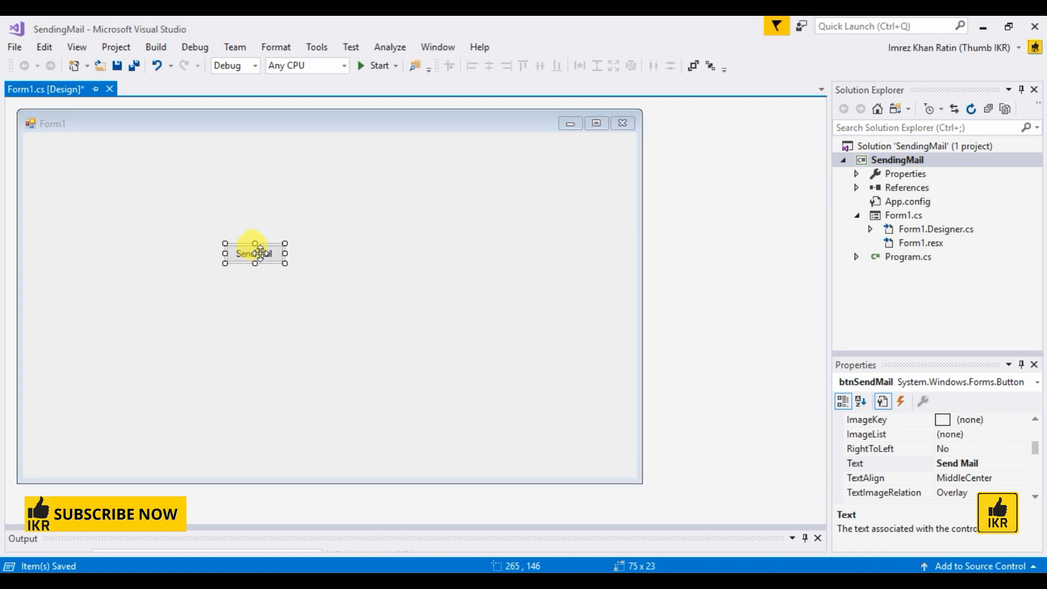
Create the Send Mail click handler and start a using block for a new MailMessage
double_click(254, 253)
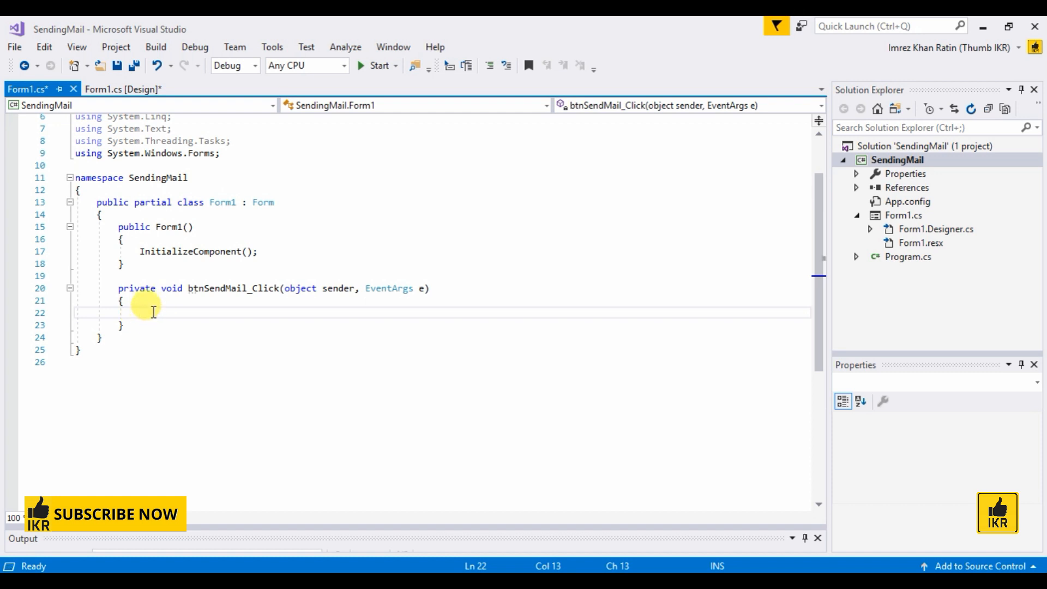
text(using ())
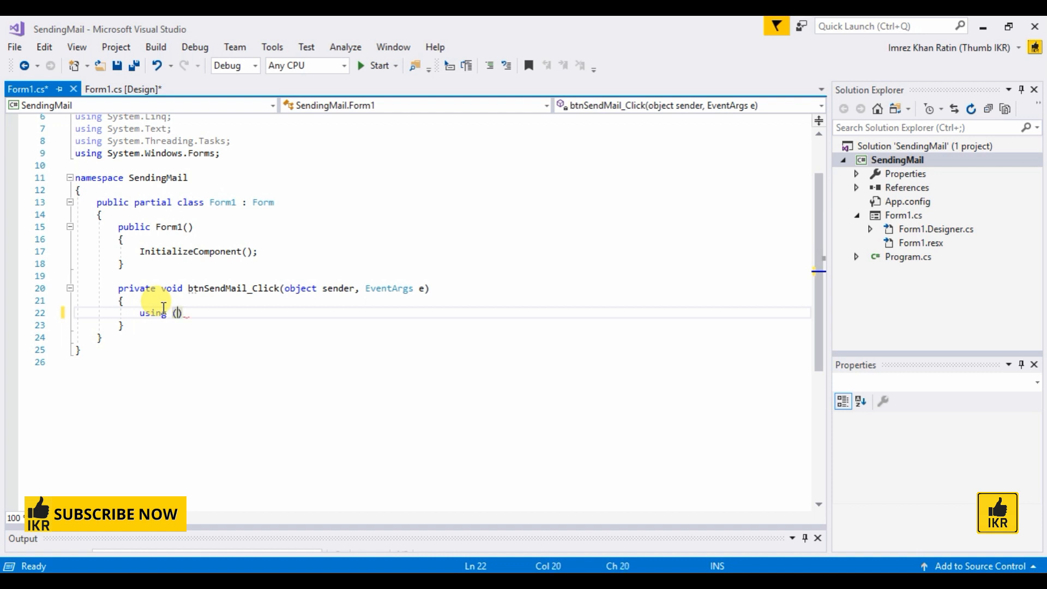
text(Mail)
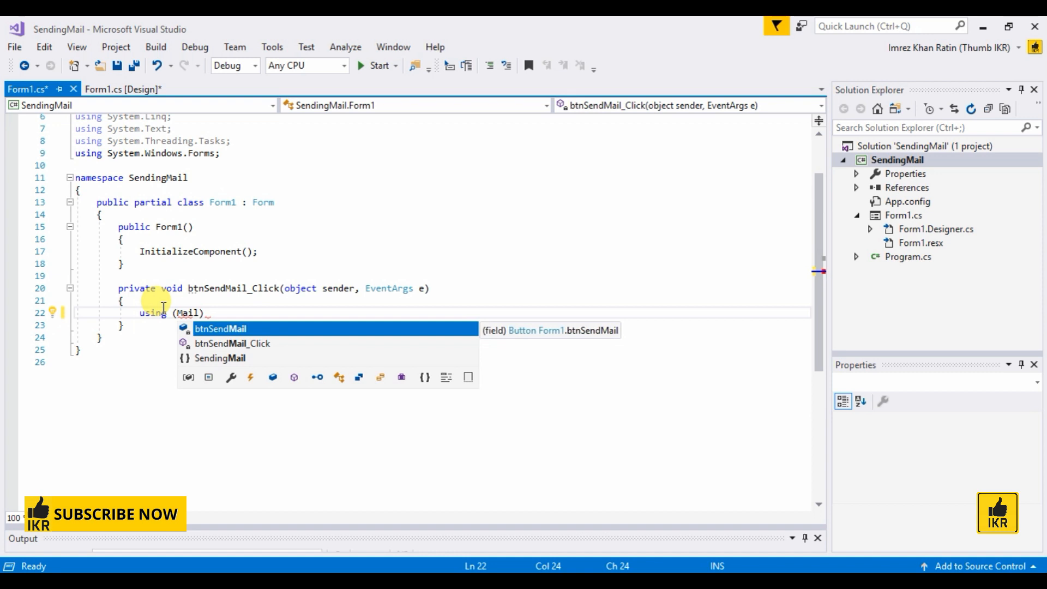
text(Message)
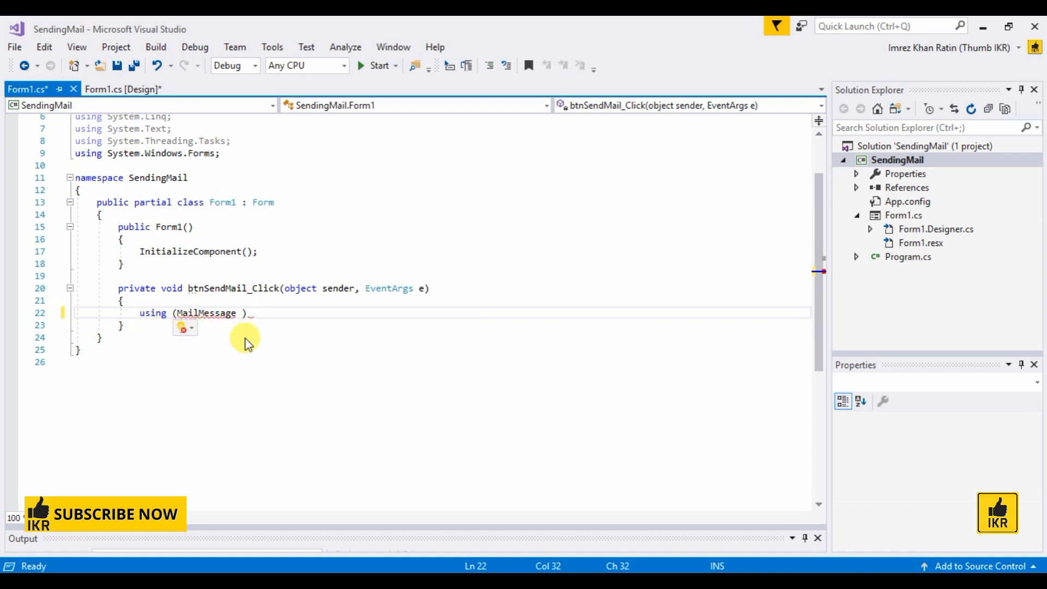
text(mail = new MailMessage()
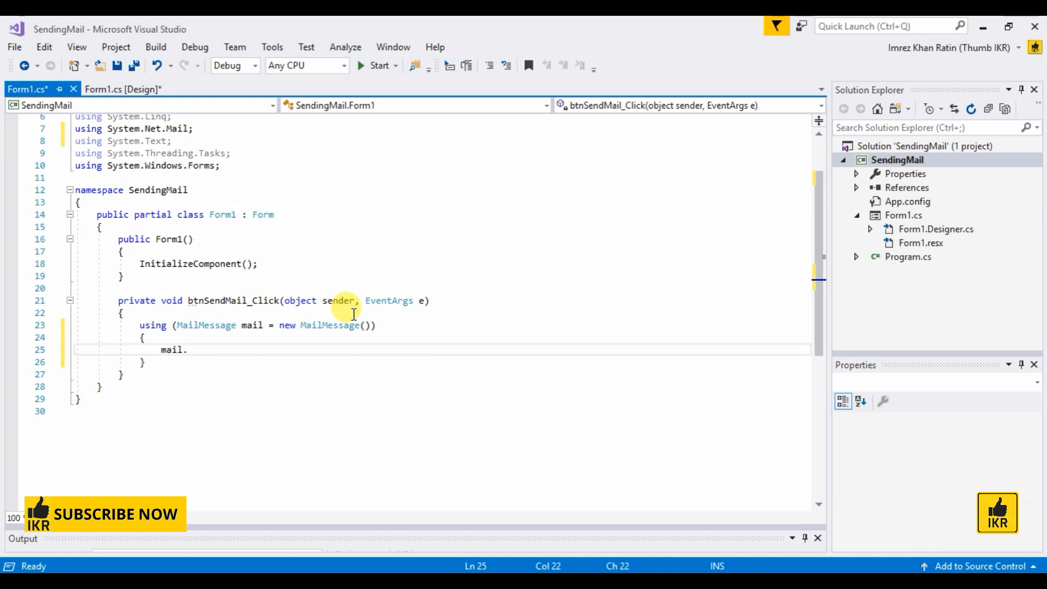
text(From =)
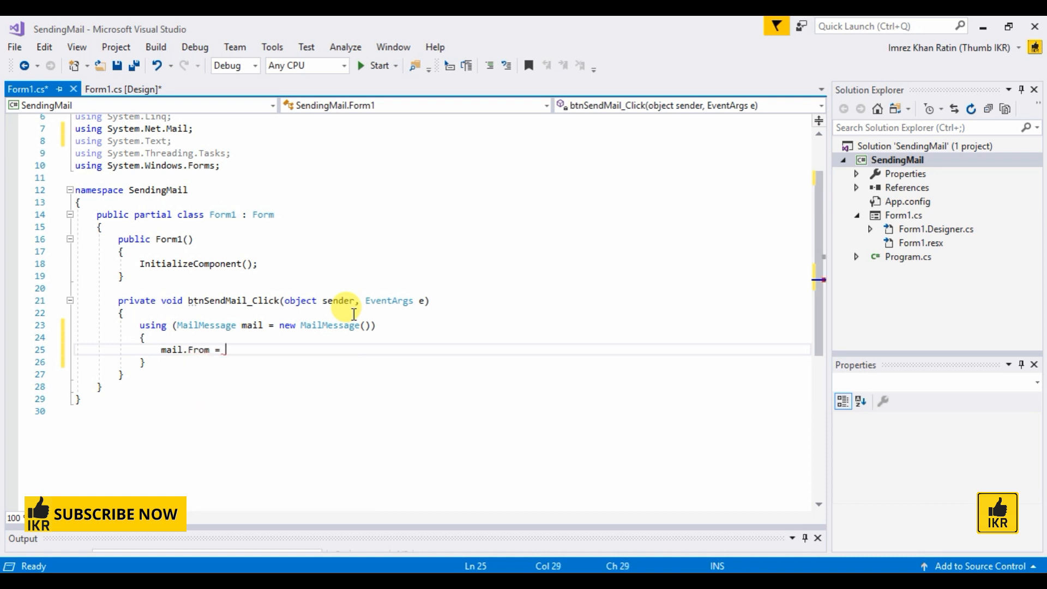
text(new mailAddress();)
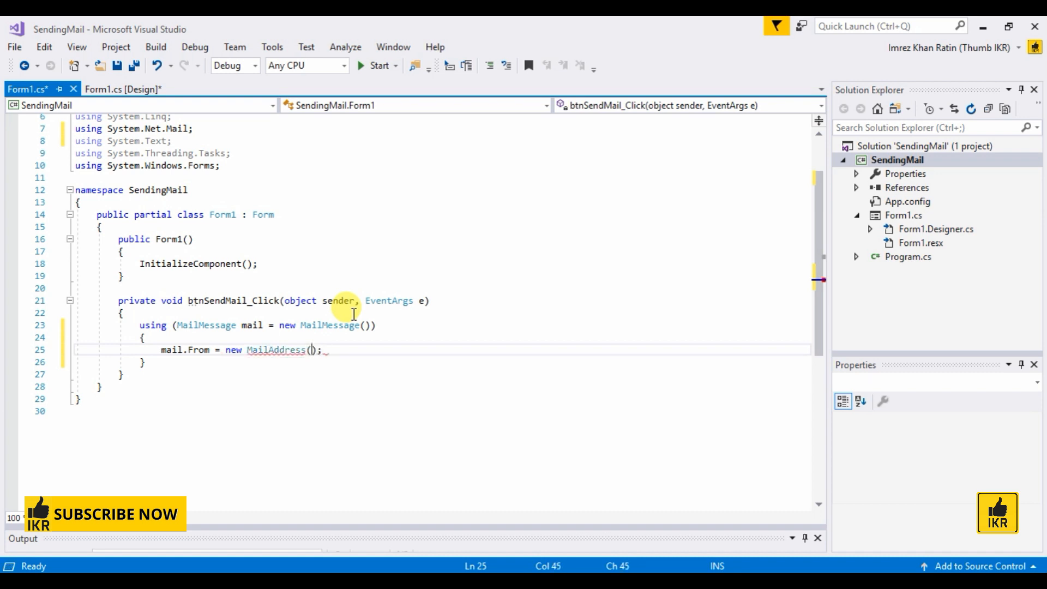
text("r")
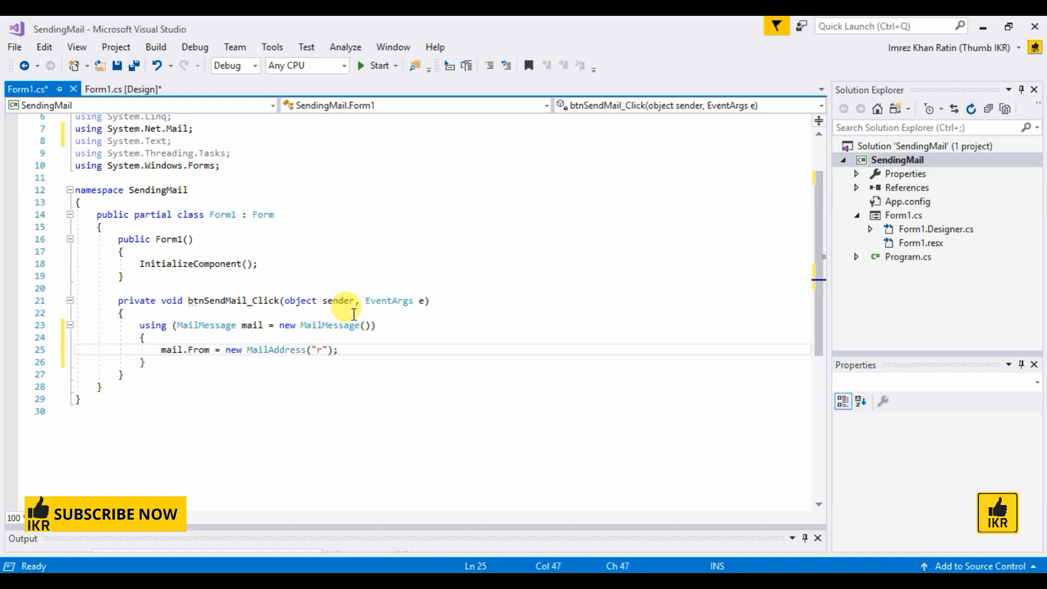
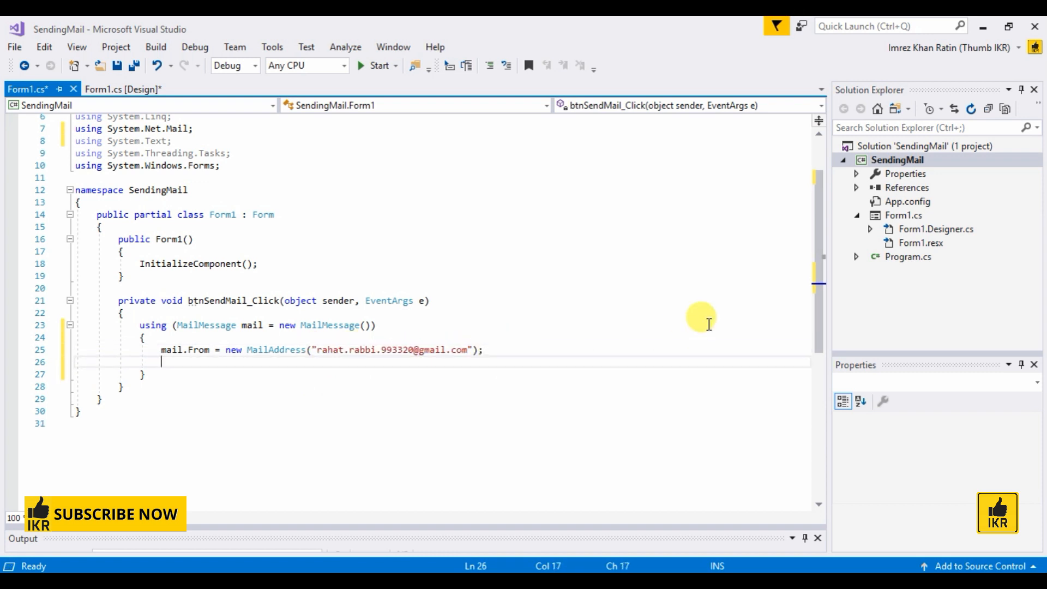
text(mail)
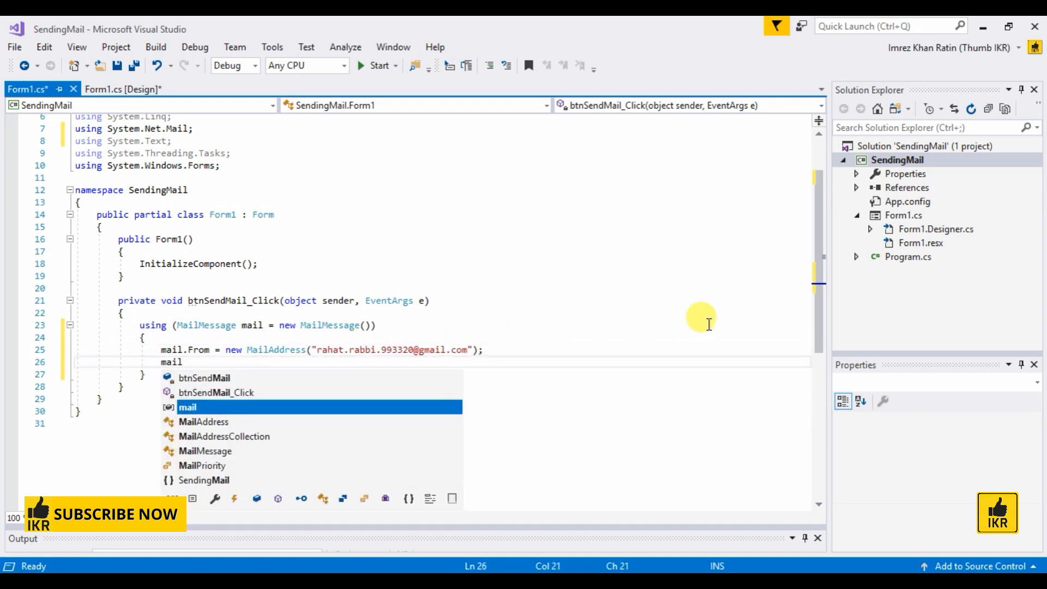
text(.to)
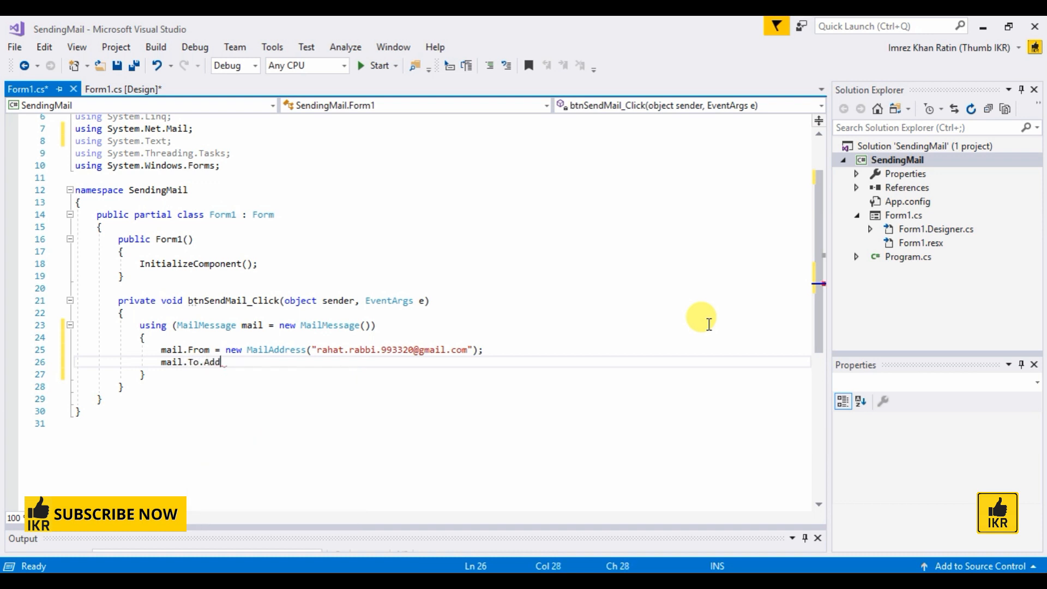
text(();)
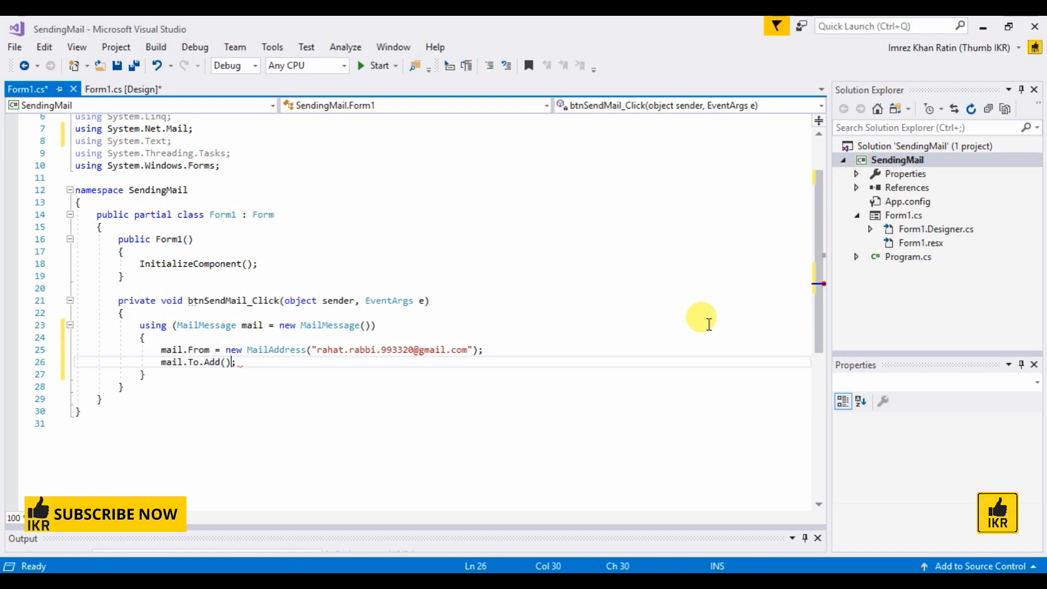
text("")
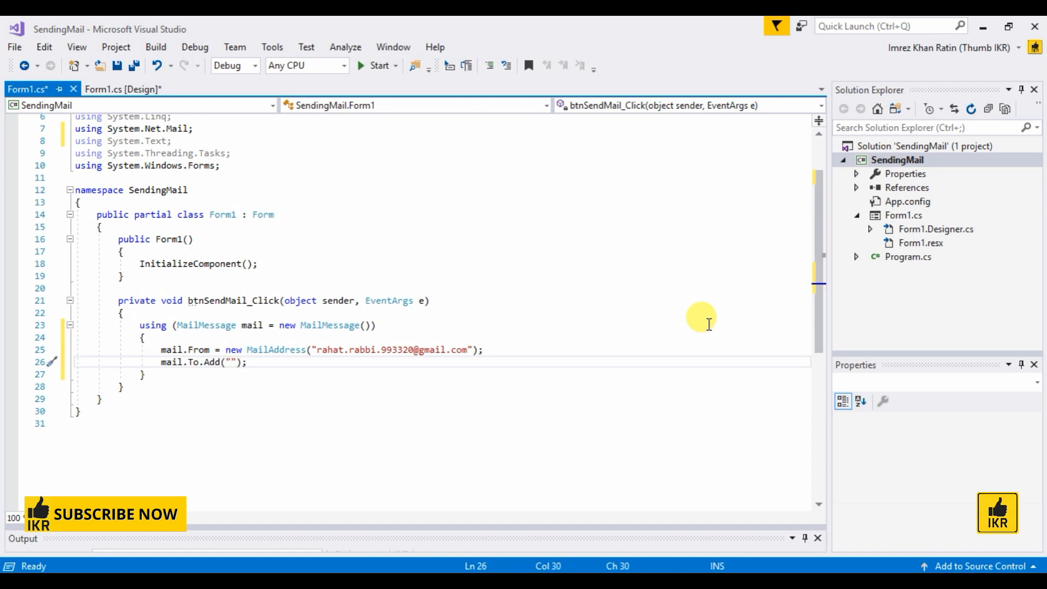
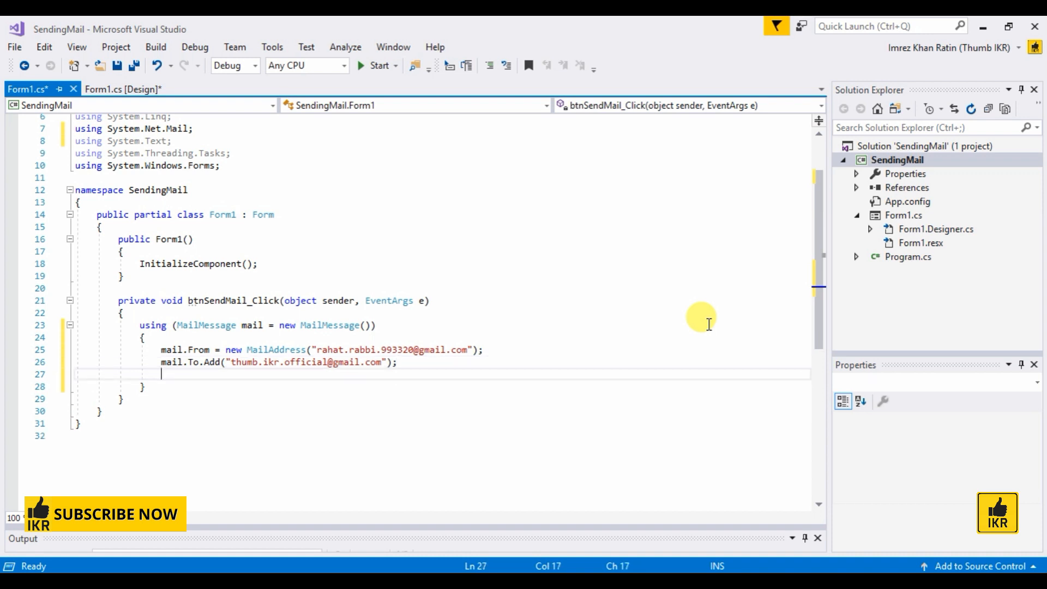
Set mail.Subject to Test Sending Mail
text(mail.su)
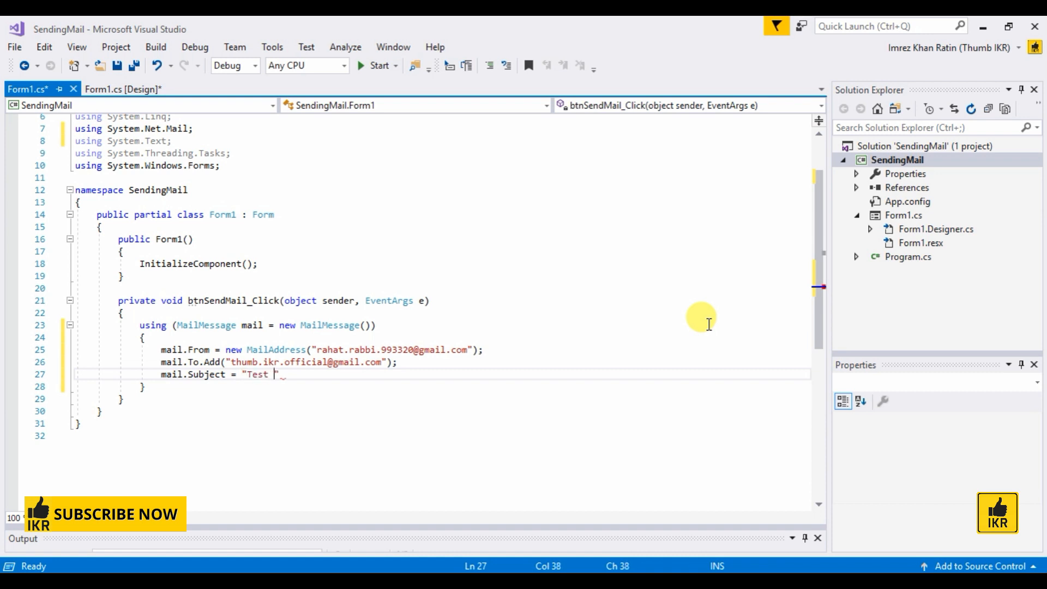
text(Sending Mail)
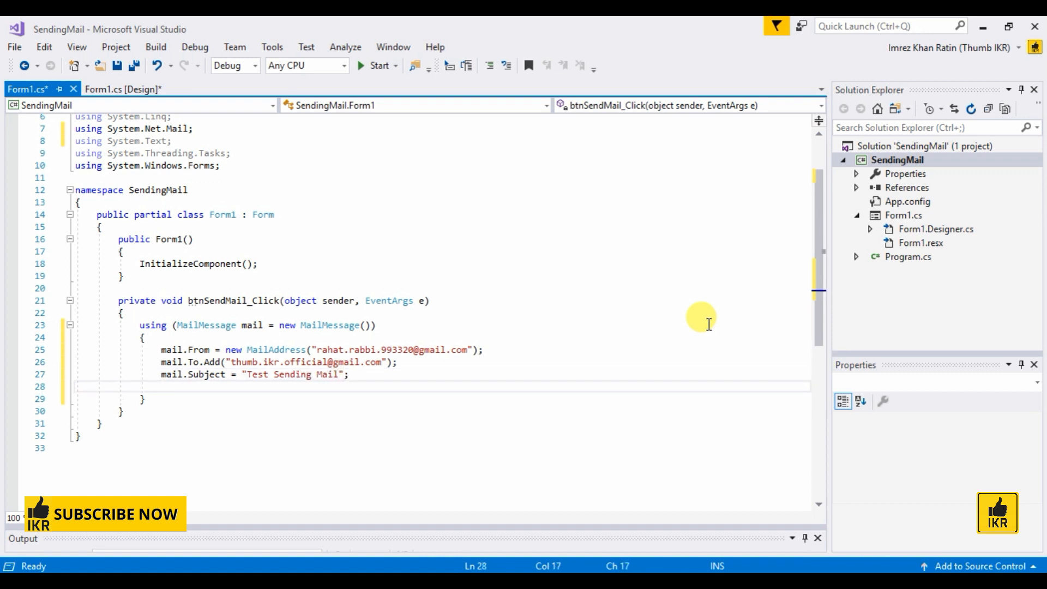
Set mail.Body to "<h1>This is body</h1>" and start a new statement line
text(mail.body = ")
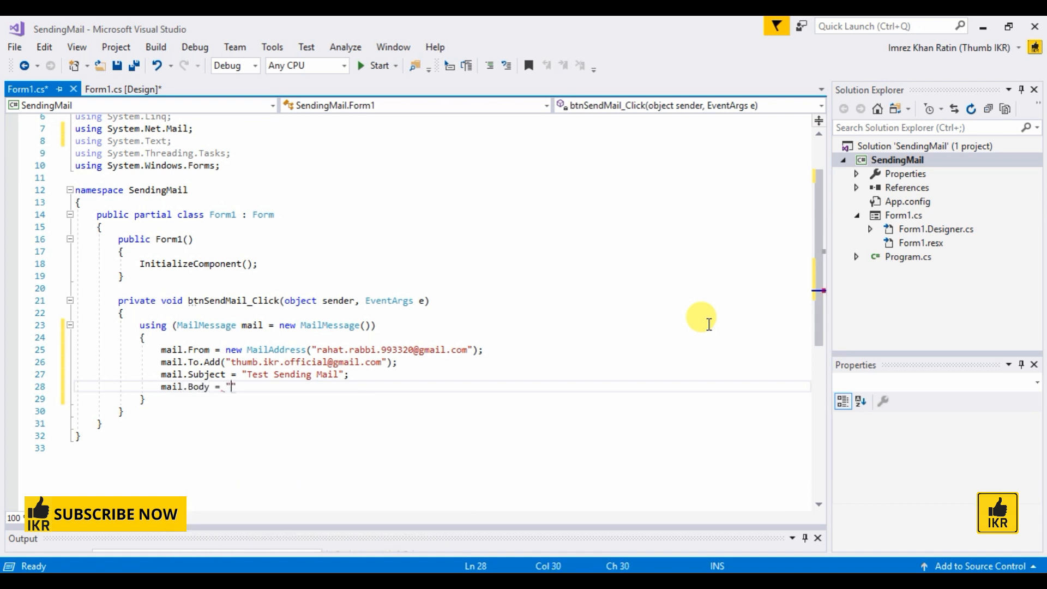
text(<>)
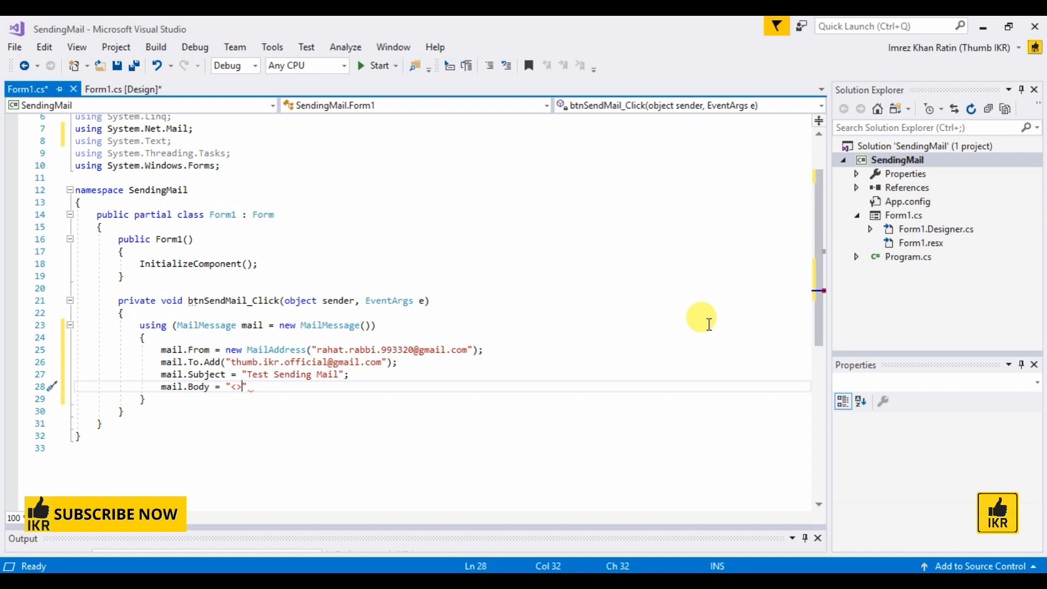
text(h1)
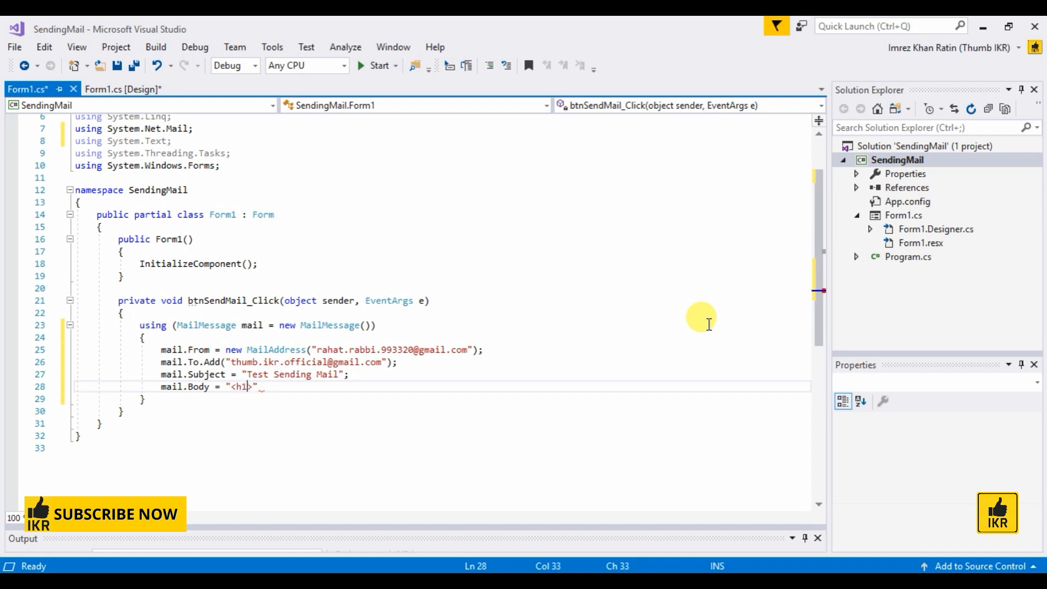
text(</h1>)
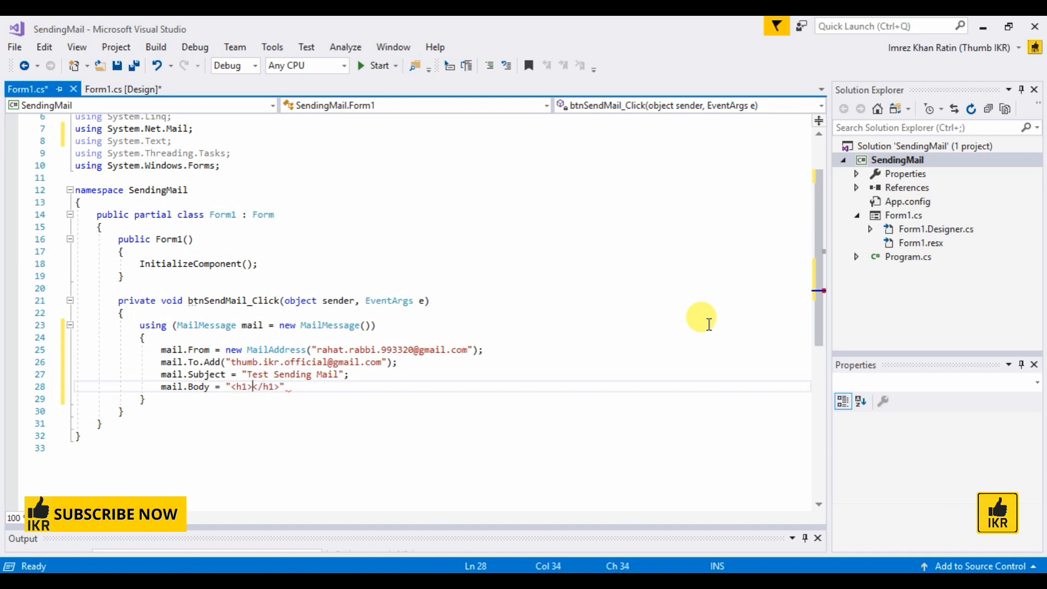
text(Test)
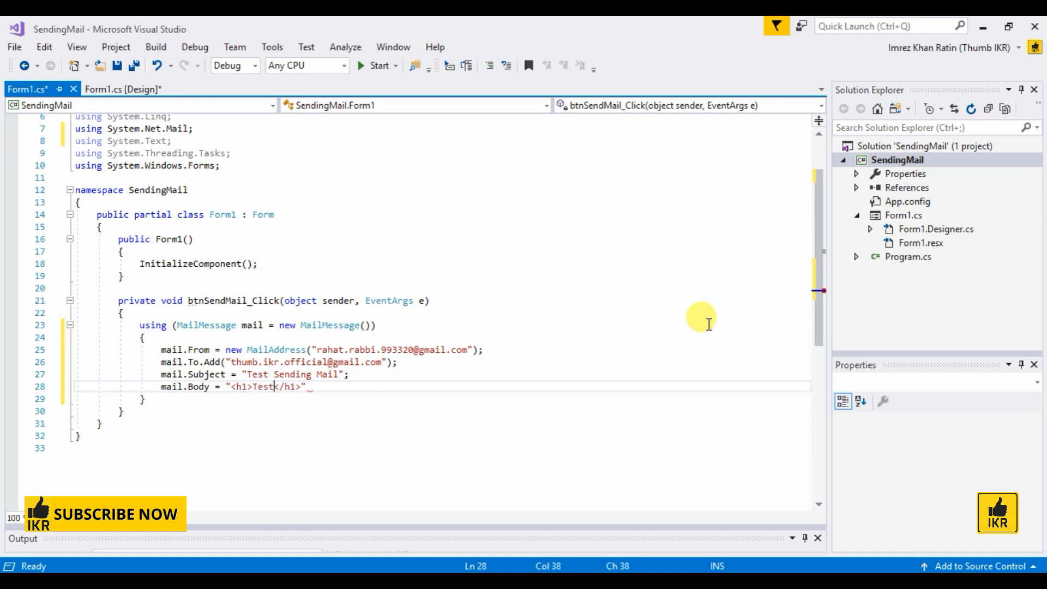
text(Ma)
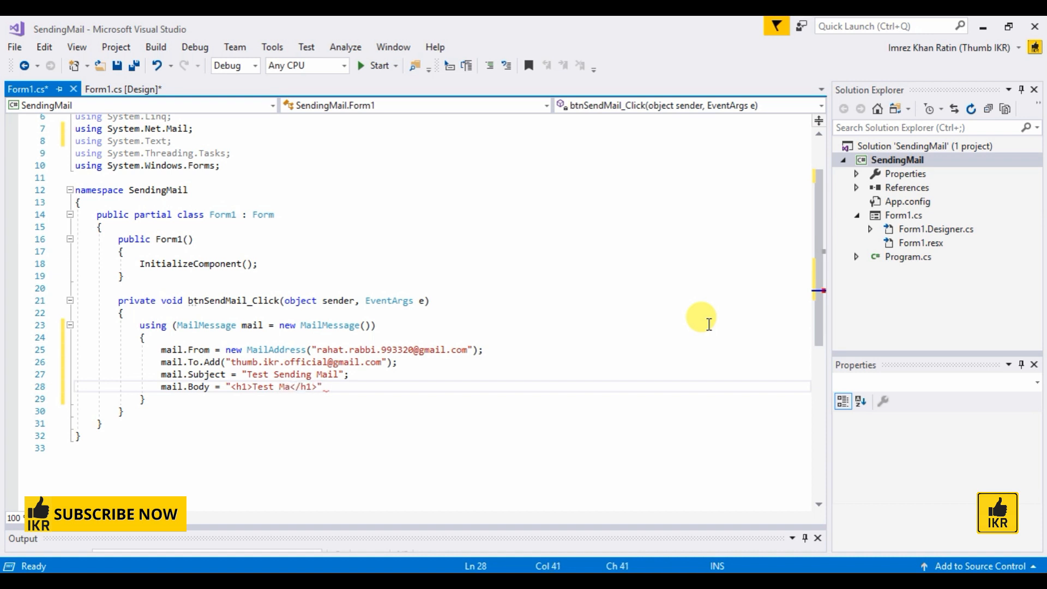
text(il Sew)
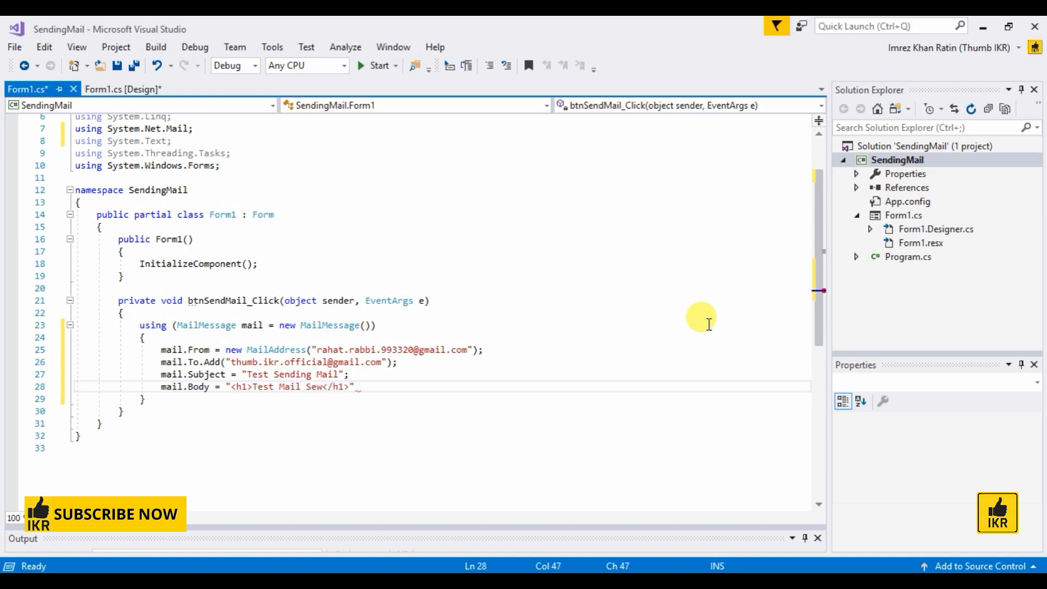
key(Backspace)
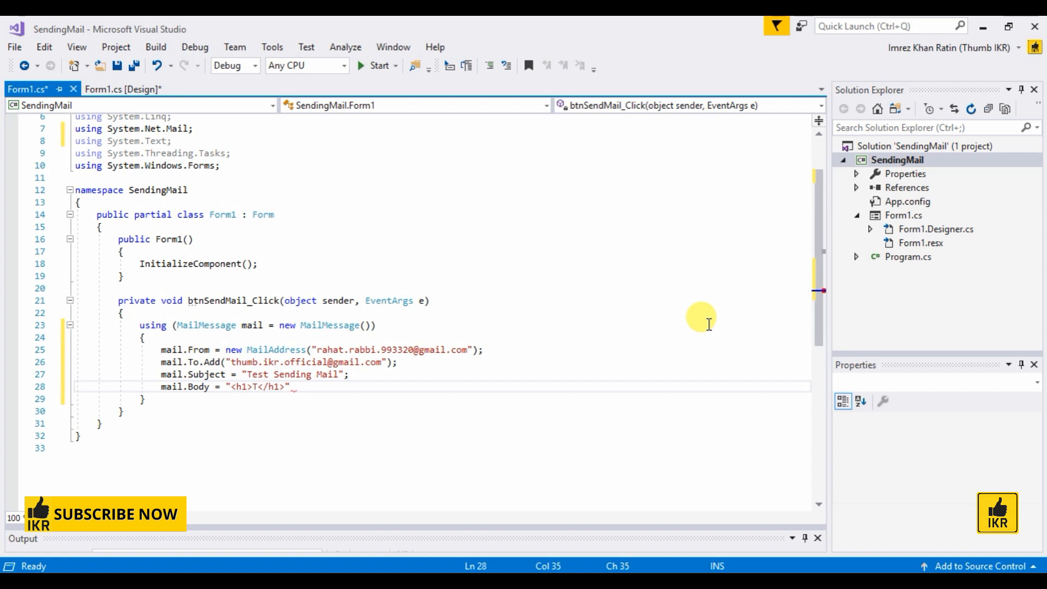
text(his is body)
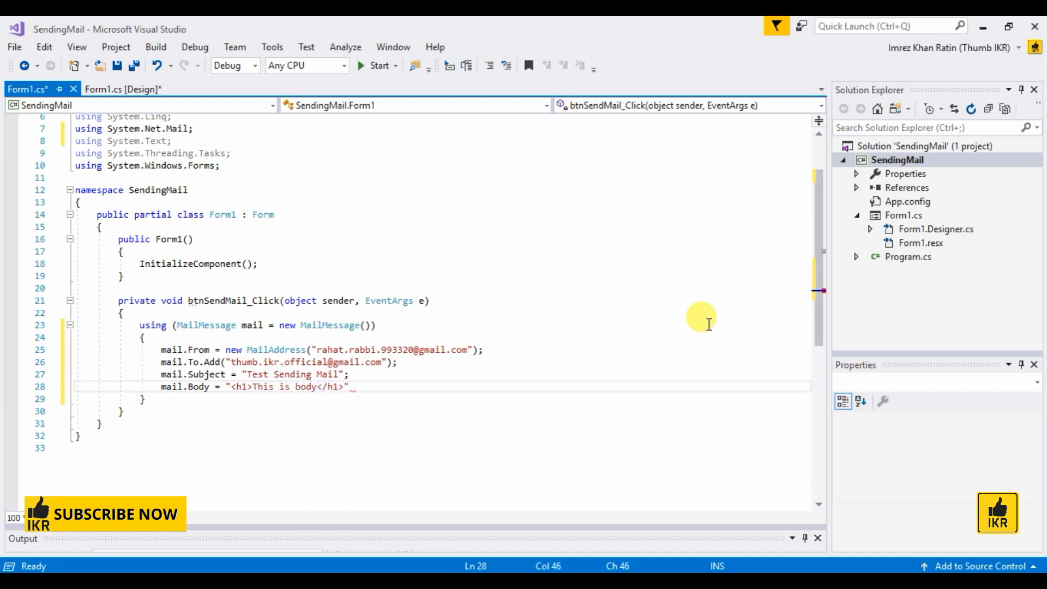
text(";)
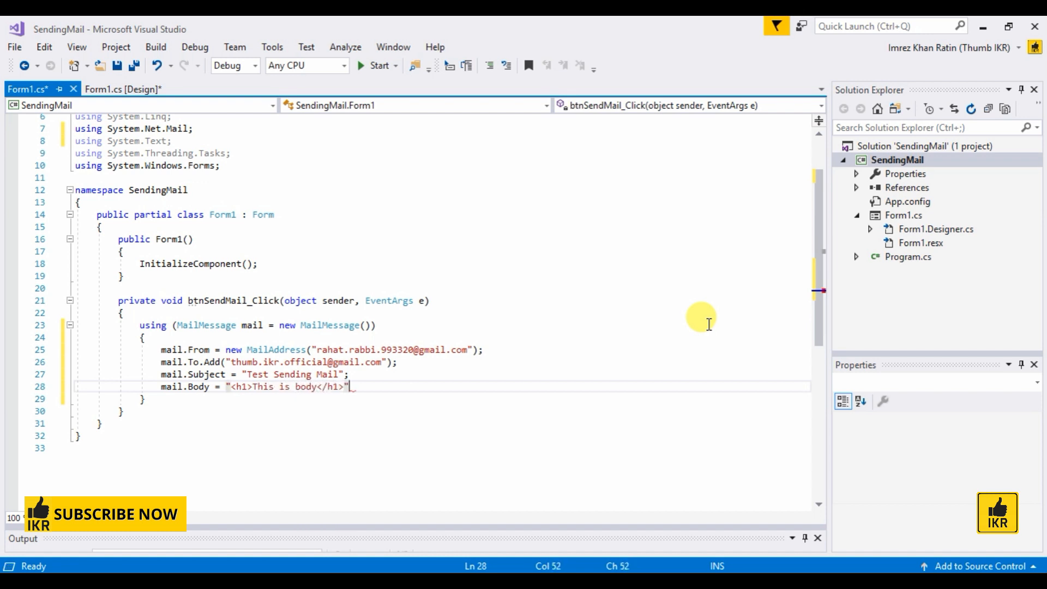
key(Return)
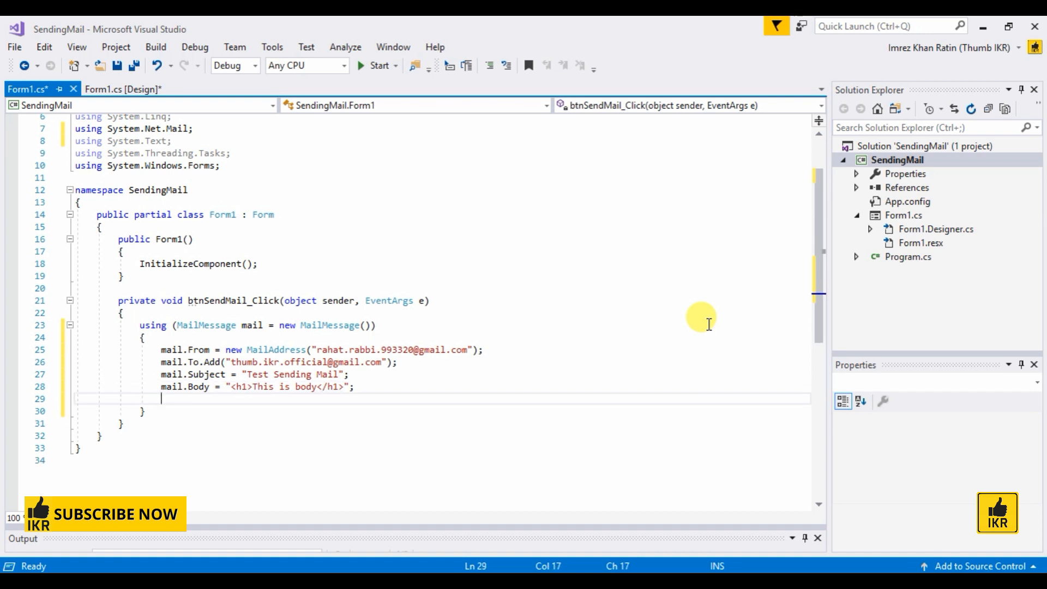
Add mail.IsBodyHtml = true;
text(mail)
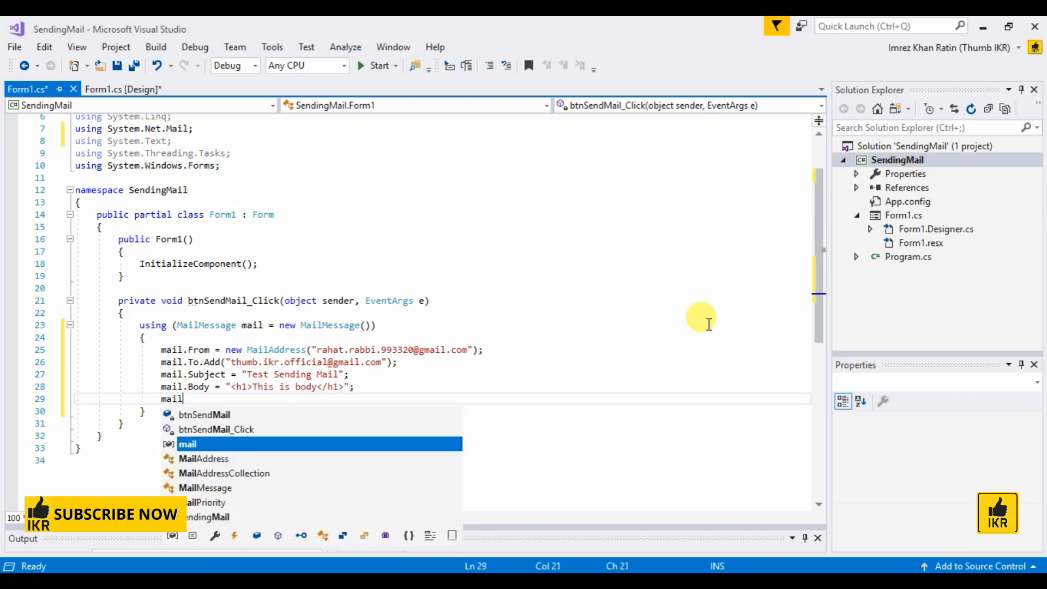
text(.isb)
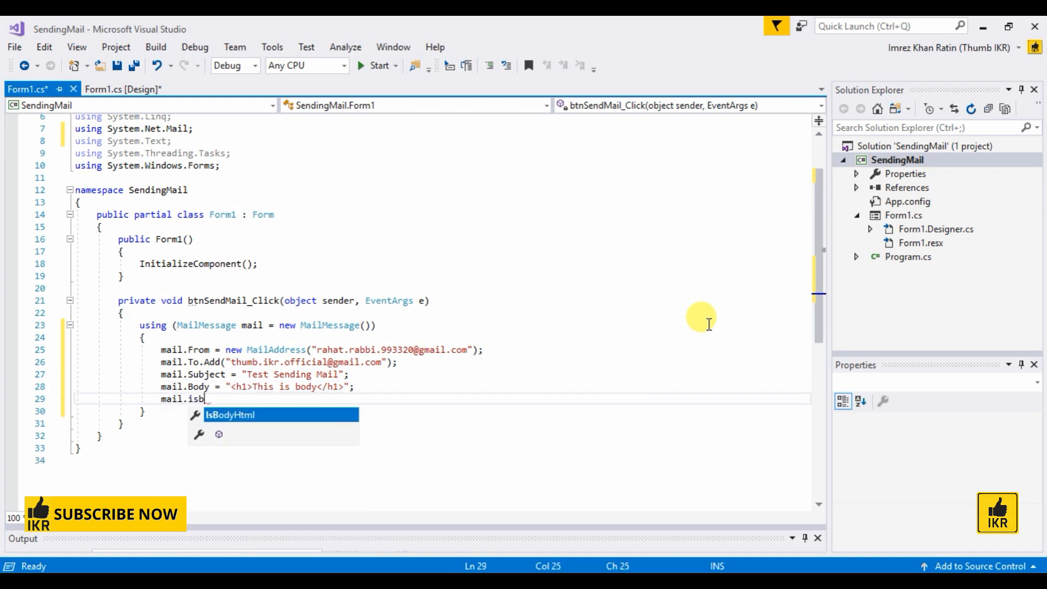
text(IsBodyHtml = true;)
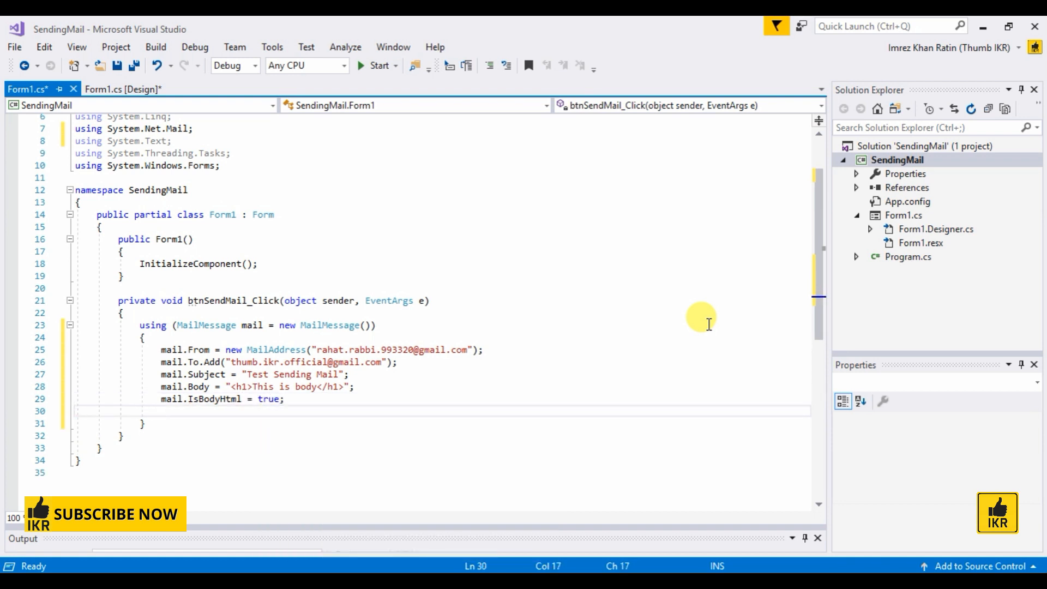
Open a using block creating SmtpClient("smtp.gmail.com", 587) and begin the smtp credentials line
text(using)
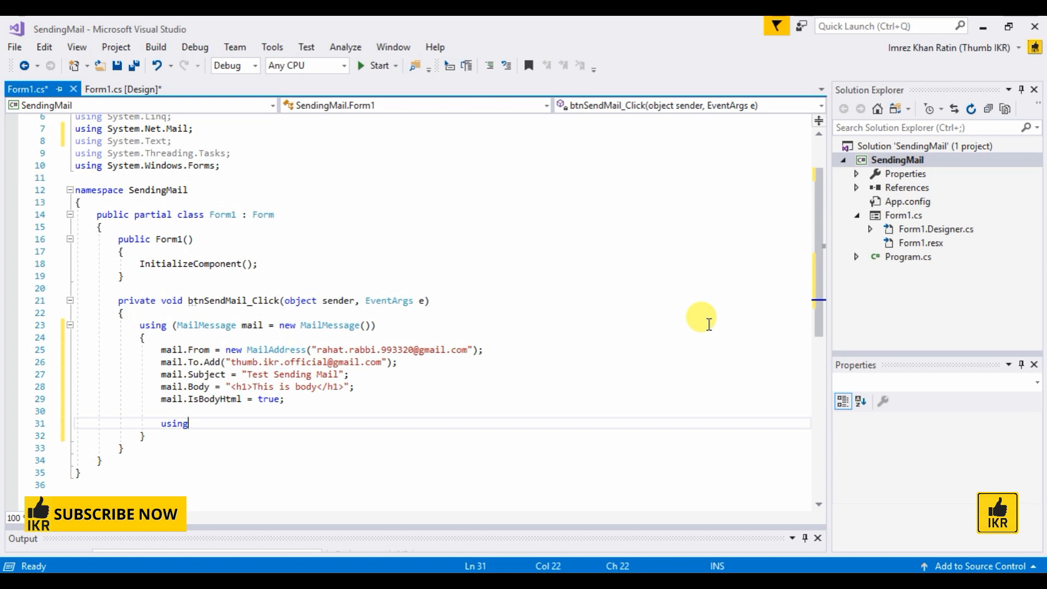
text((smtpClient)
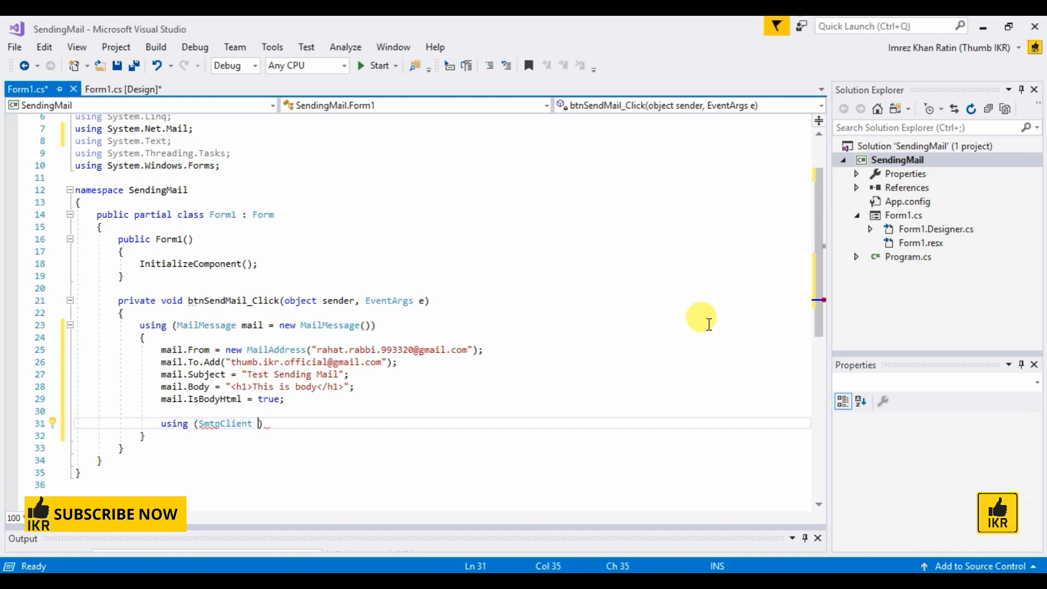
text(smtp=new SmtpClient))
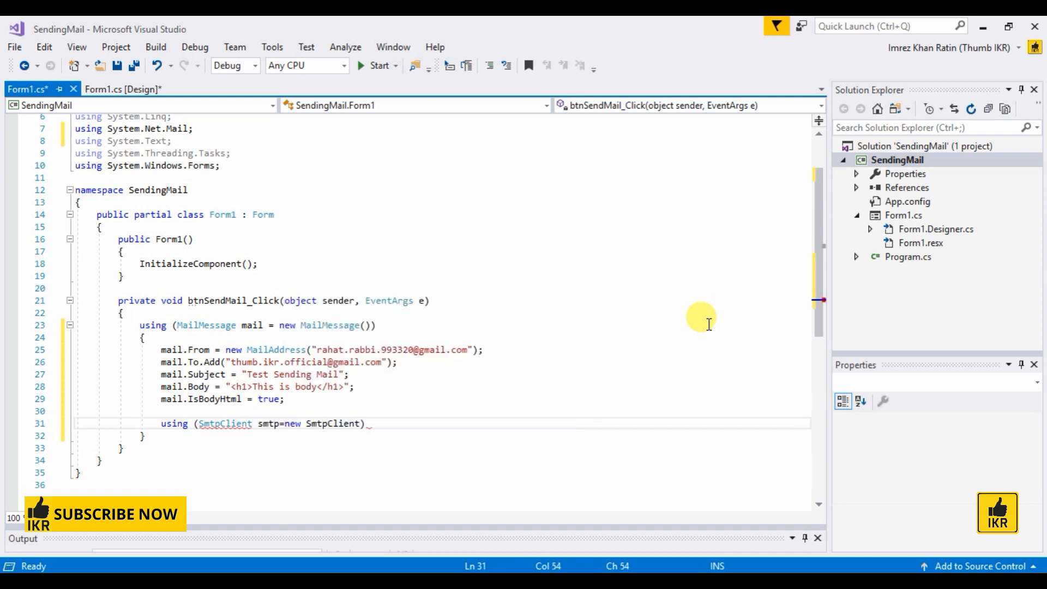
text(())
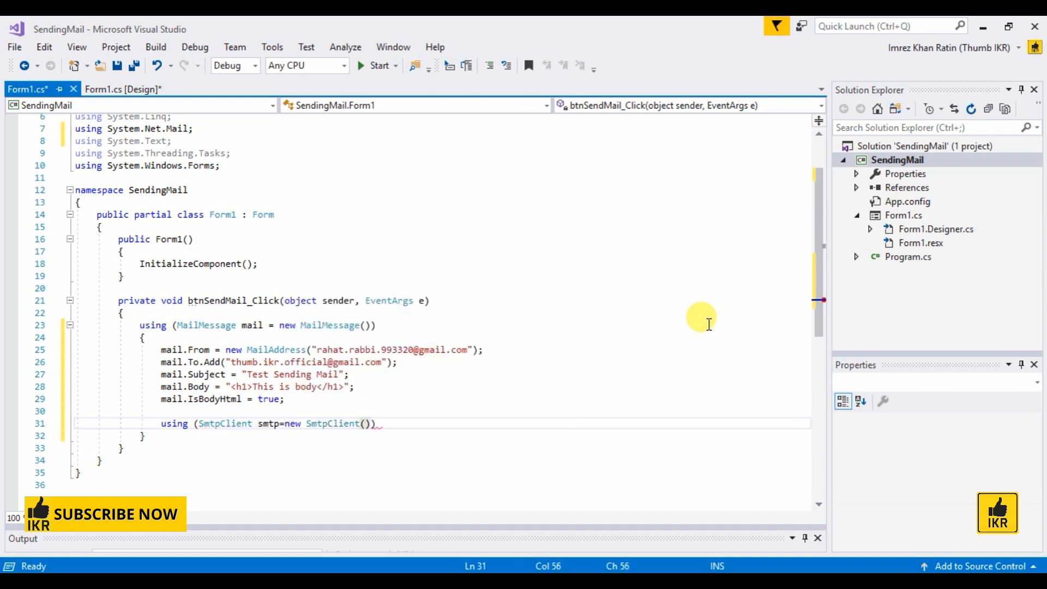
text(")
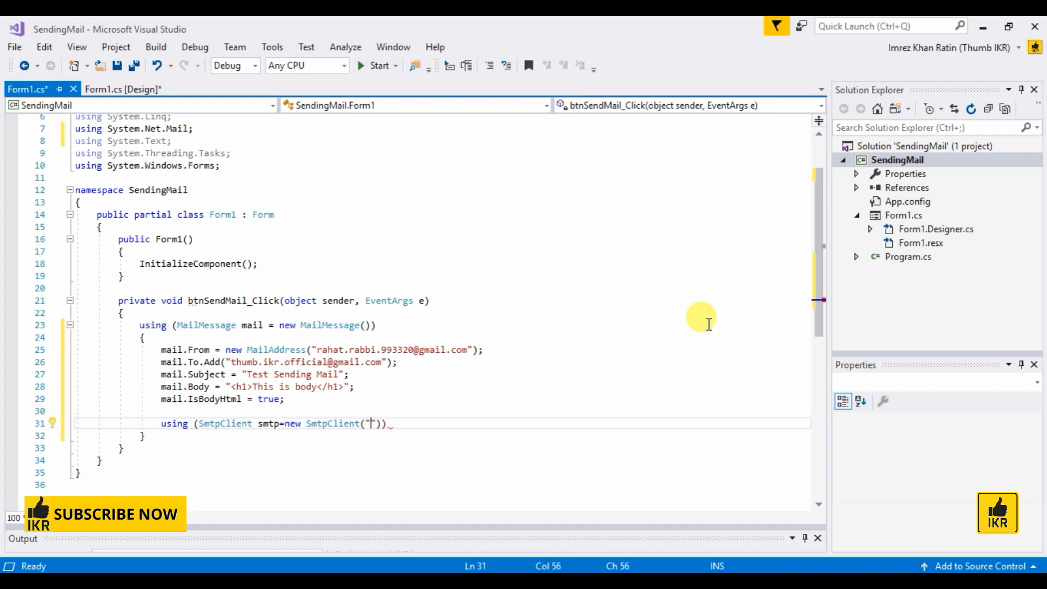
text(smtp.)
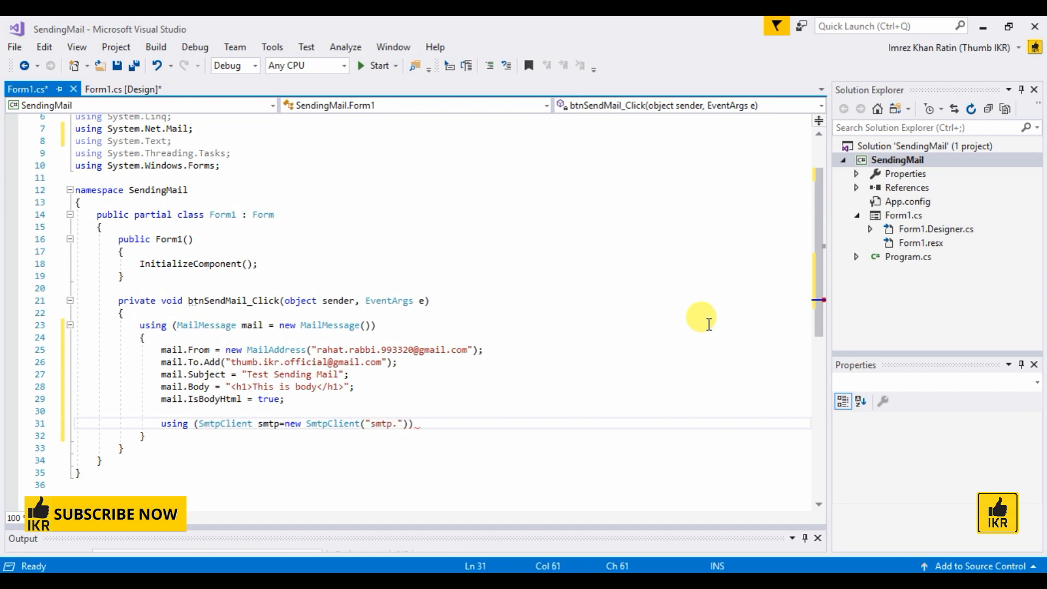
text(gmai)
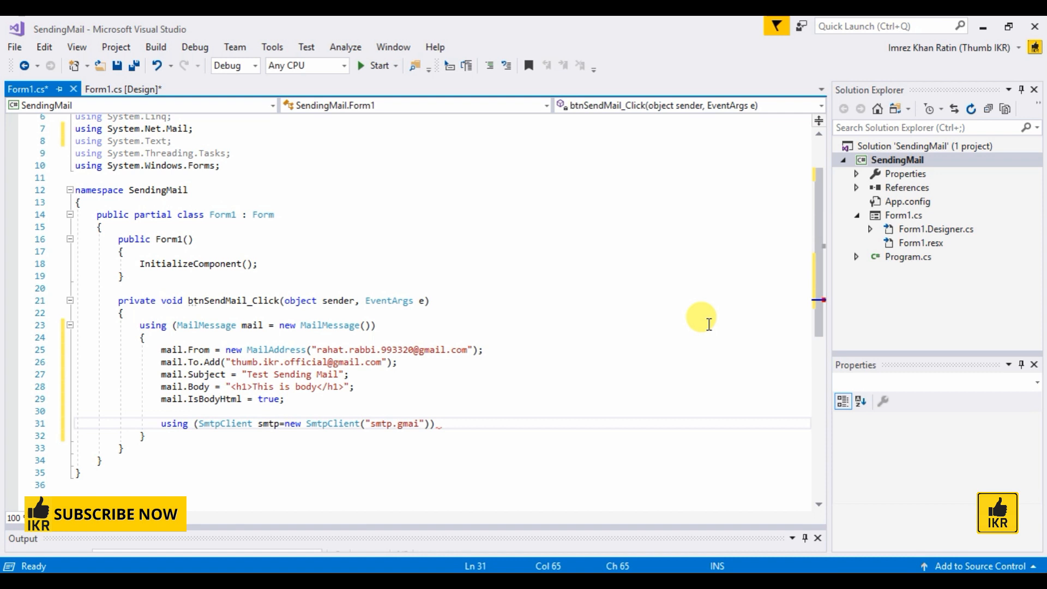
text(l.com)
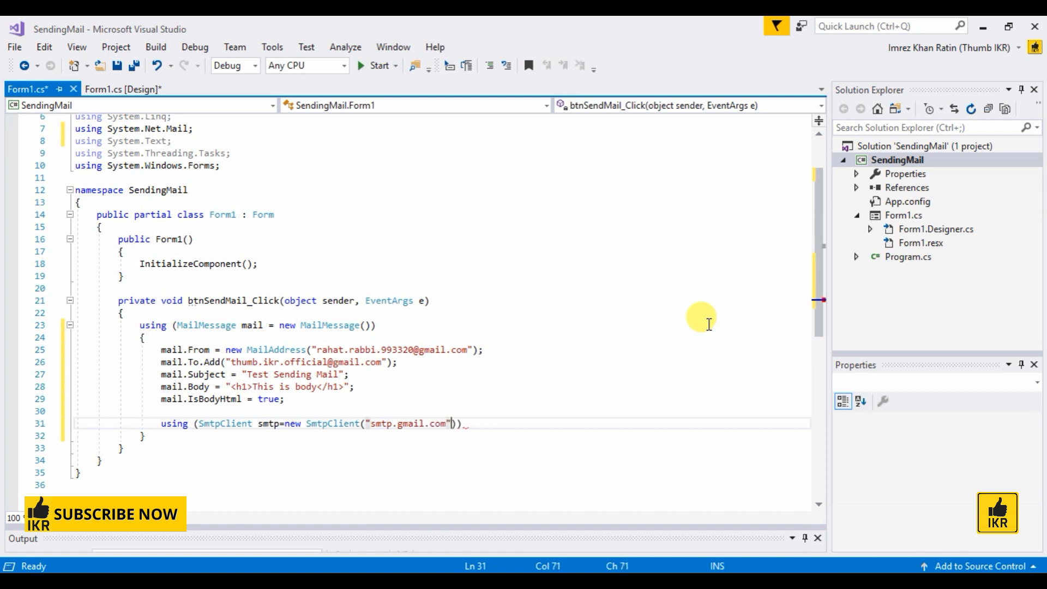
text(, 5)
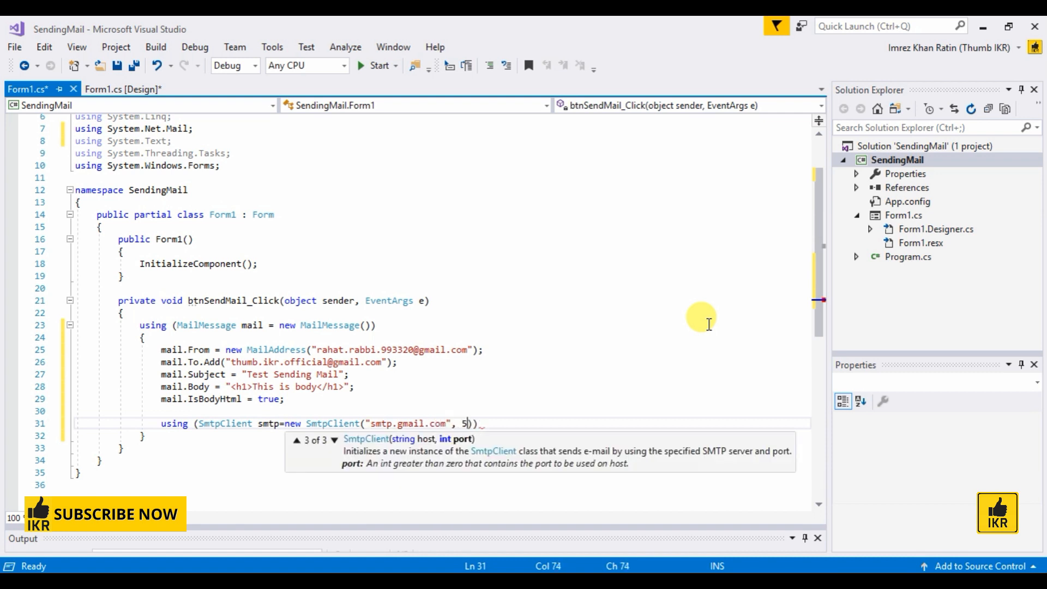
text(87)
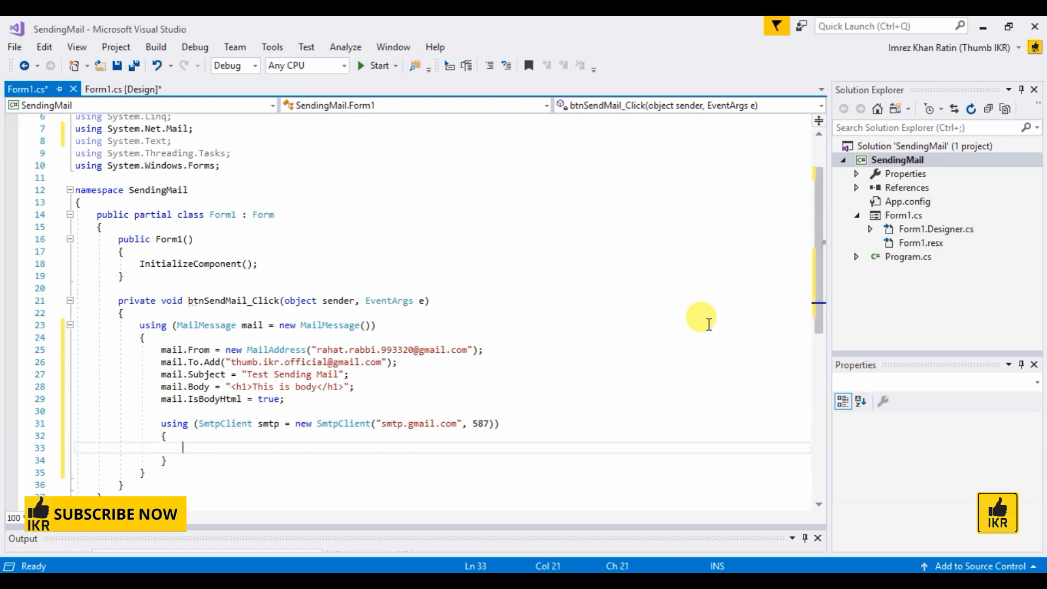
text(smtp.Credentials)
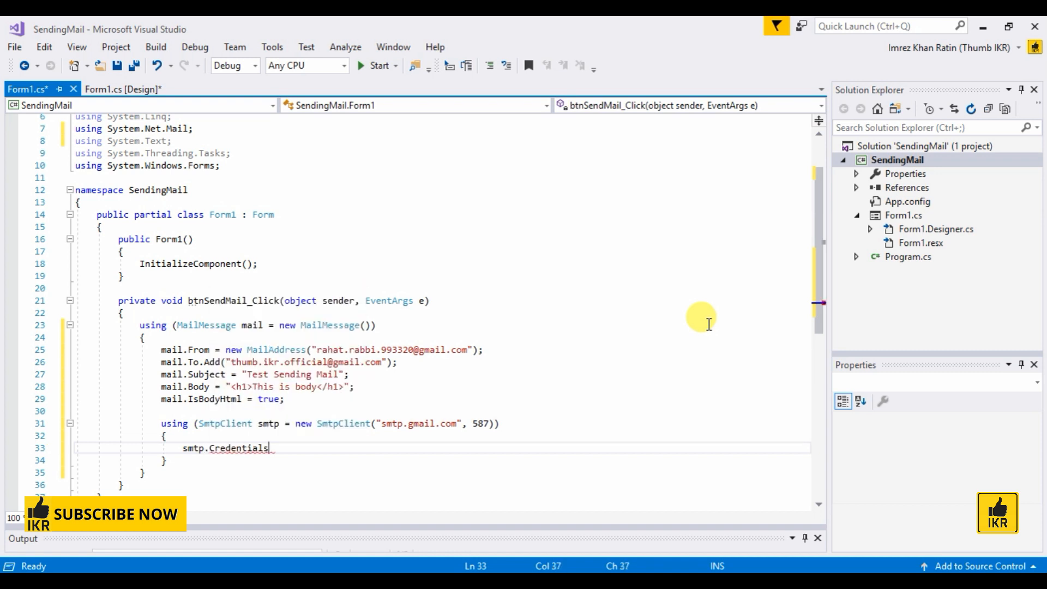
Assign smtp.Credentials a new System.Net.NetworkCredential with the sender address and password
text(= new)
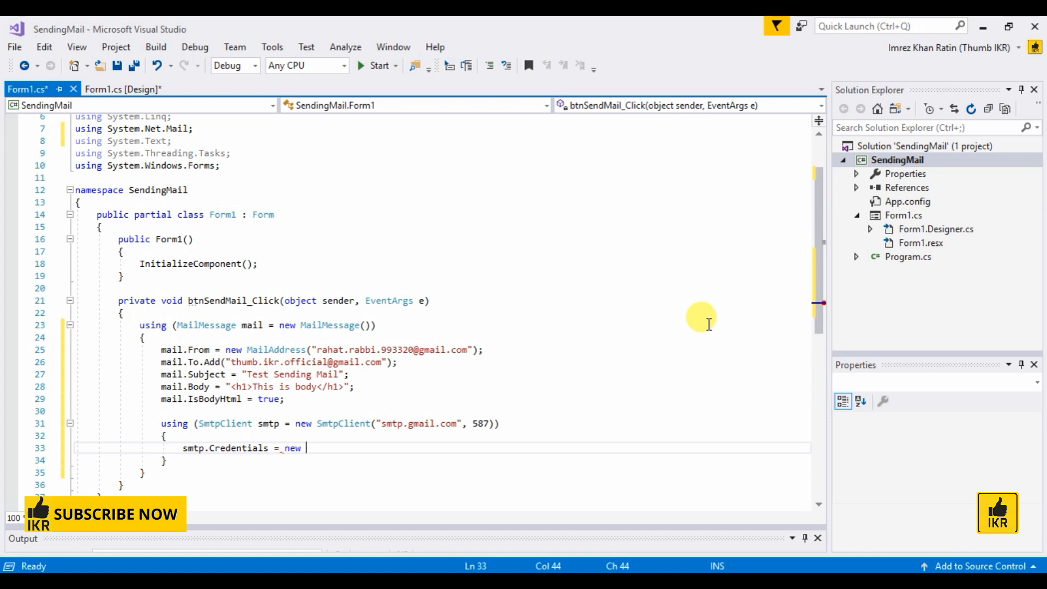
text(System)
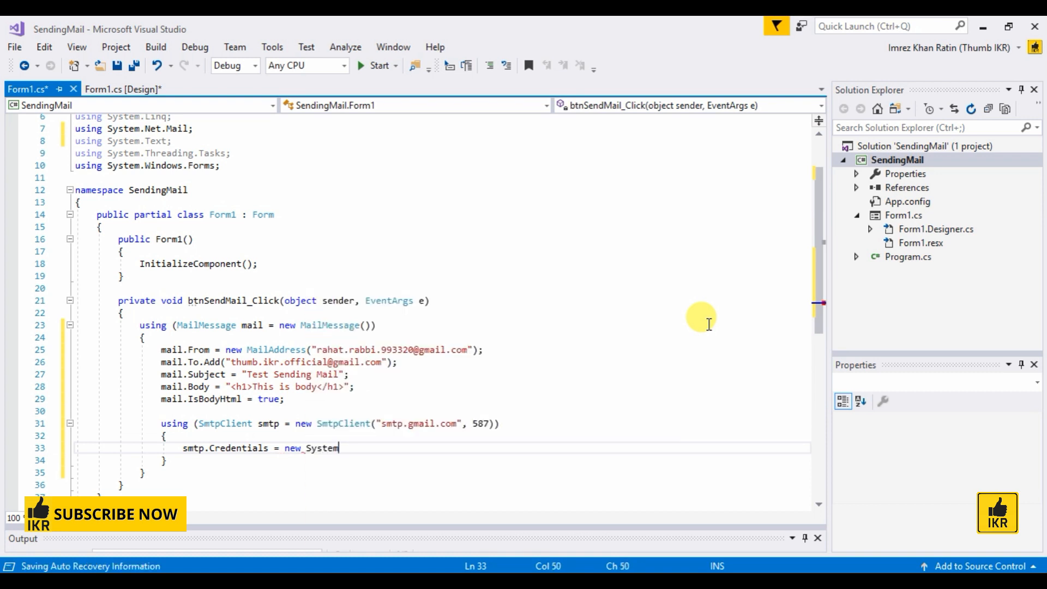
text(.Net.)
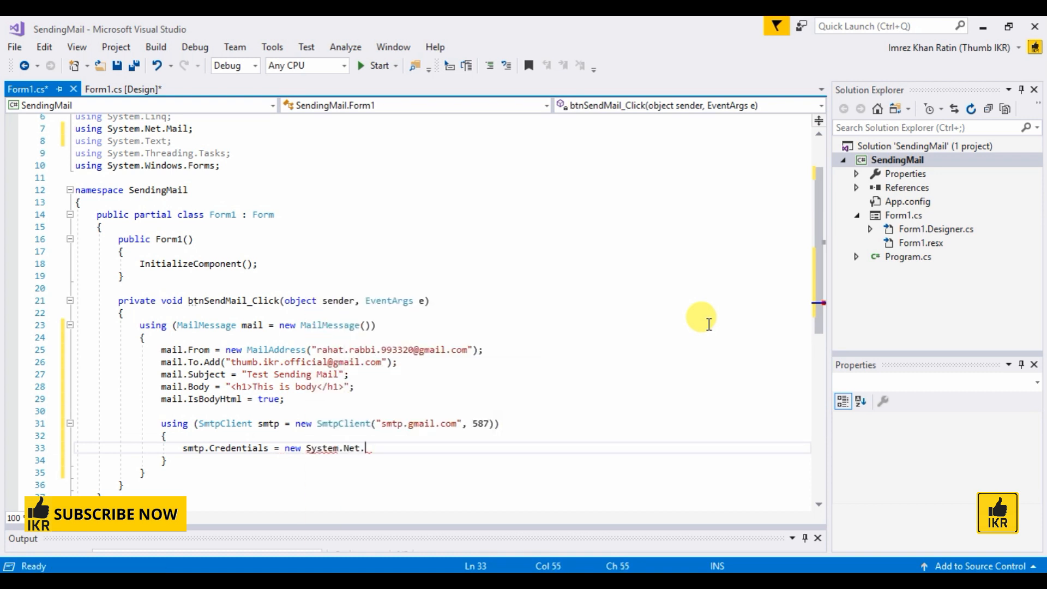
text(NetworkCredential()
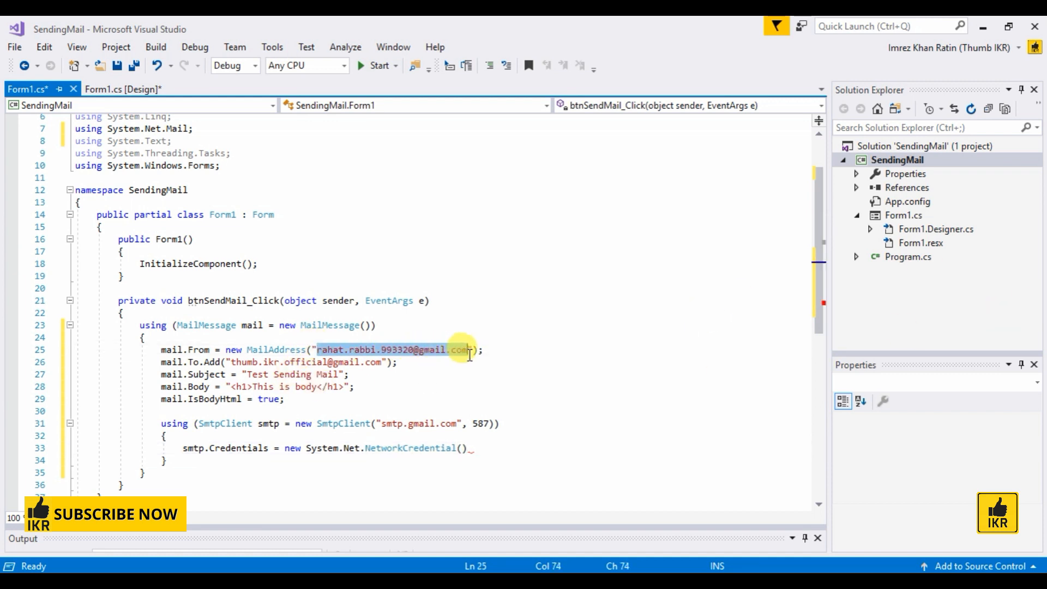
click(680, 325)
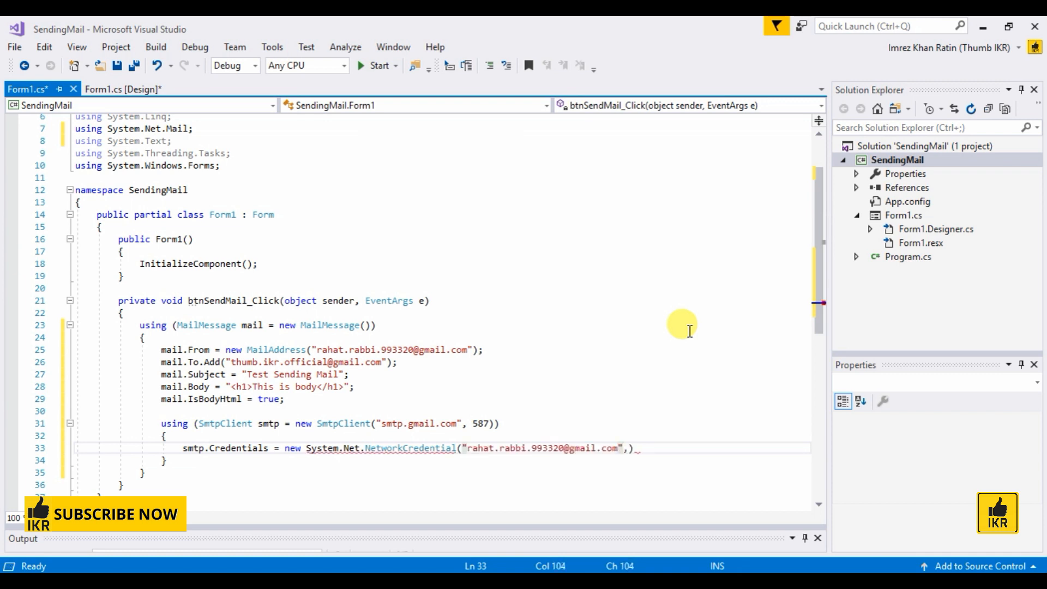
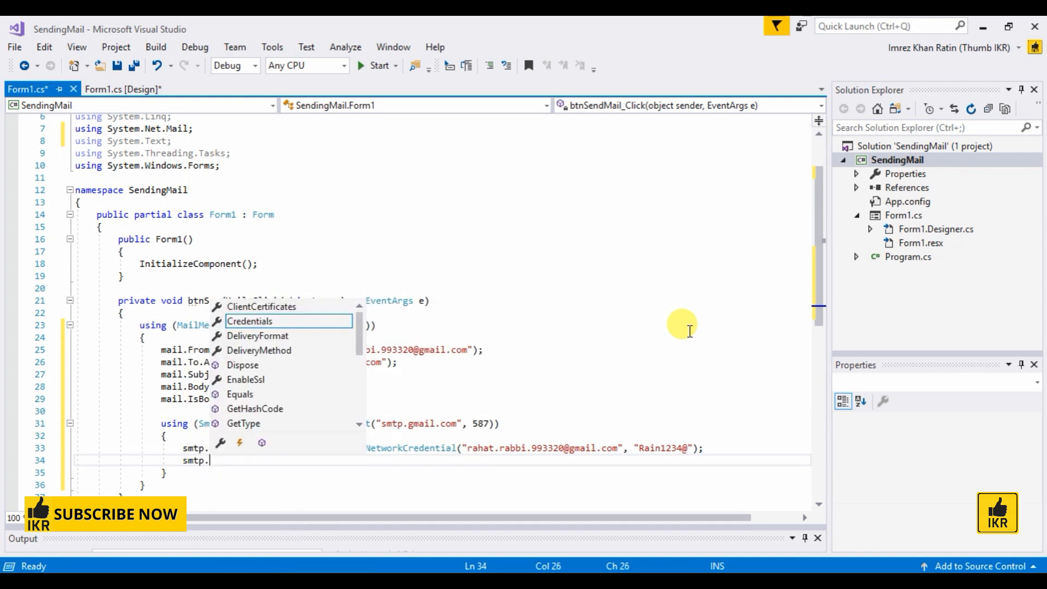
Add smtp.EnableSsl = true; and smtp.Send(mail);
text(EnableSsl =)
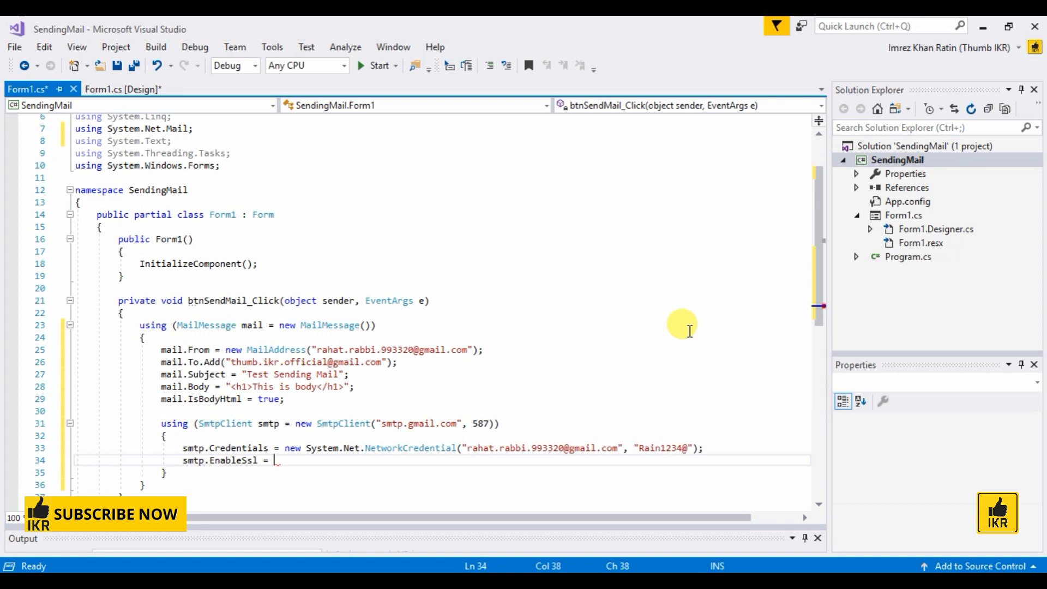
text(true;)
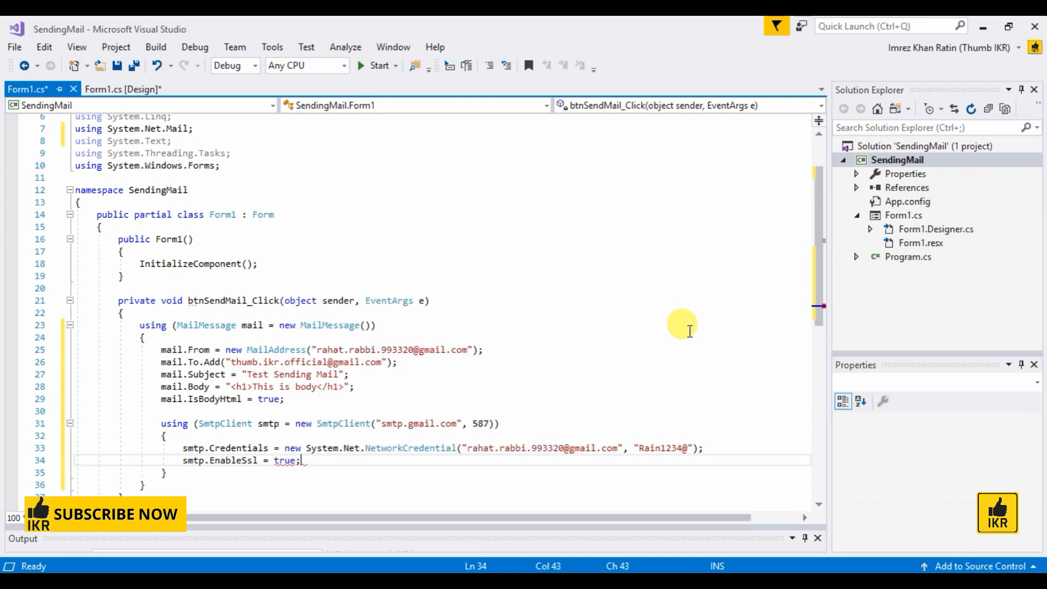
text(sms)
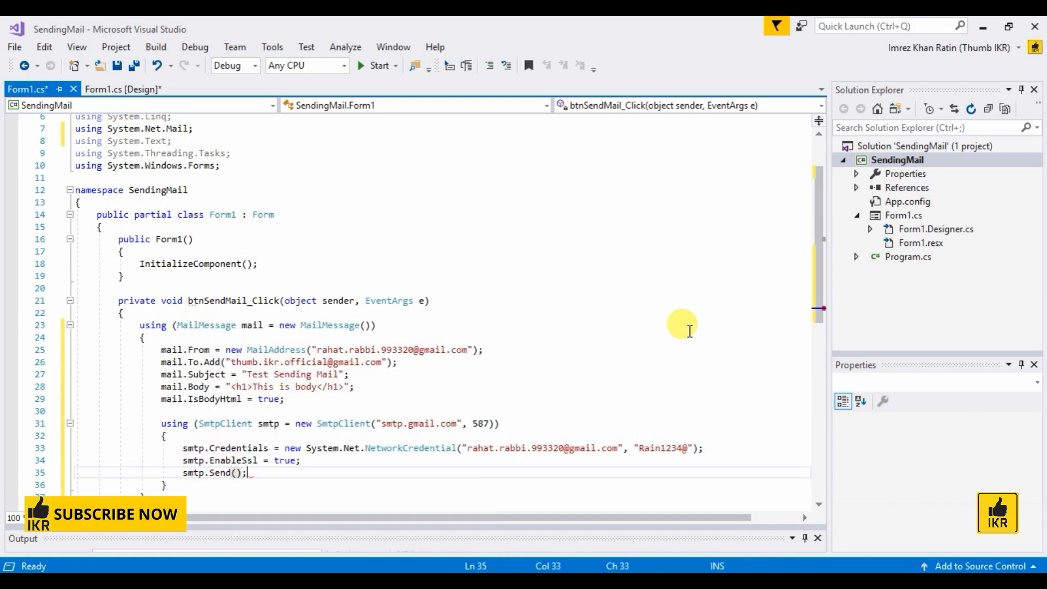
text(mail)
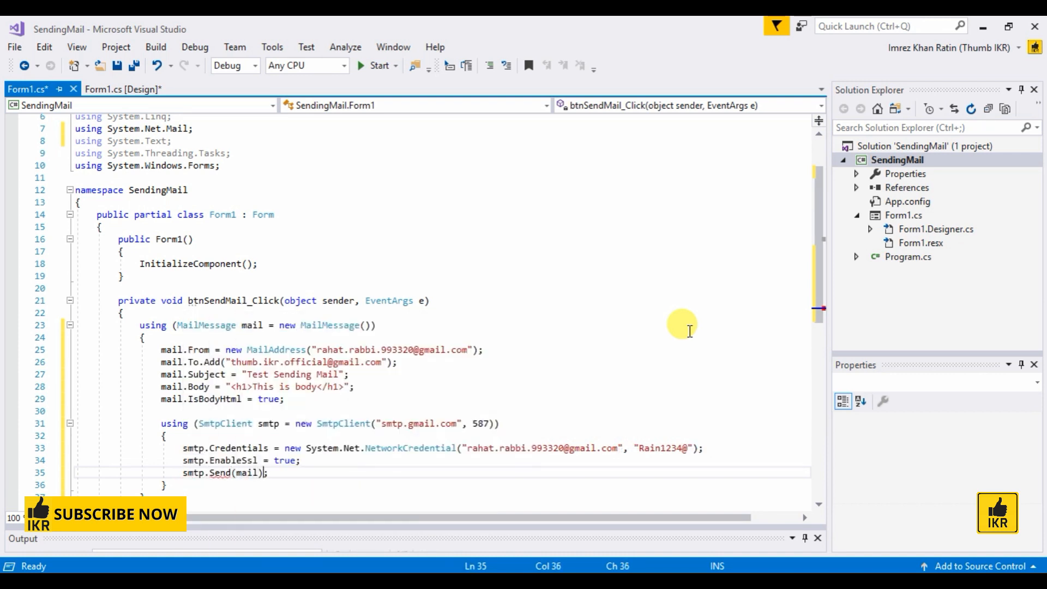
Set label1.Text to "Mail Sent" after sending, then place the caret at the method body's start
text(label1.Text=)
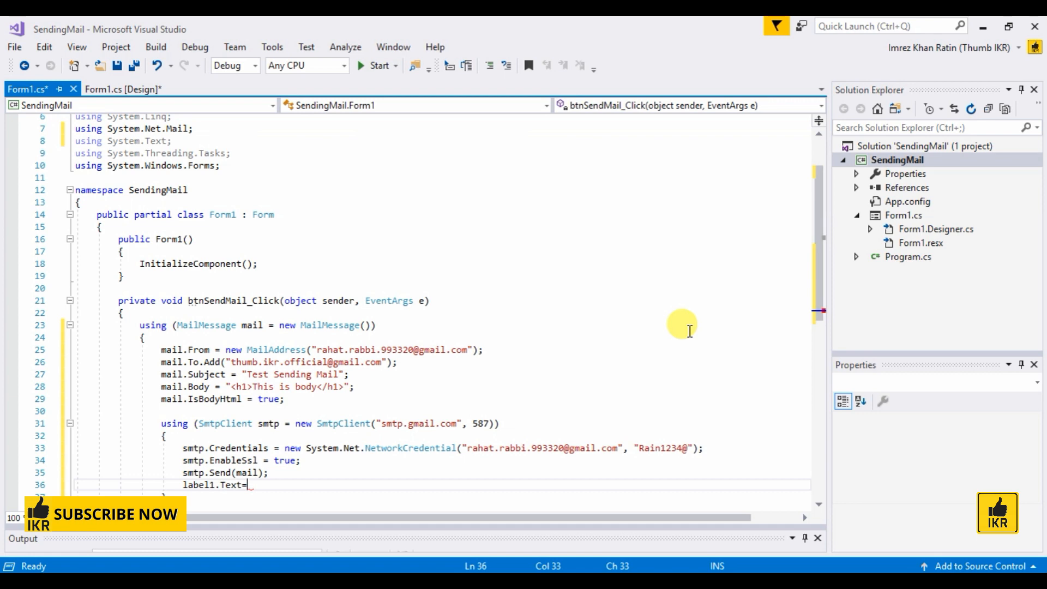
text("")
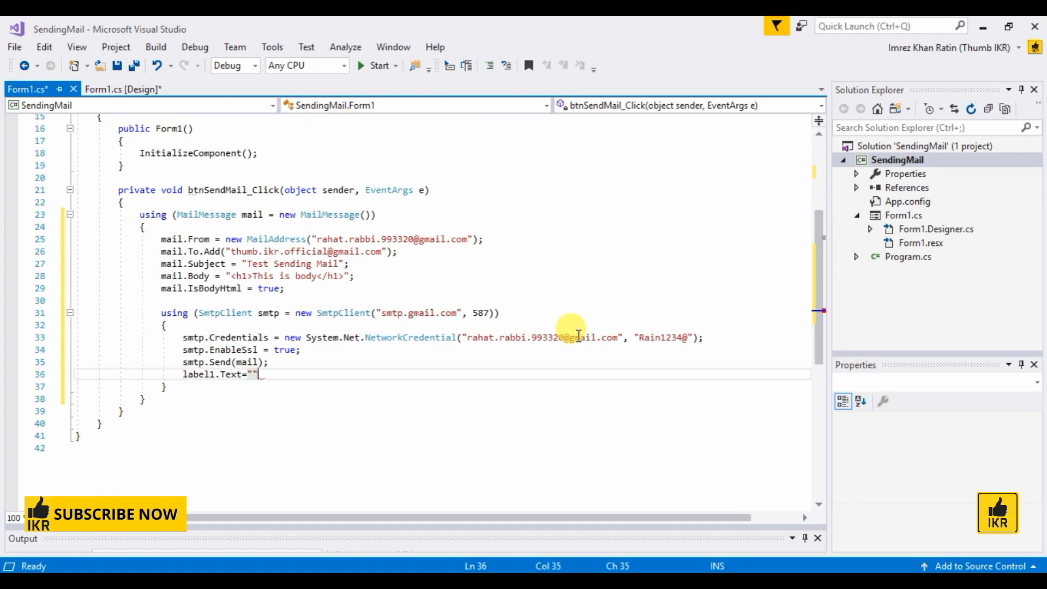
text(Mail)
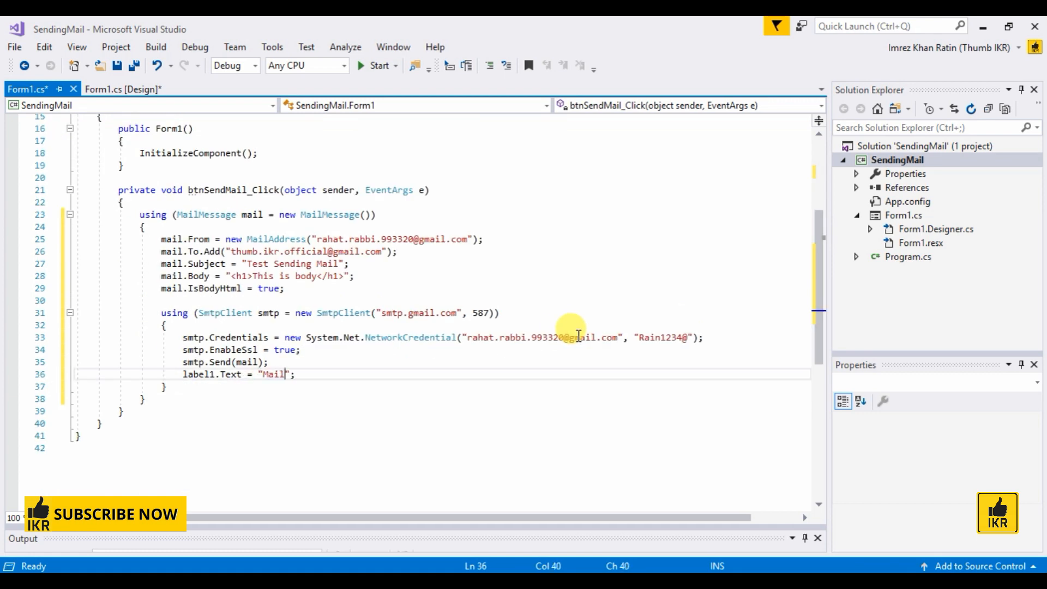
text(Sent)
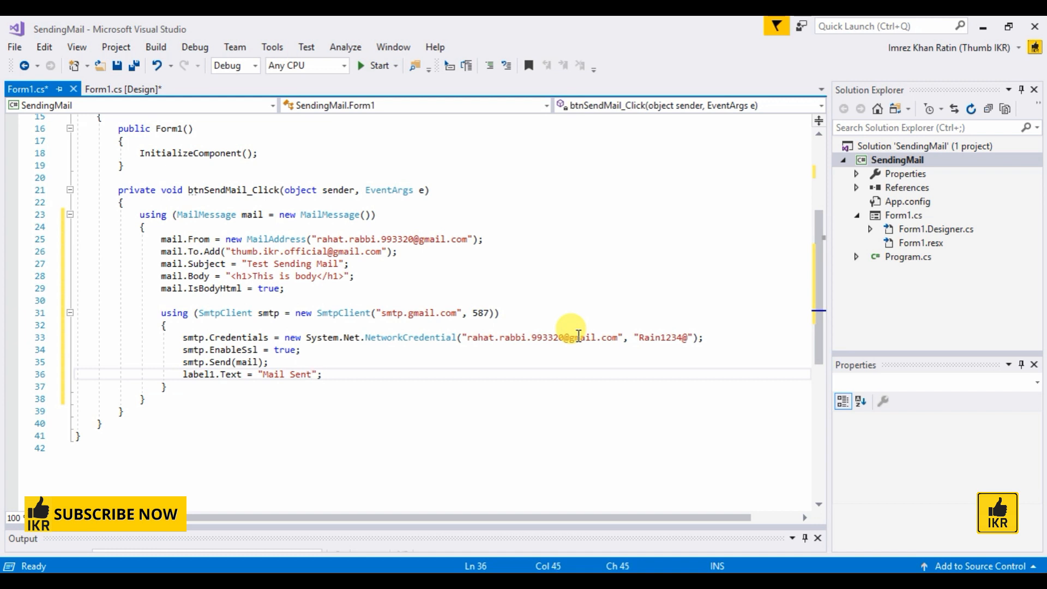
click(167, 387)
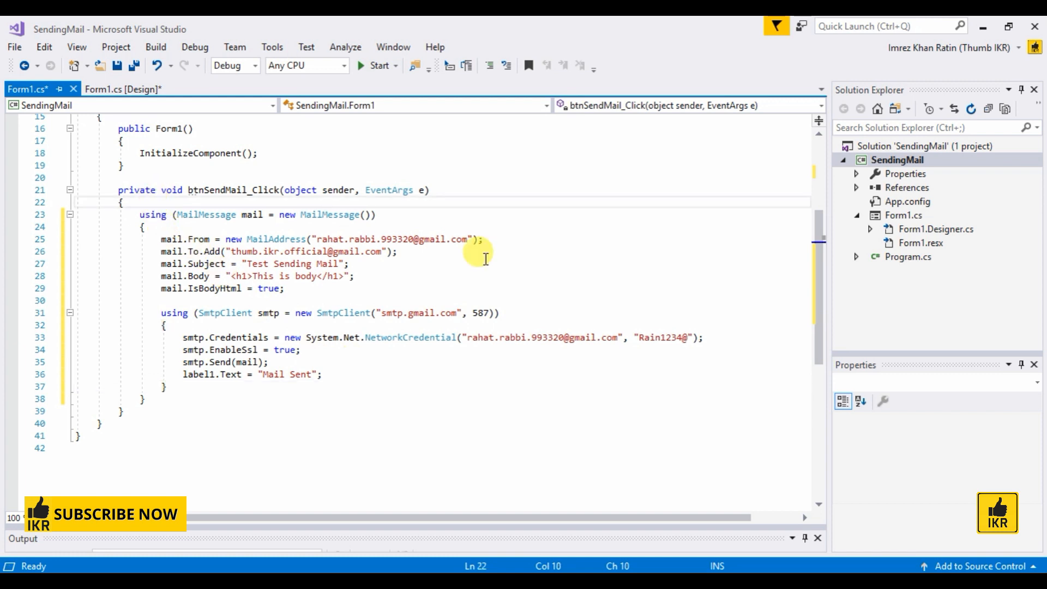
Wrap the code in try { } with catch (Exception ex) setting label1.Text = ex.Message
text(try { })
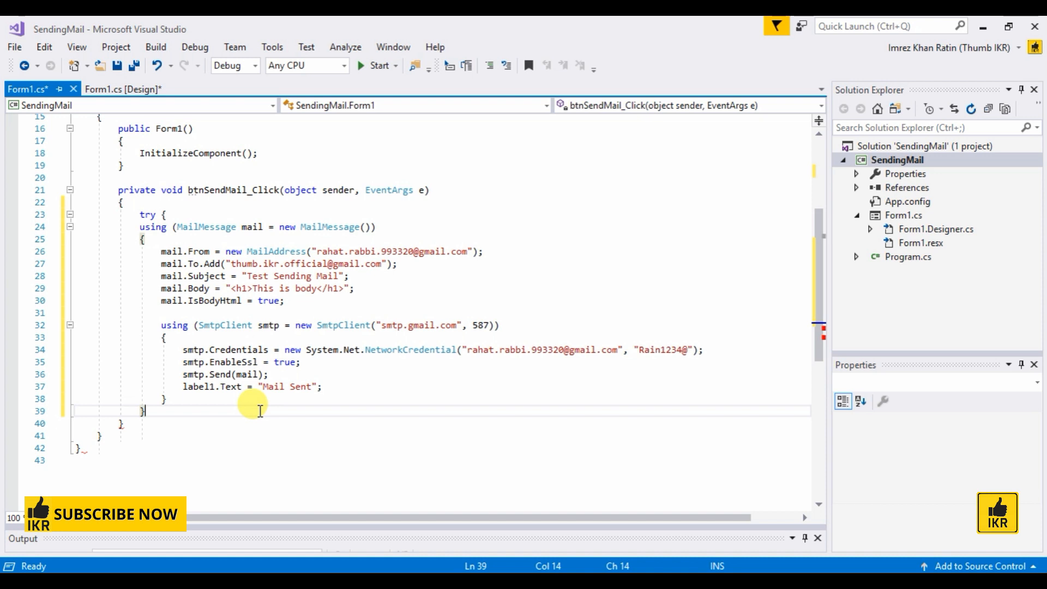
text(catch)
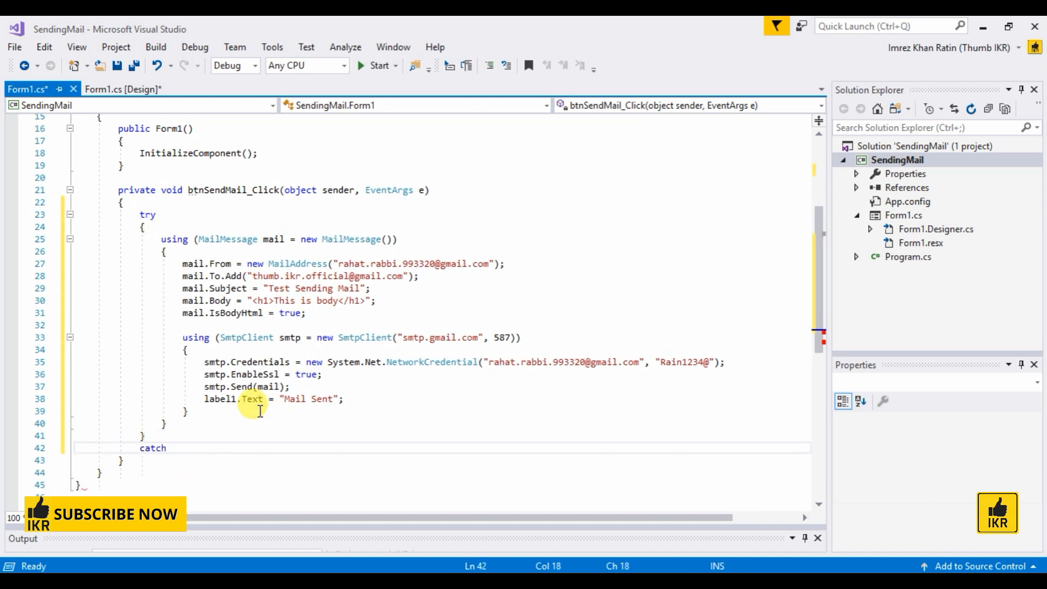
text((Exception ))
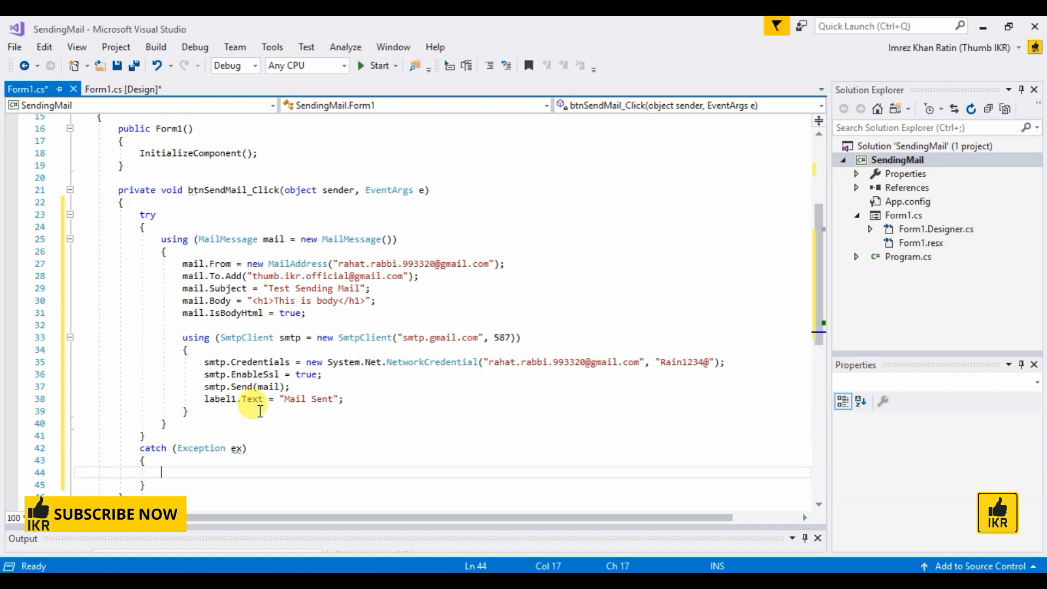
text(label1.)
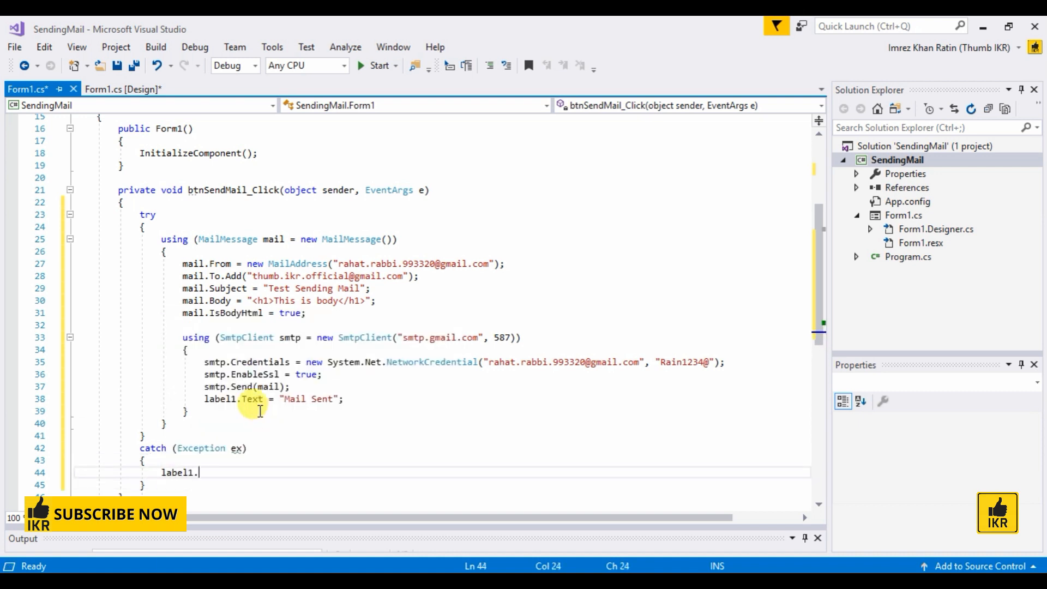
text(Text = ex.Message;)
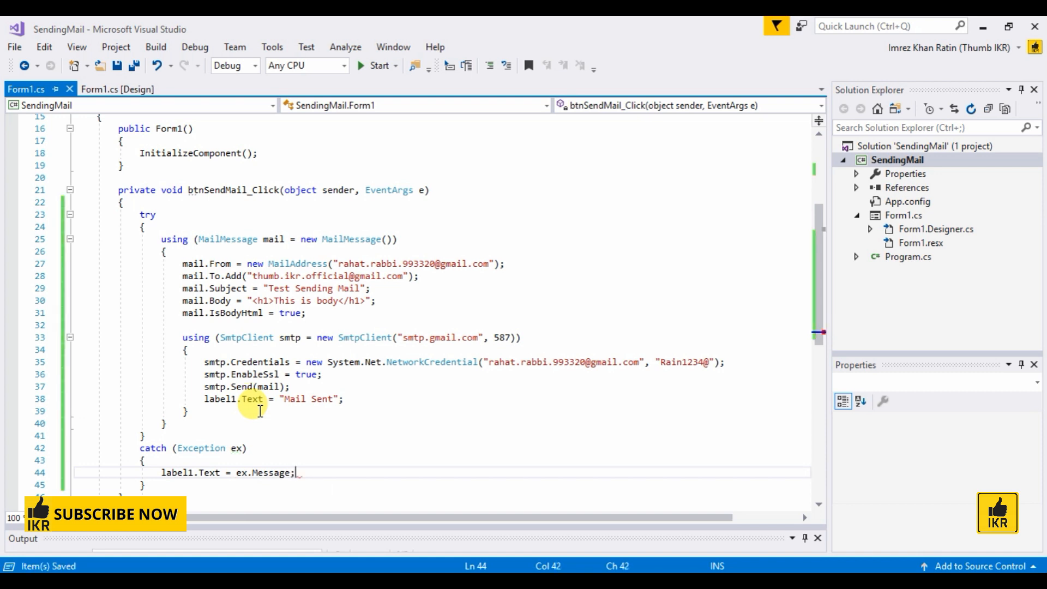
mouse_move(268, 431)
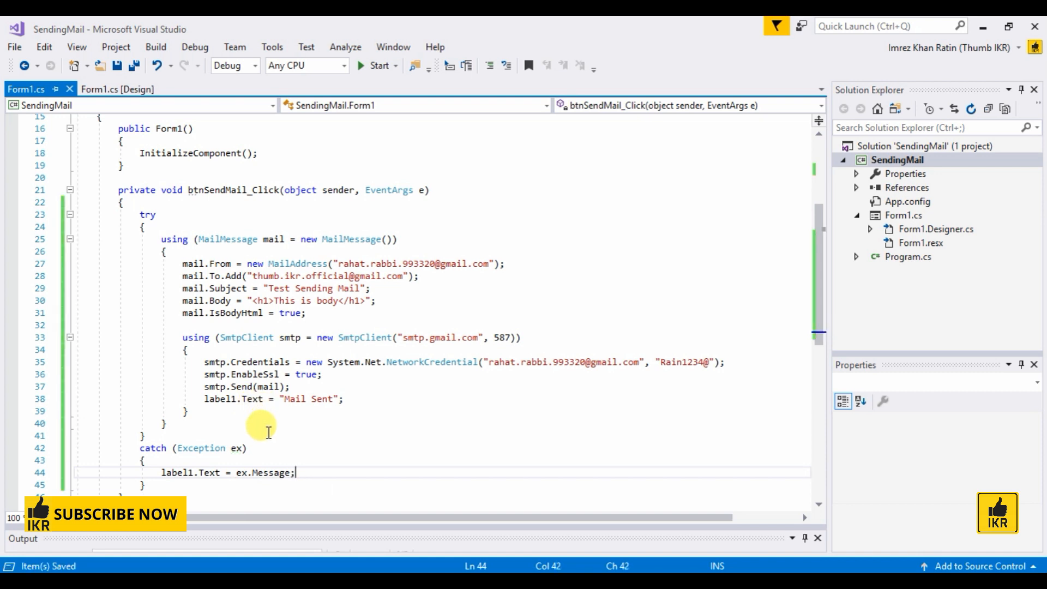
click(373, 347)
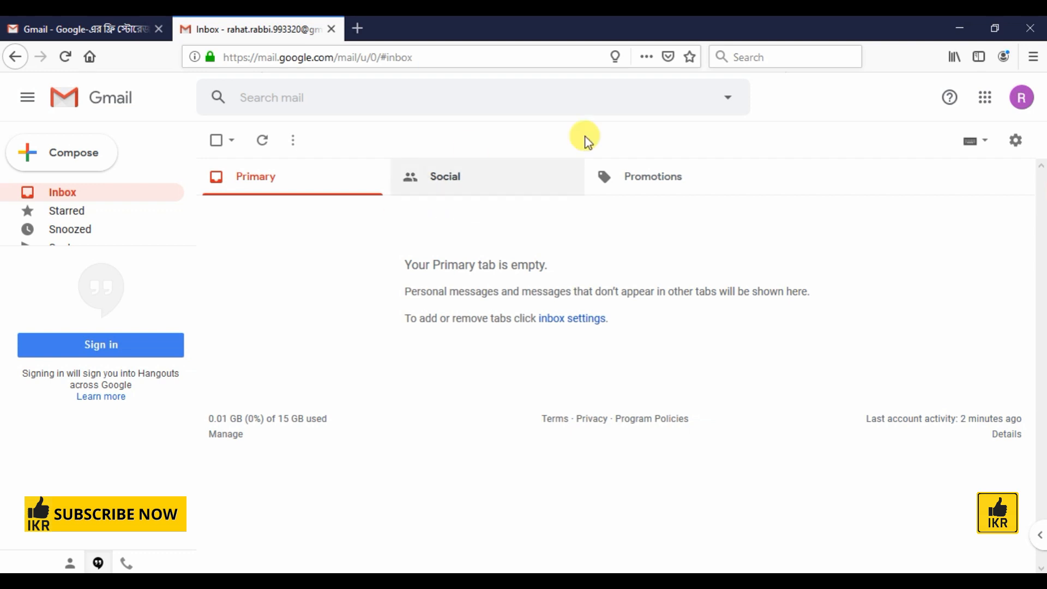
click(1020, 97)
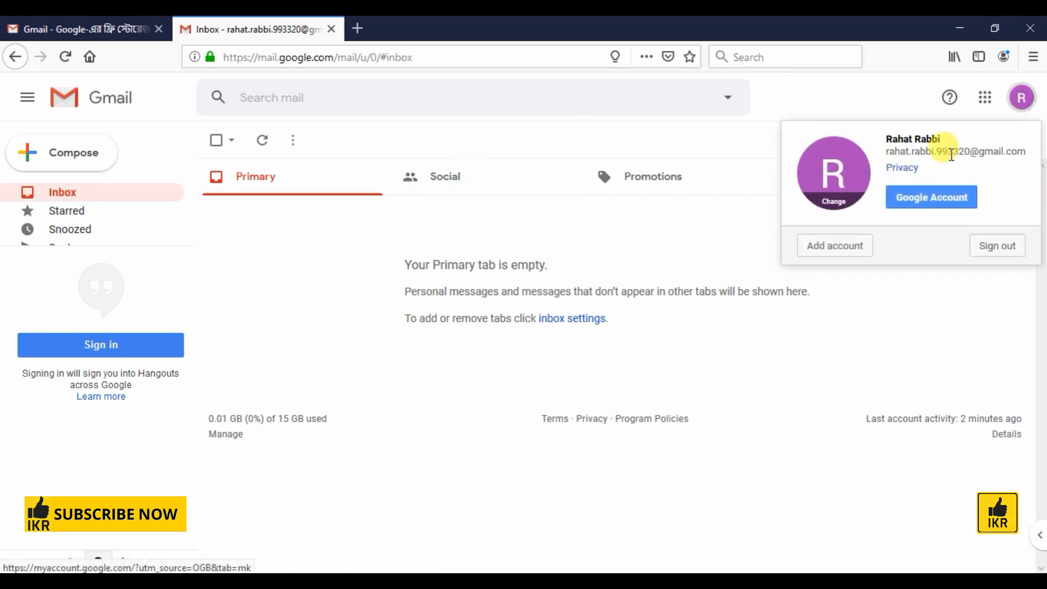
click(367, 171)
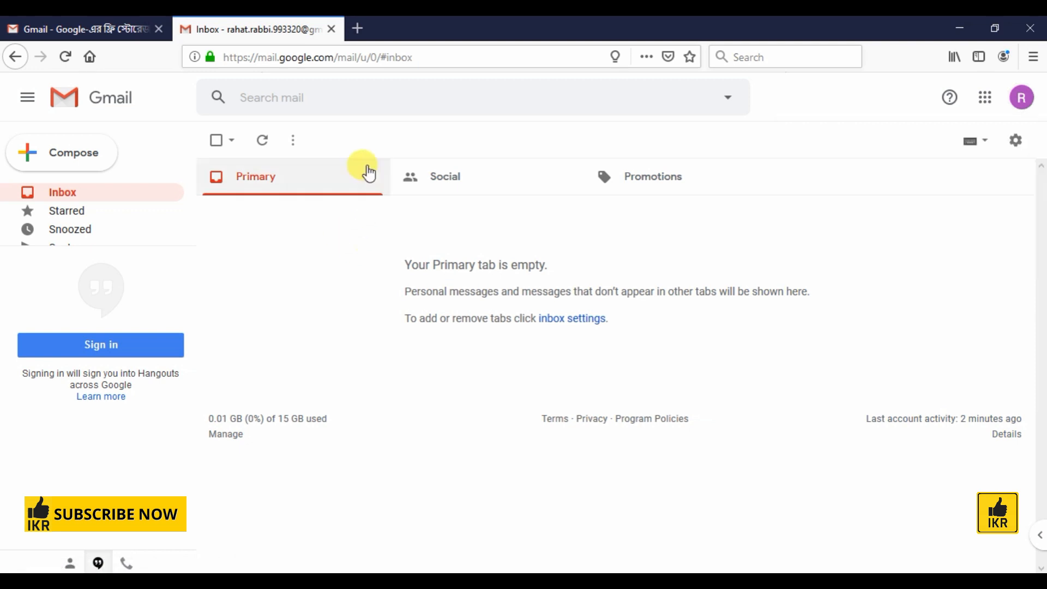
mouse_move(356, 28)
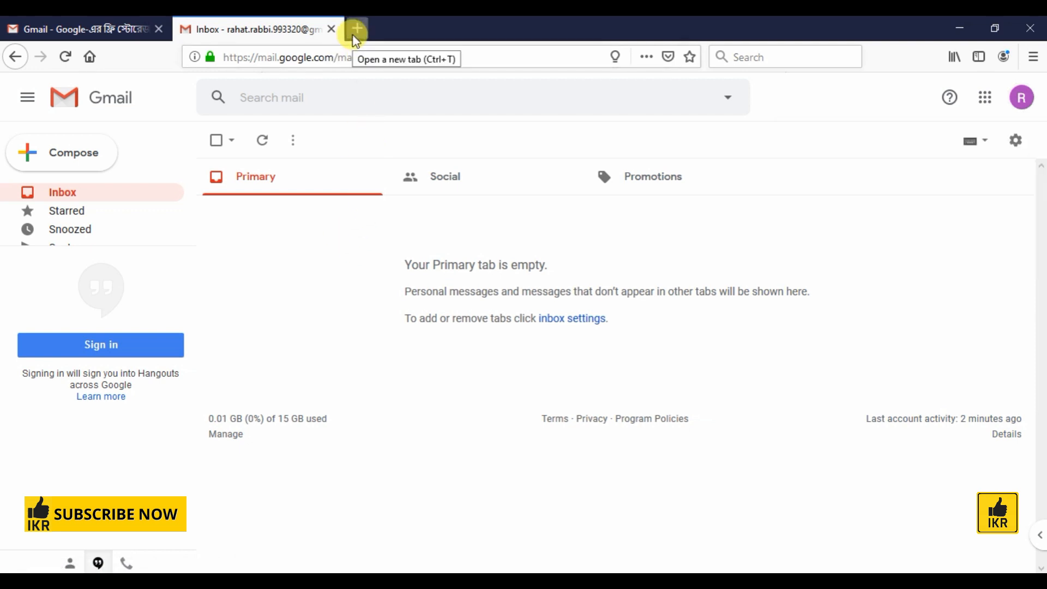
Load google.com/settings/security/lesssecureapps in a new Firefox tab
click(355, 29)
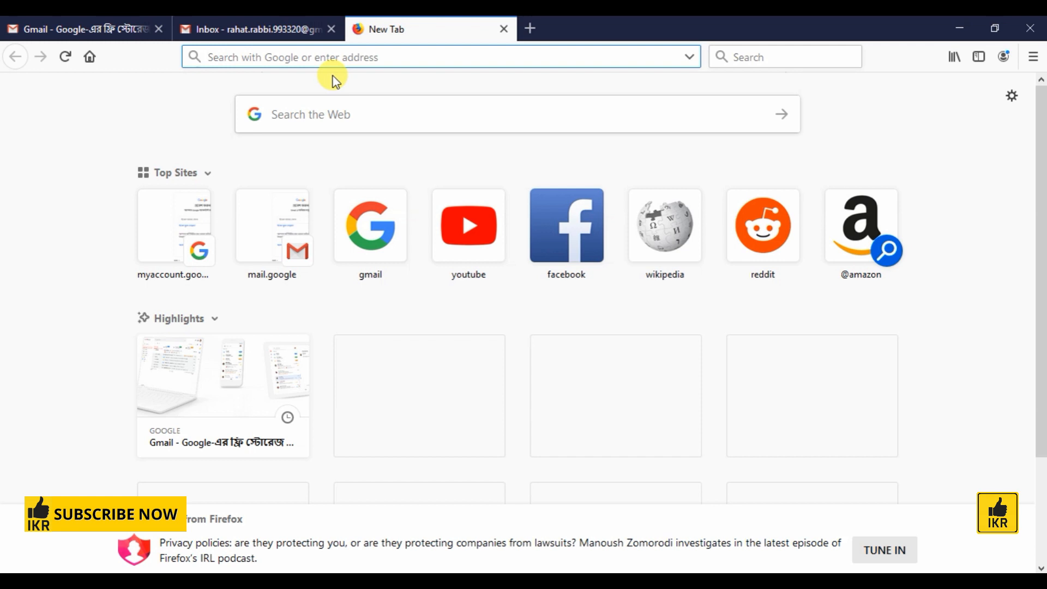
text(www.mozilla.org/)
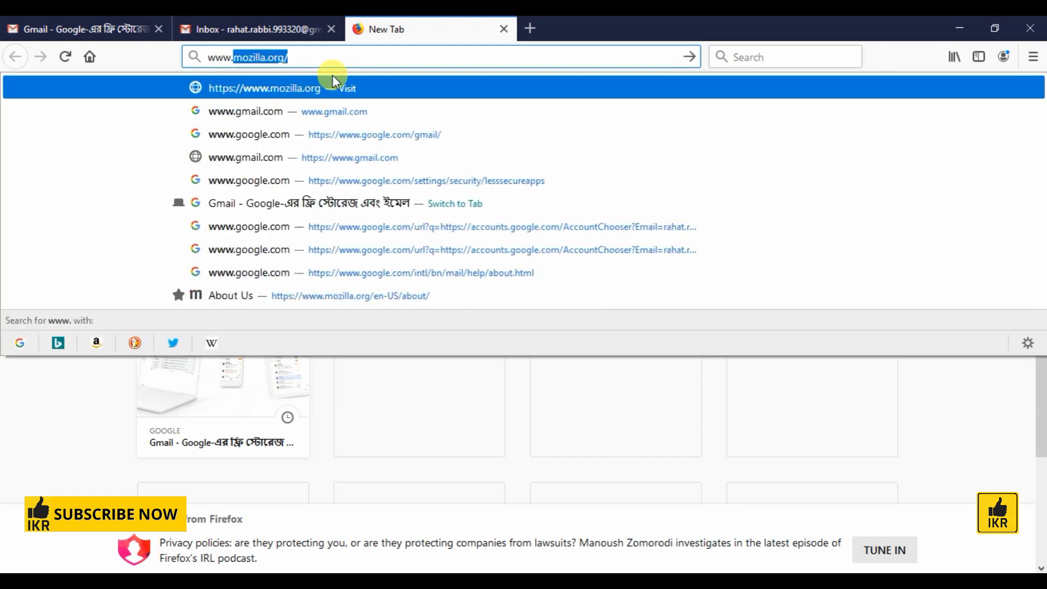
text(www.google/.)
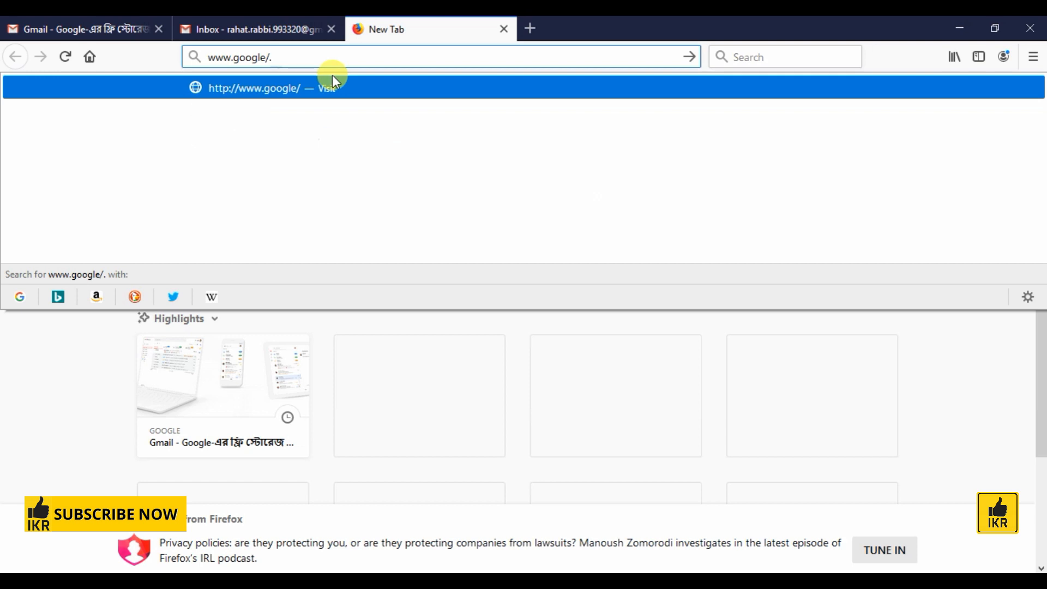
text(com)
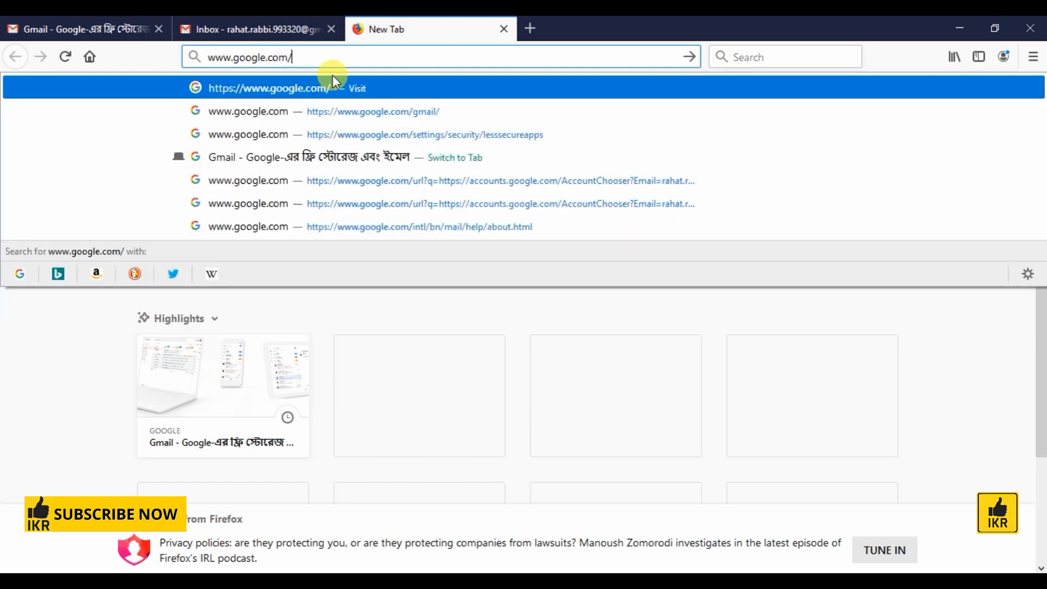
text(settings/)
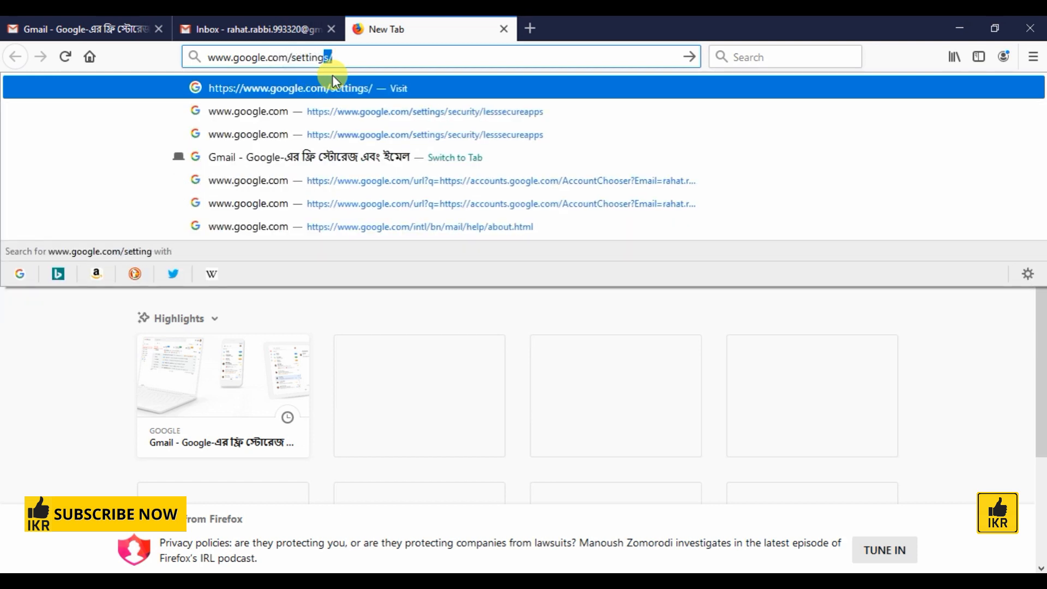
text(/)
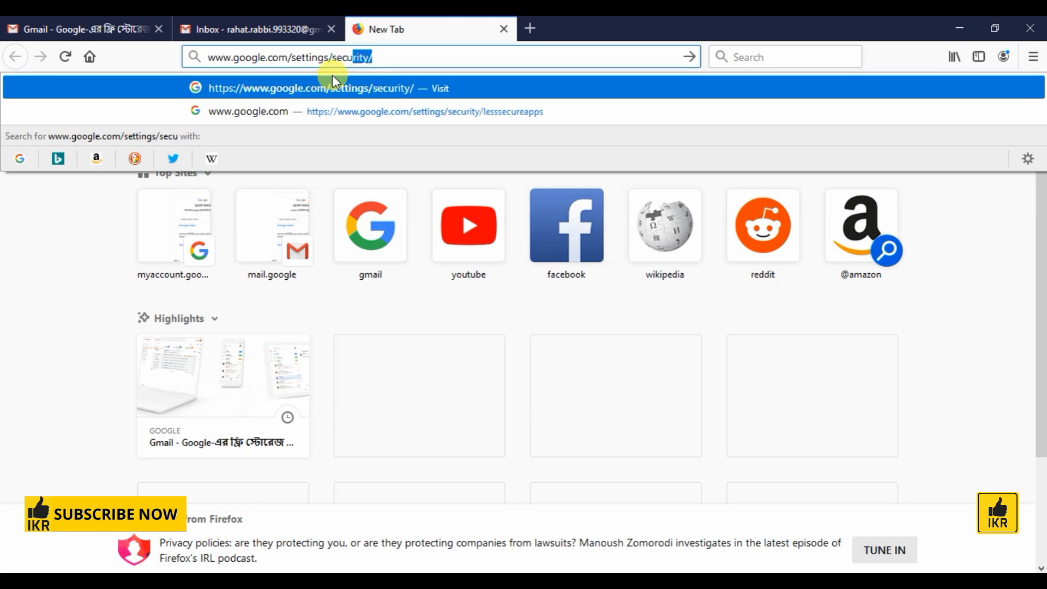
key(Backspace)
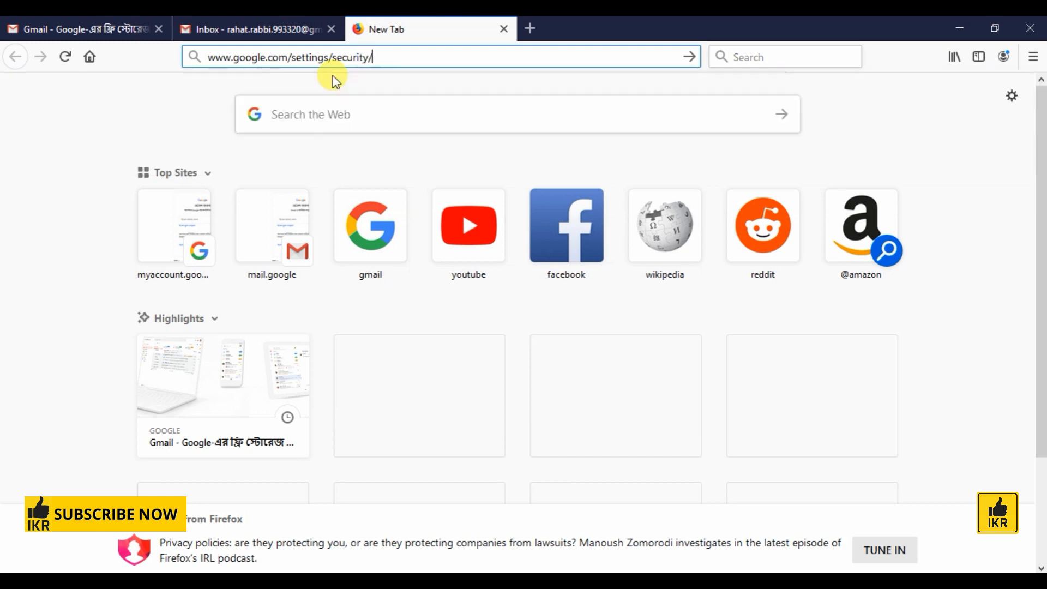
text(lesssecureapps)
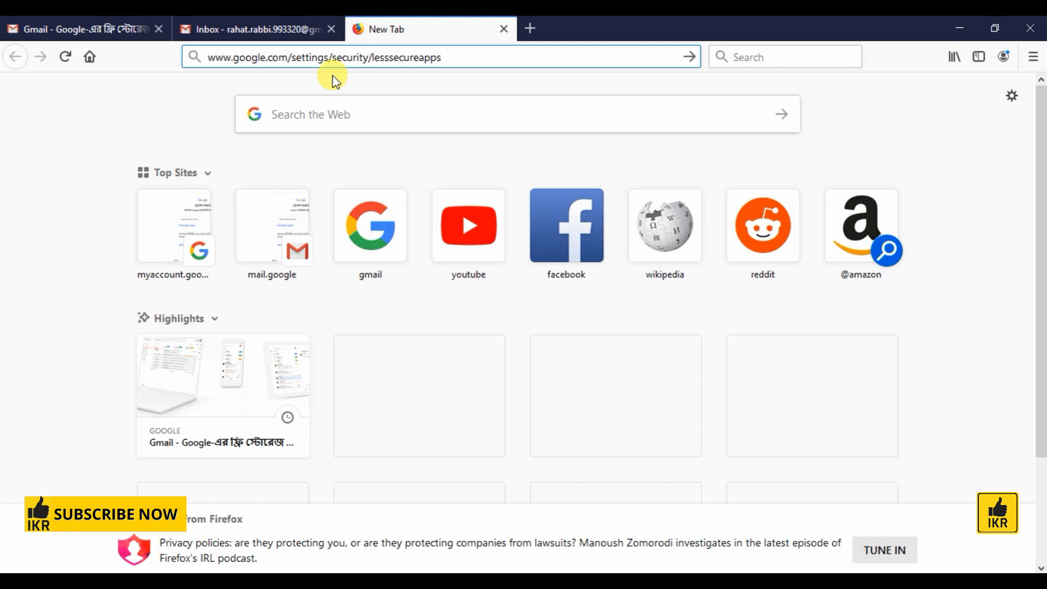
key(Return)
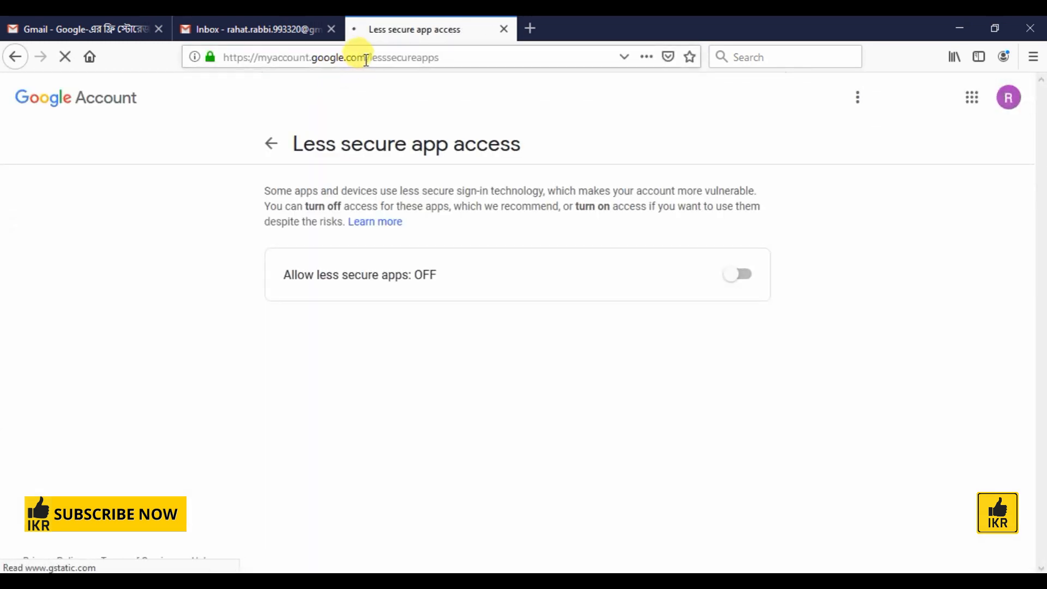
Switch the 'Allow less secure apps' toggle ON for the Google Account
click(364, 57)
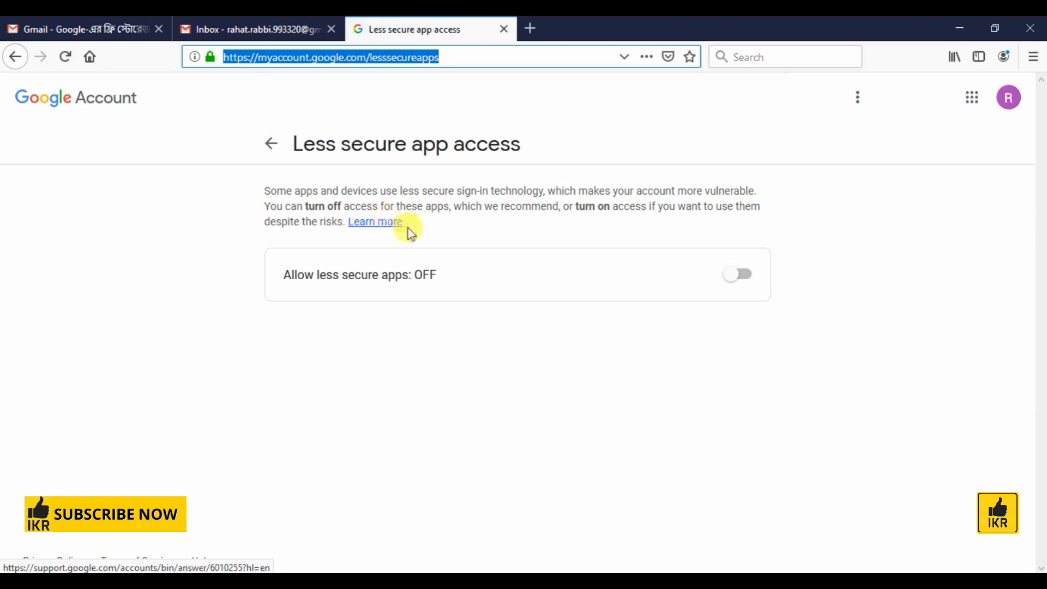
mouse_move(468, 293)
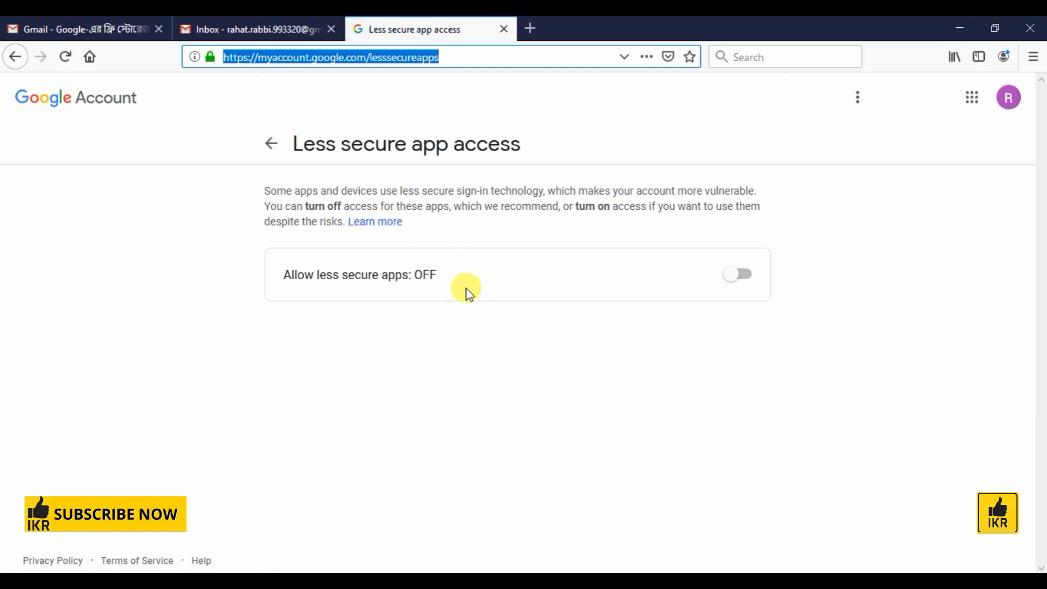
mouse_move(739, 296)
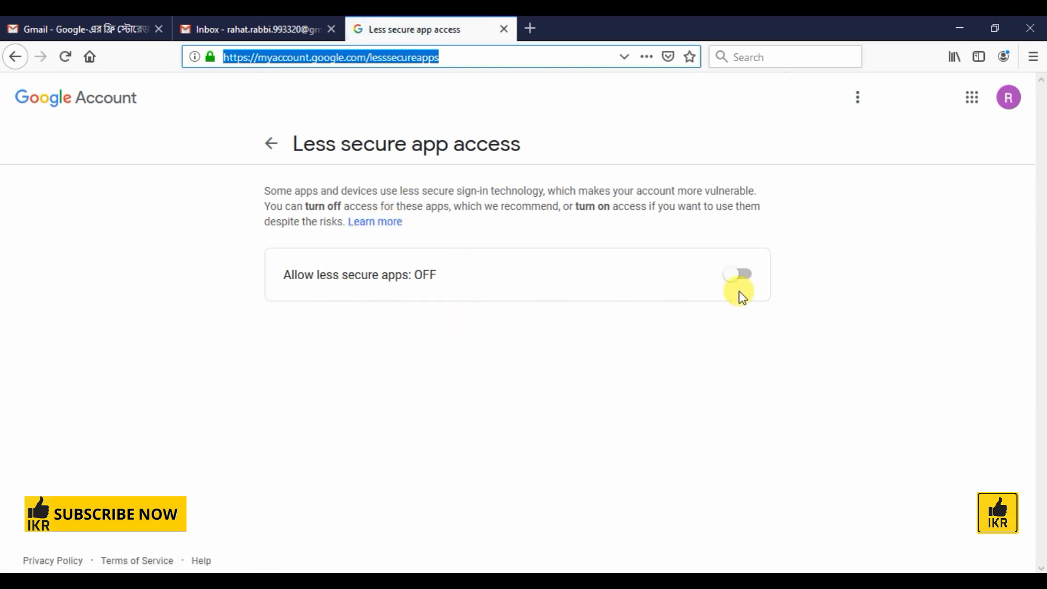
mouse_move(377, 293)
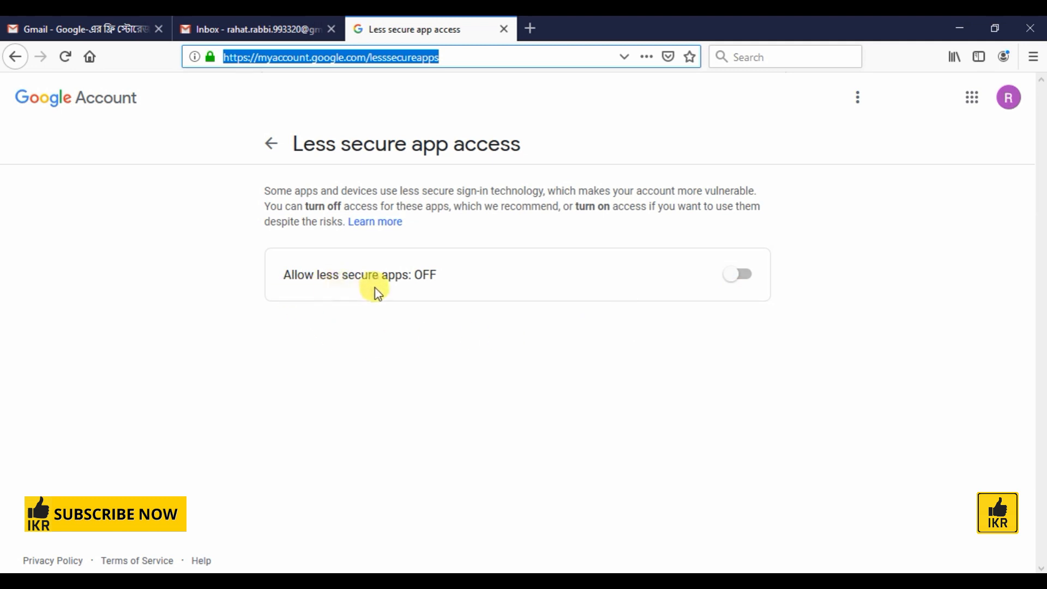
mouse_move(431, 299)
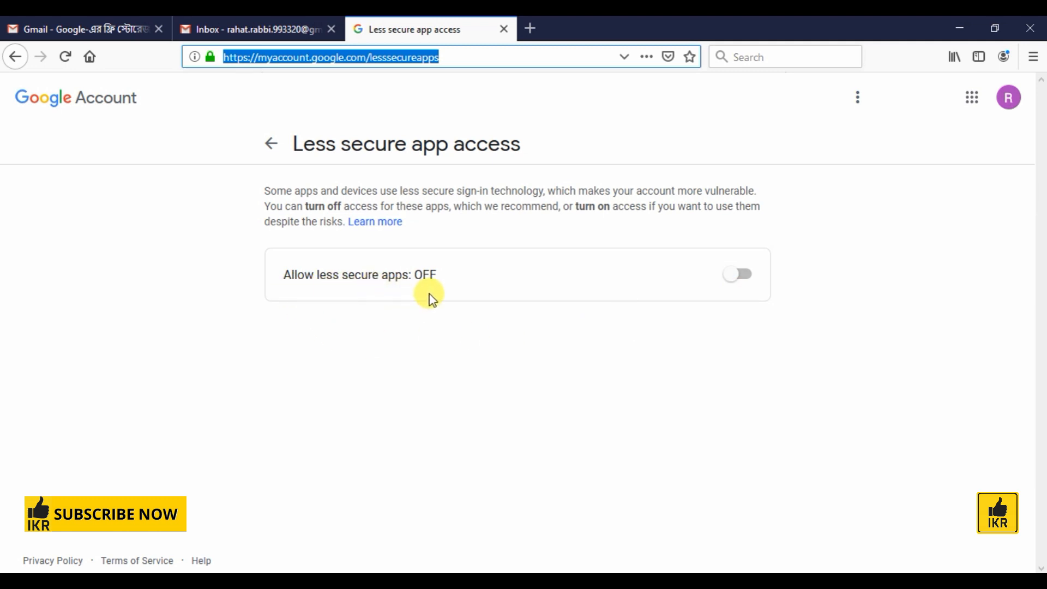
click(737, 273)
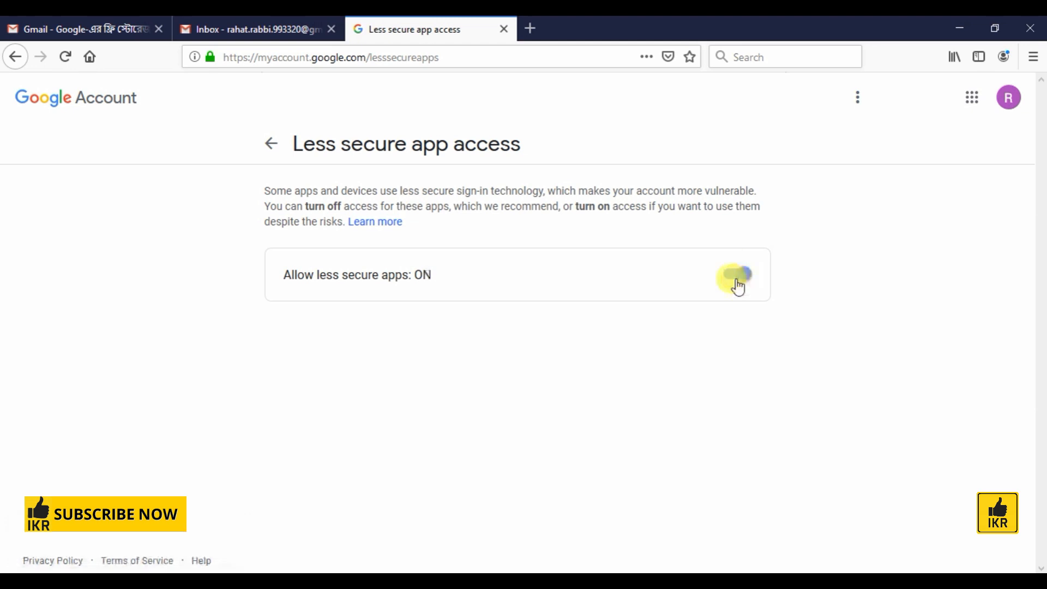
click(736, 274)
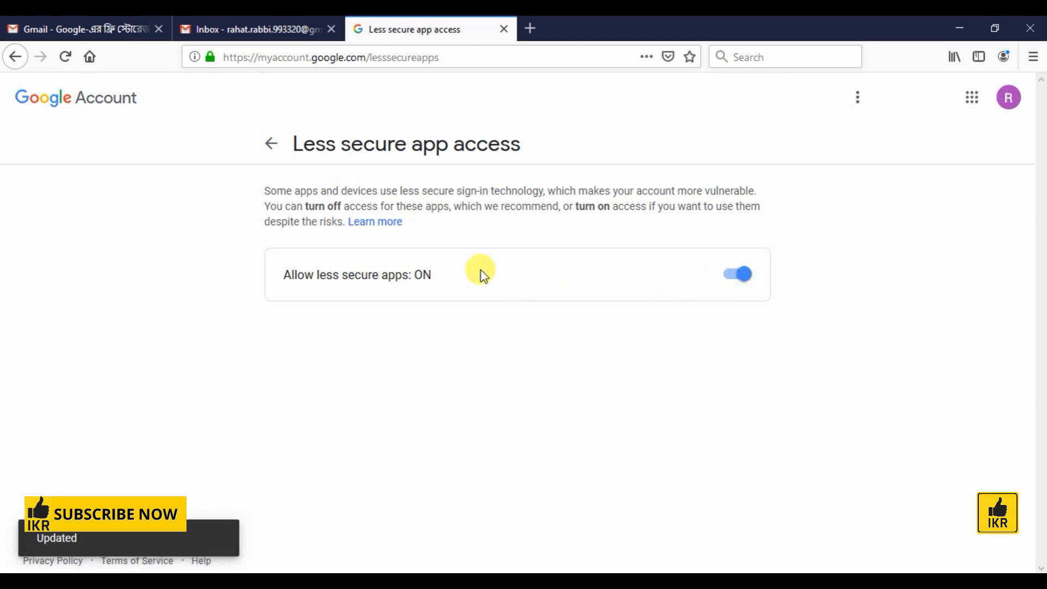
mouse_move(271, 28)
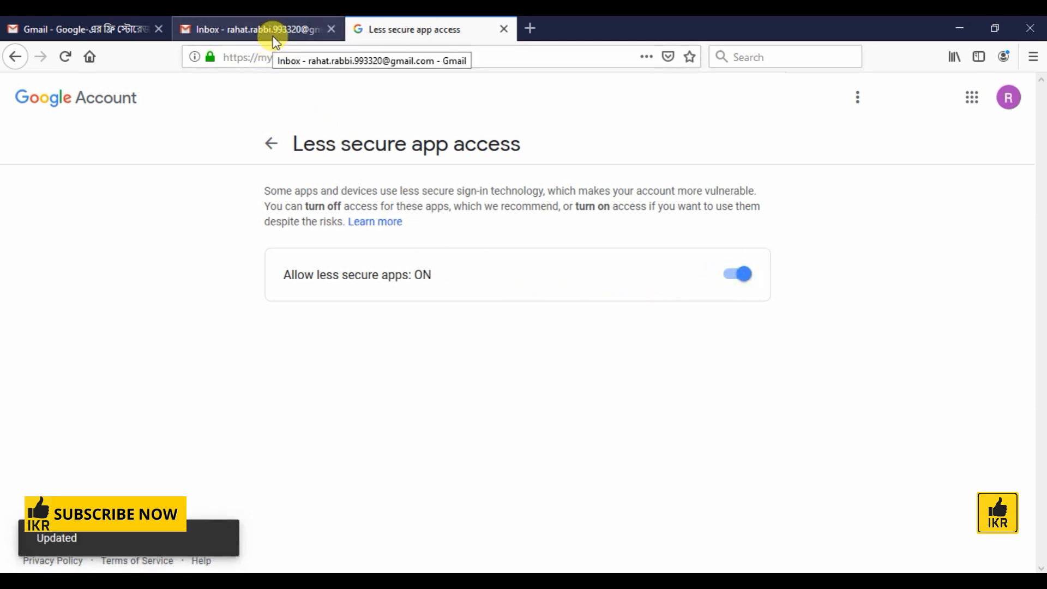
Return to the sender's Gmail inbox, whose Primary tab is still empty
click(254, 28)
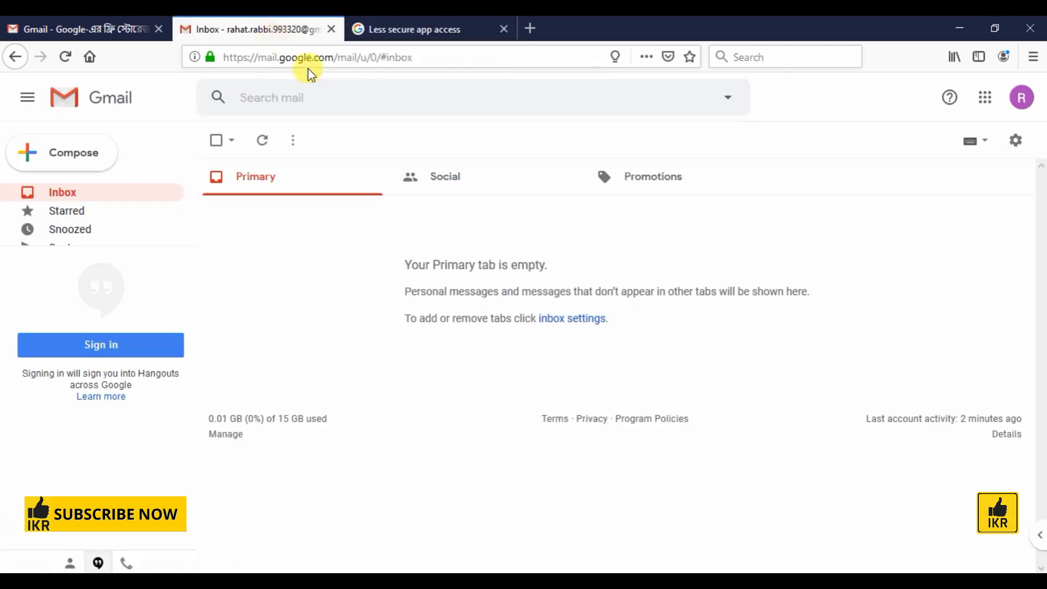
mouse_move(496, 306)
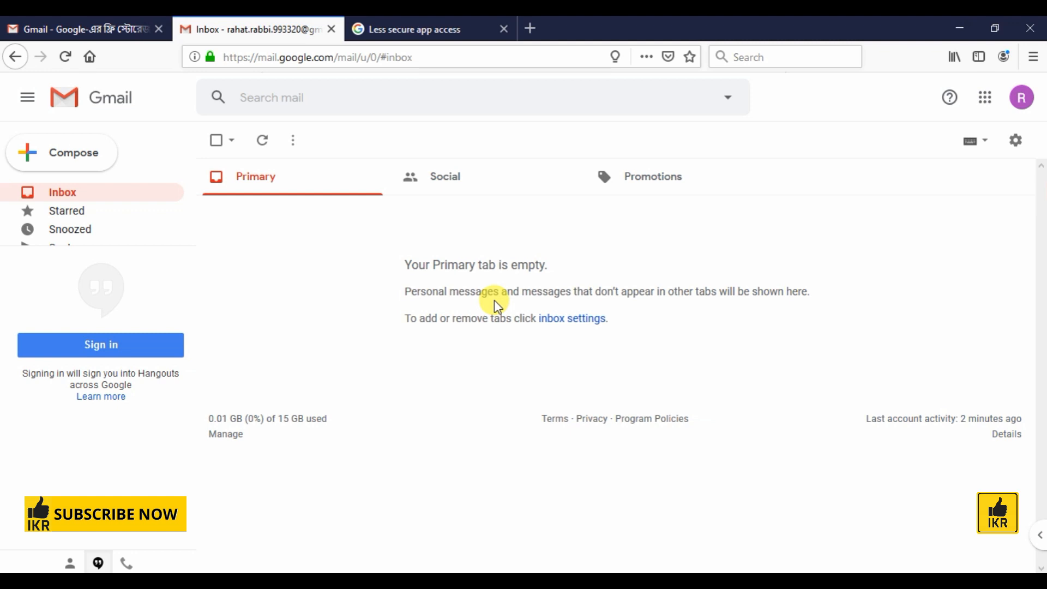
mouse_move(527, 251)
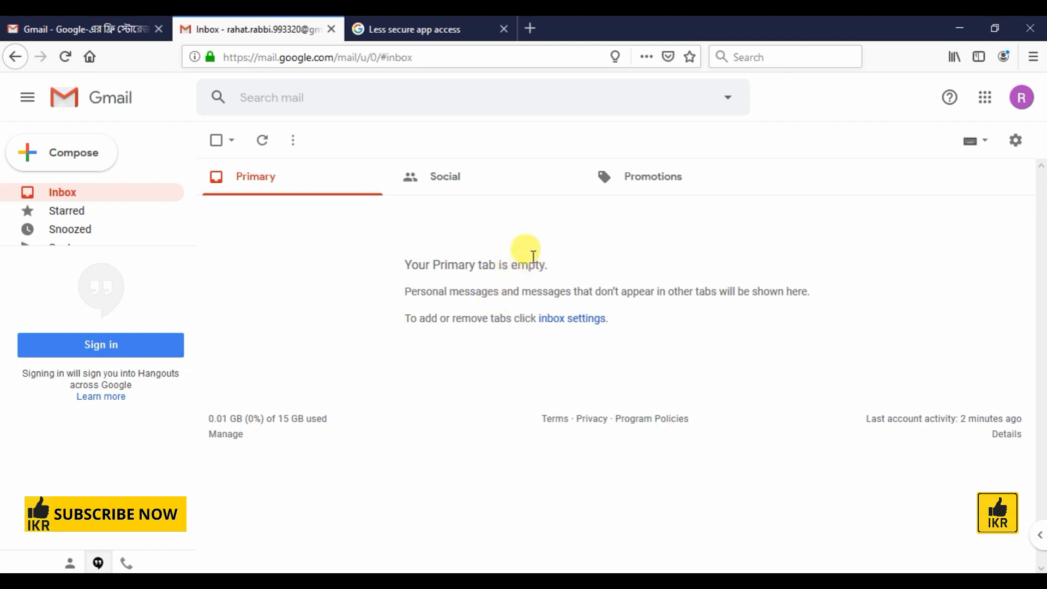
mouse_move(632, 309)
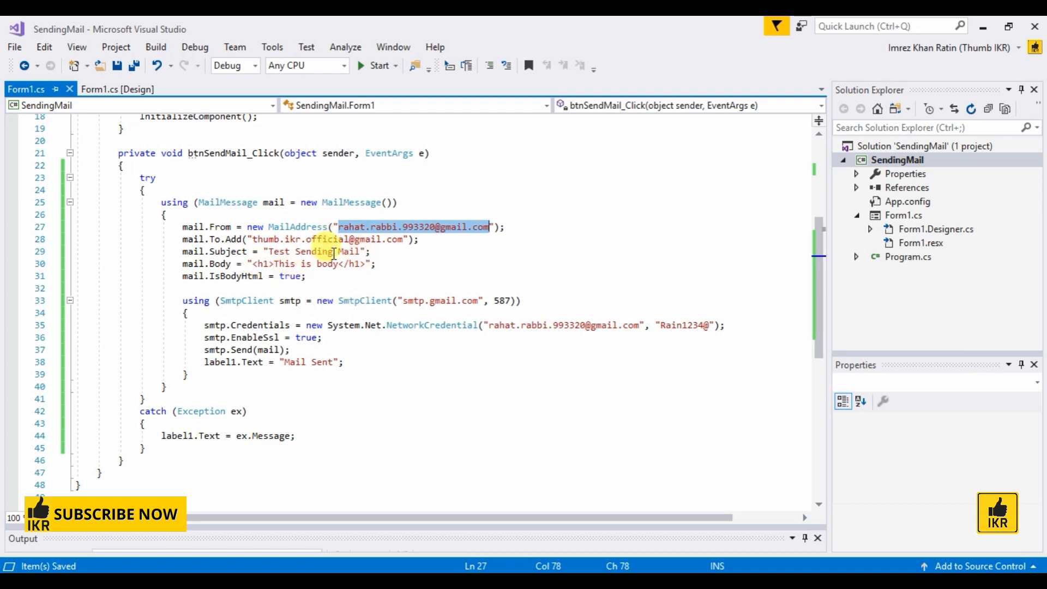
Build and run SendingMail, send the test mail from Form1, then return to the code
click(378, 66)
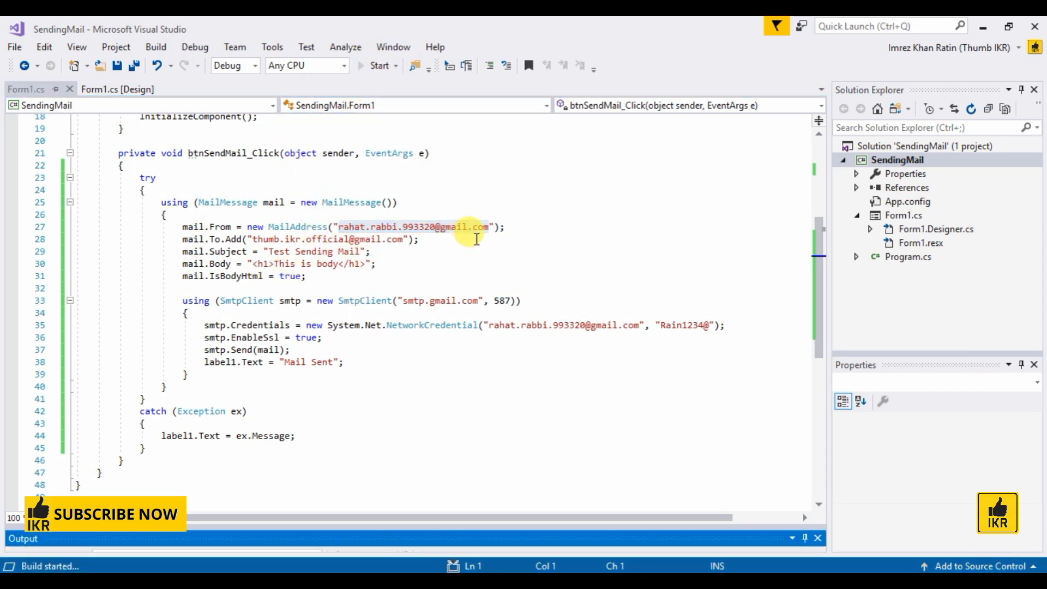
click(378, 64)
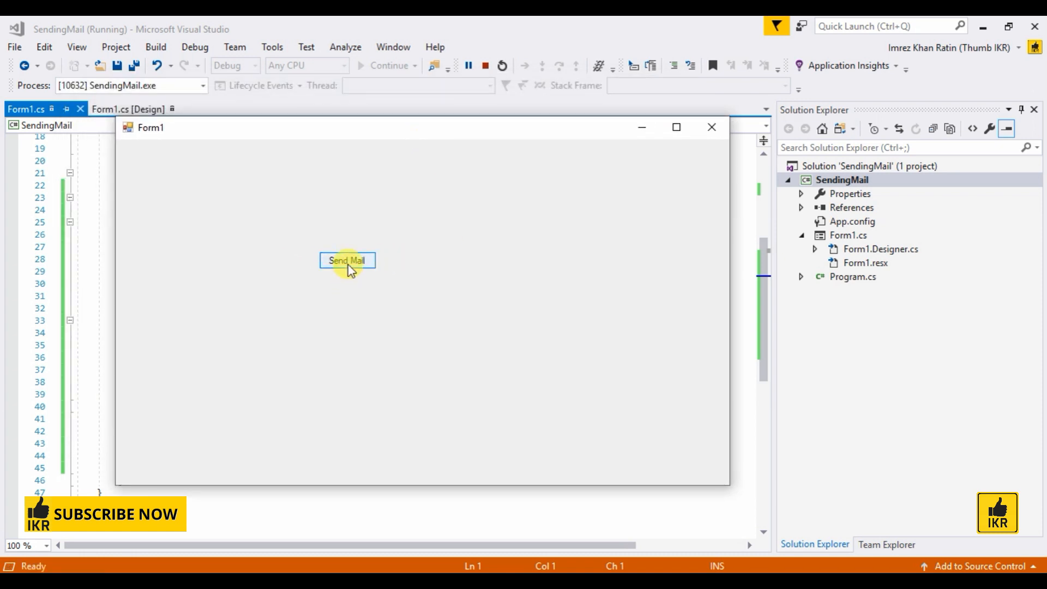
mouse_move(525, 287)
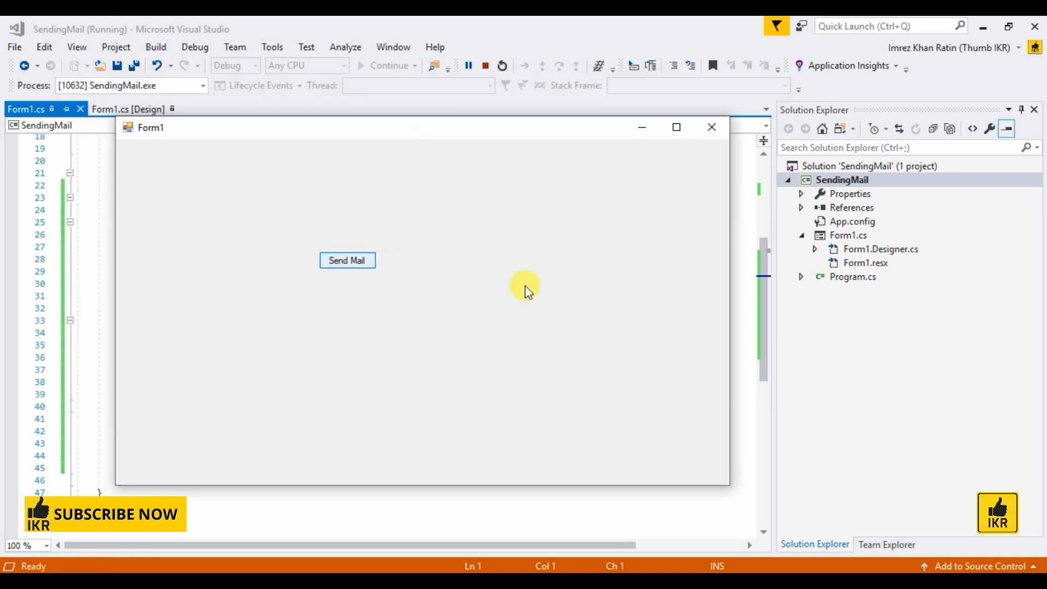
click(347, 260)
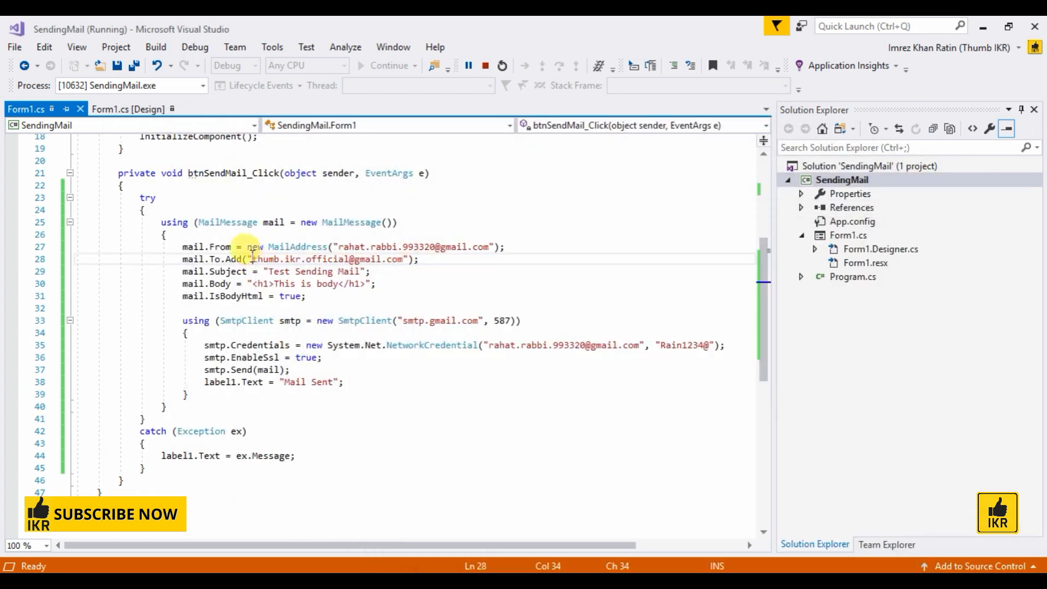
double_click(321, 260)
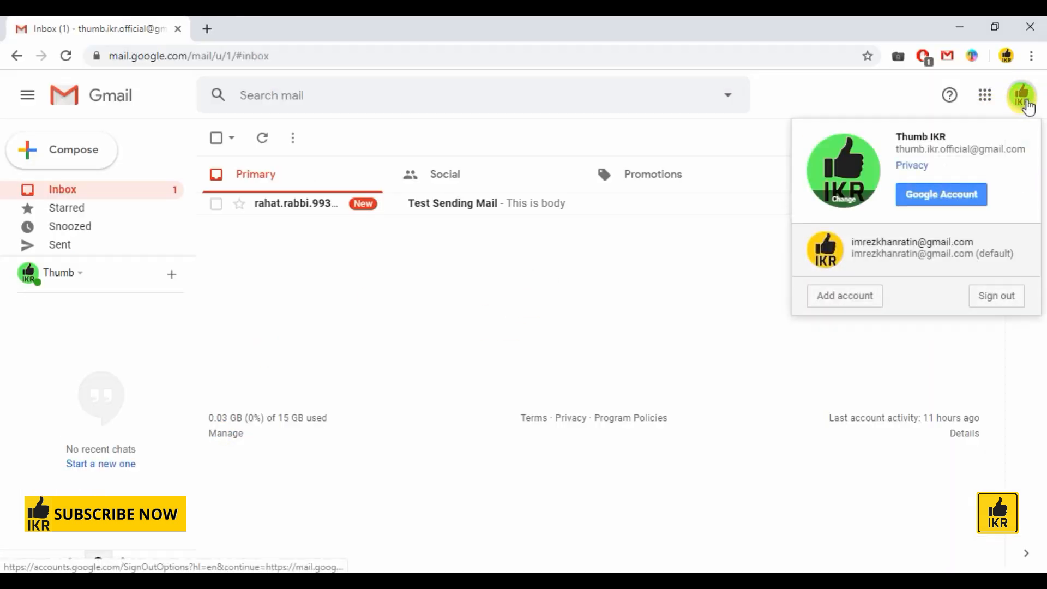
View the received 'Test Sending Mail' message and its sender-to-recipient details
click(504, 271)
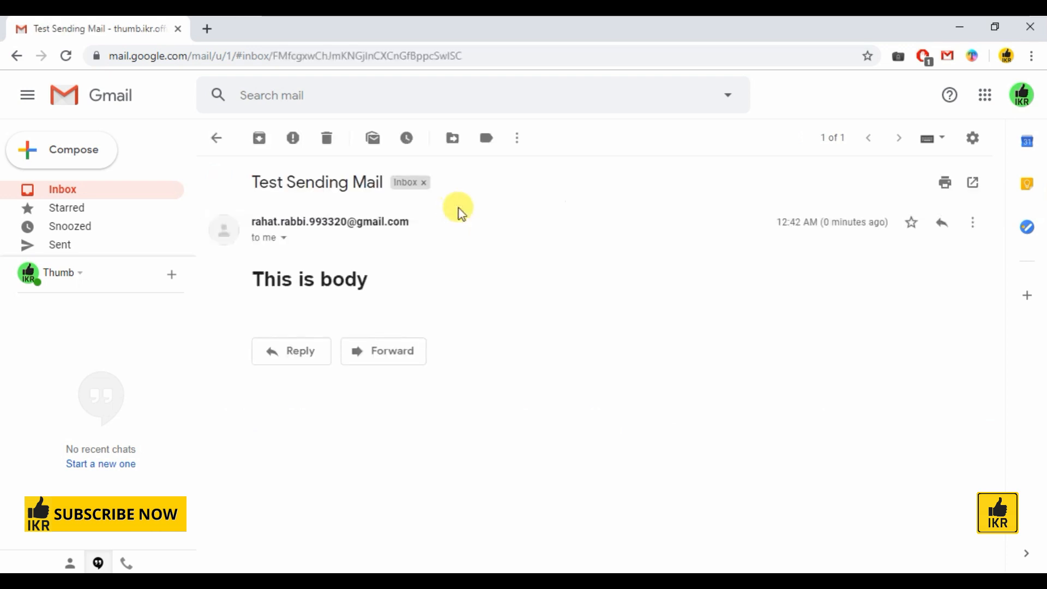
mouse_move(389, 236)
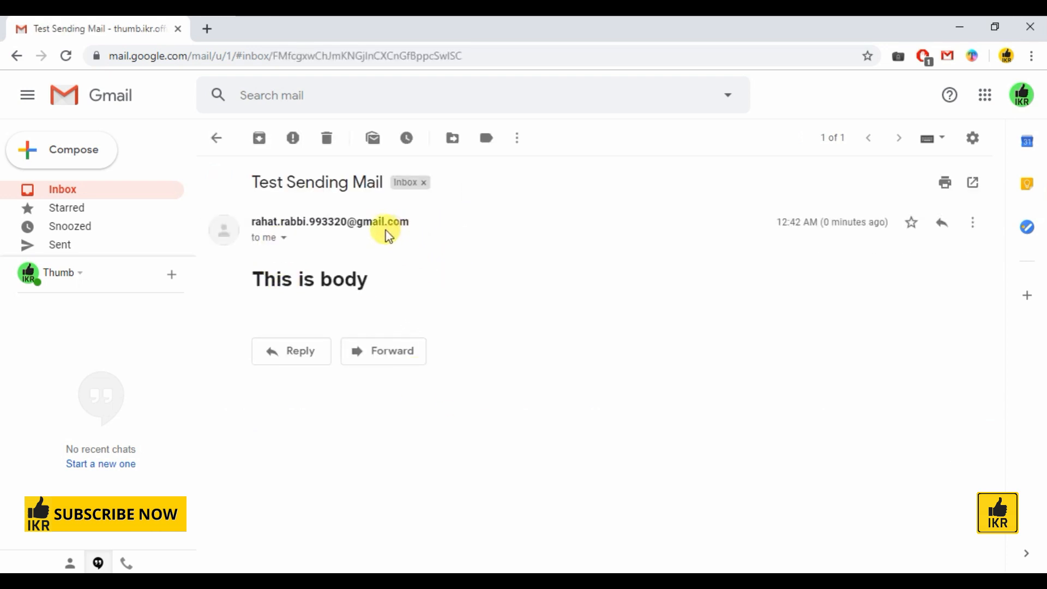
click(269, 236)
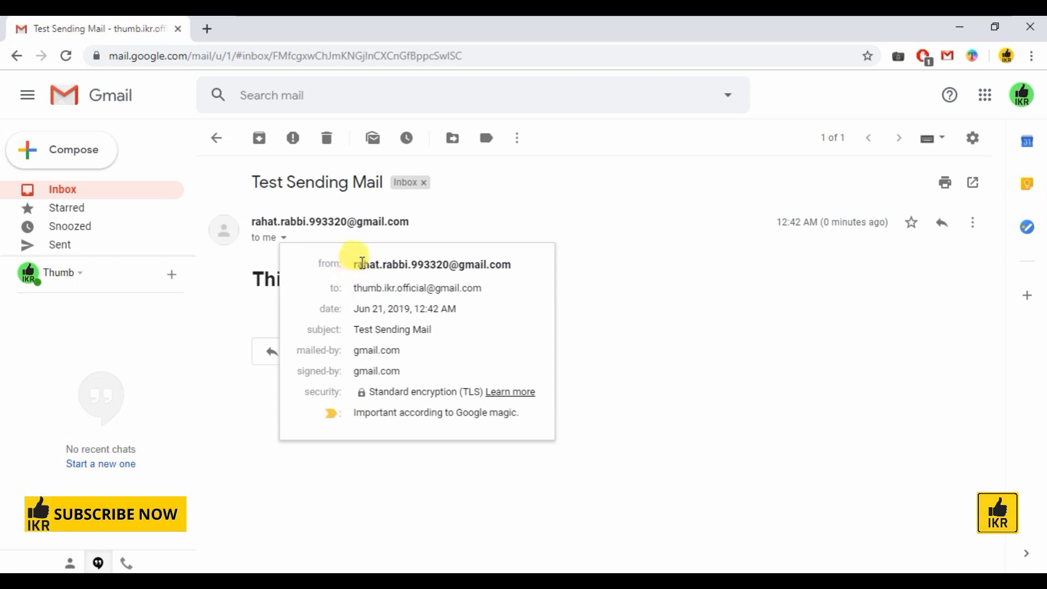
mouse_move(355, 290)
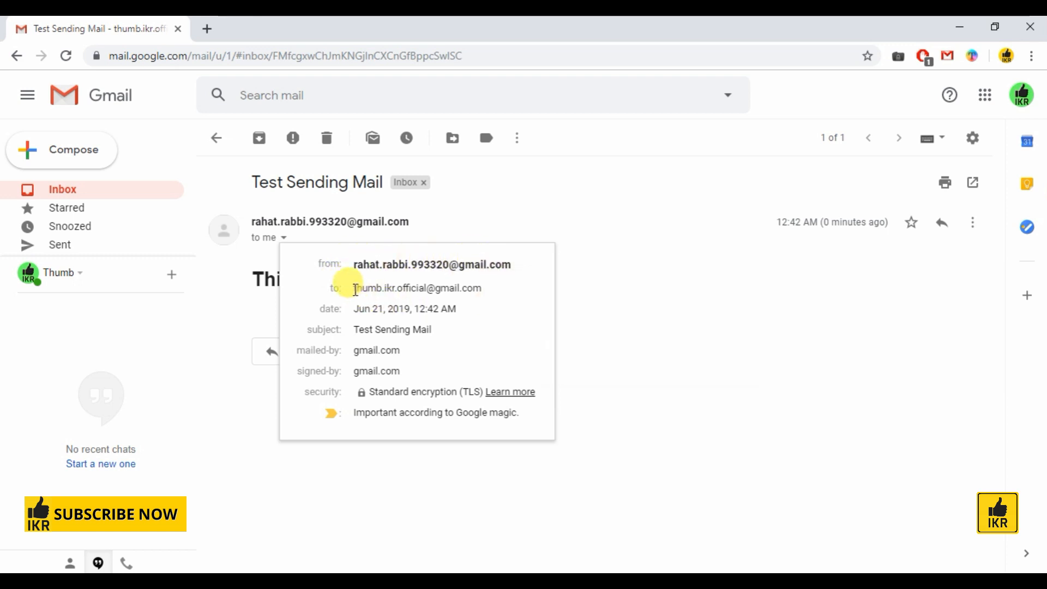
mouse_move(415, 328)
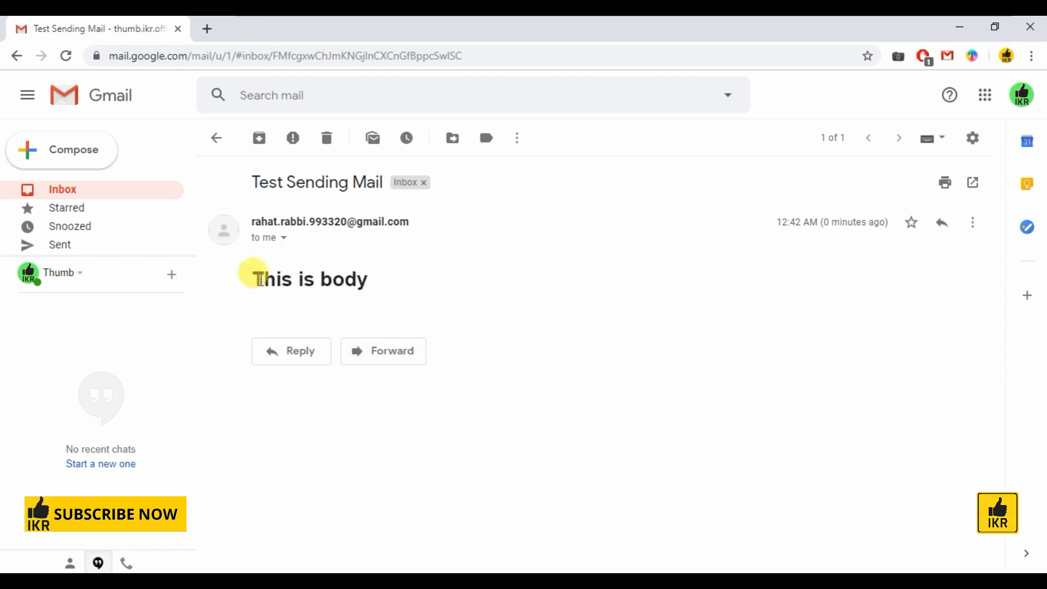
mouse_move(495, 314)
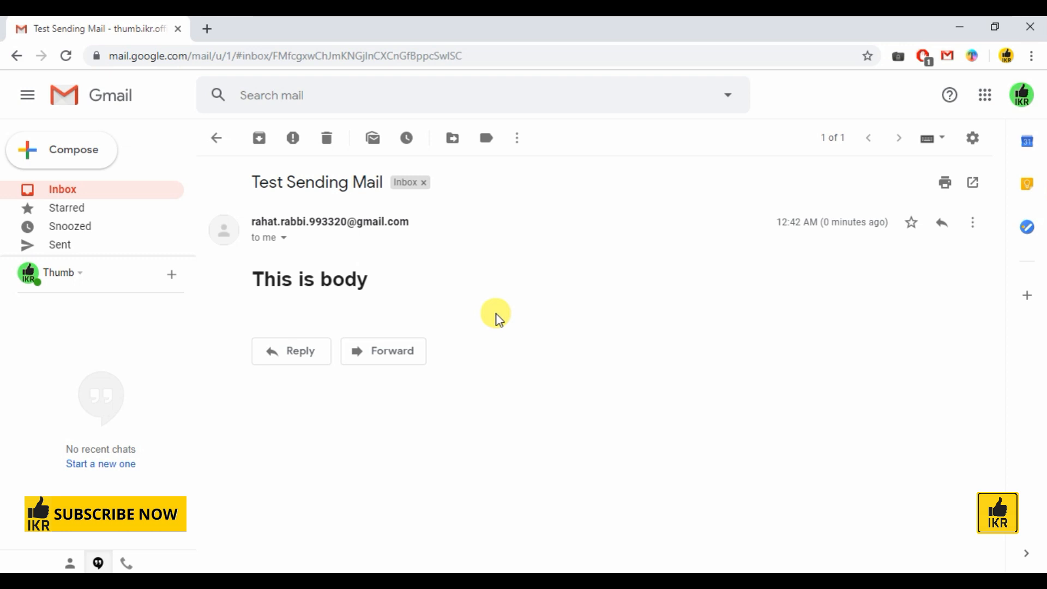
mouse_move(583, 287)
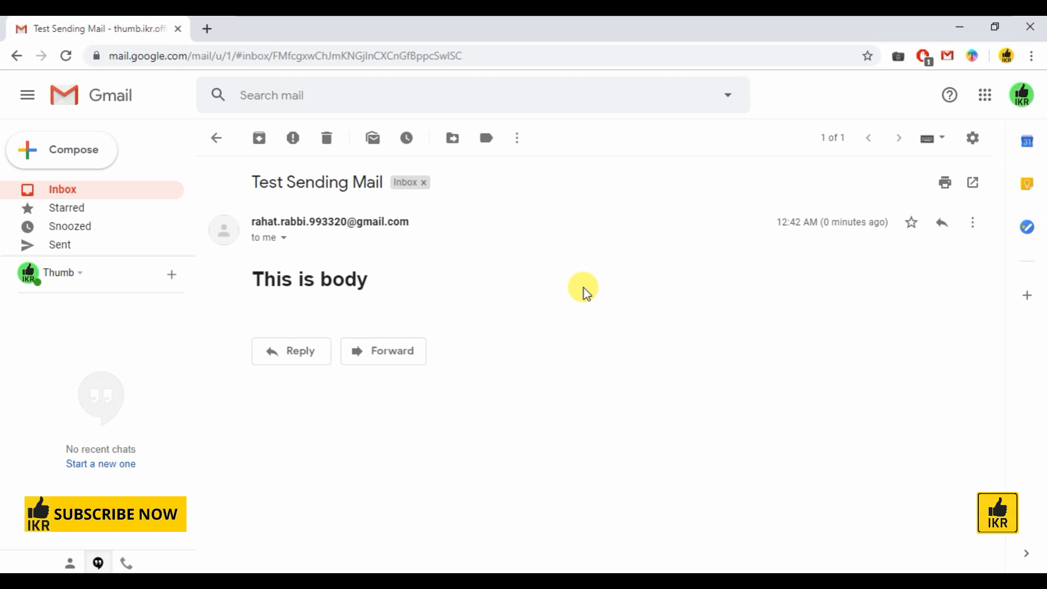